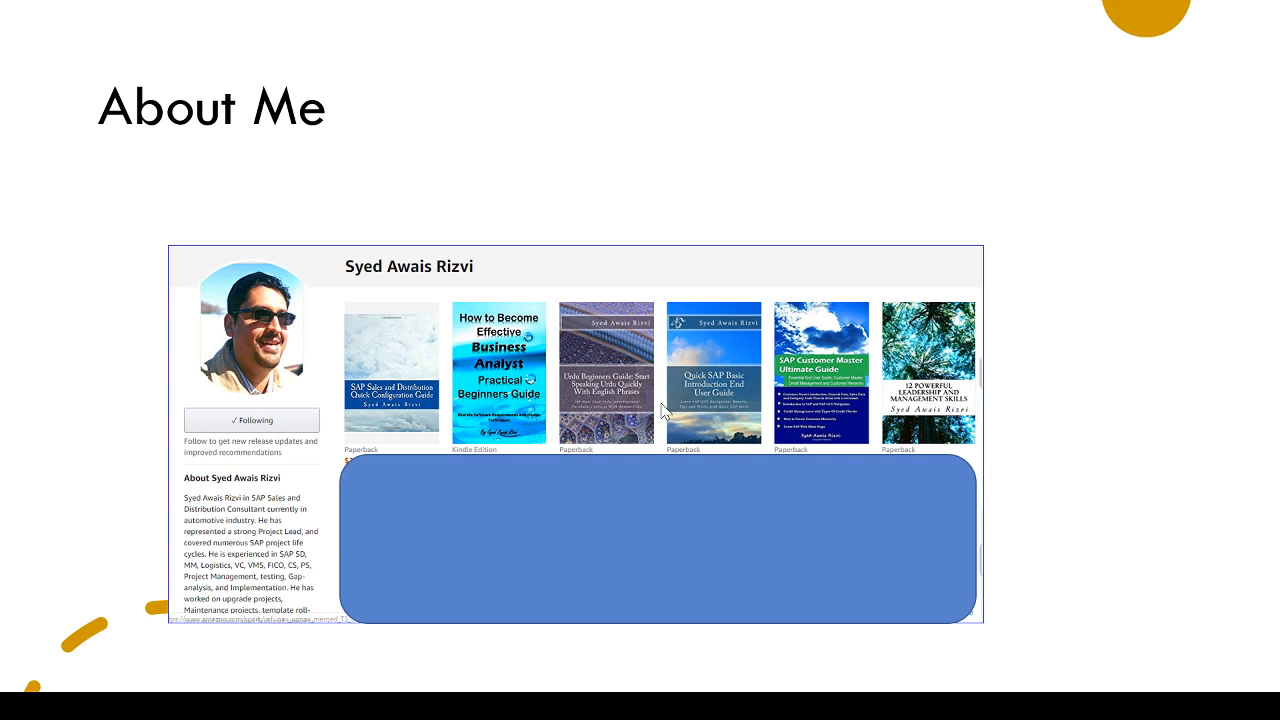
mouse_move(735, 487)
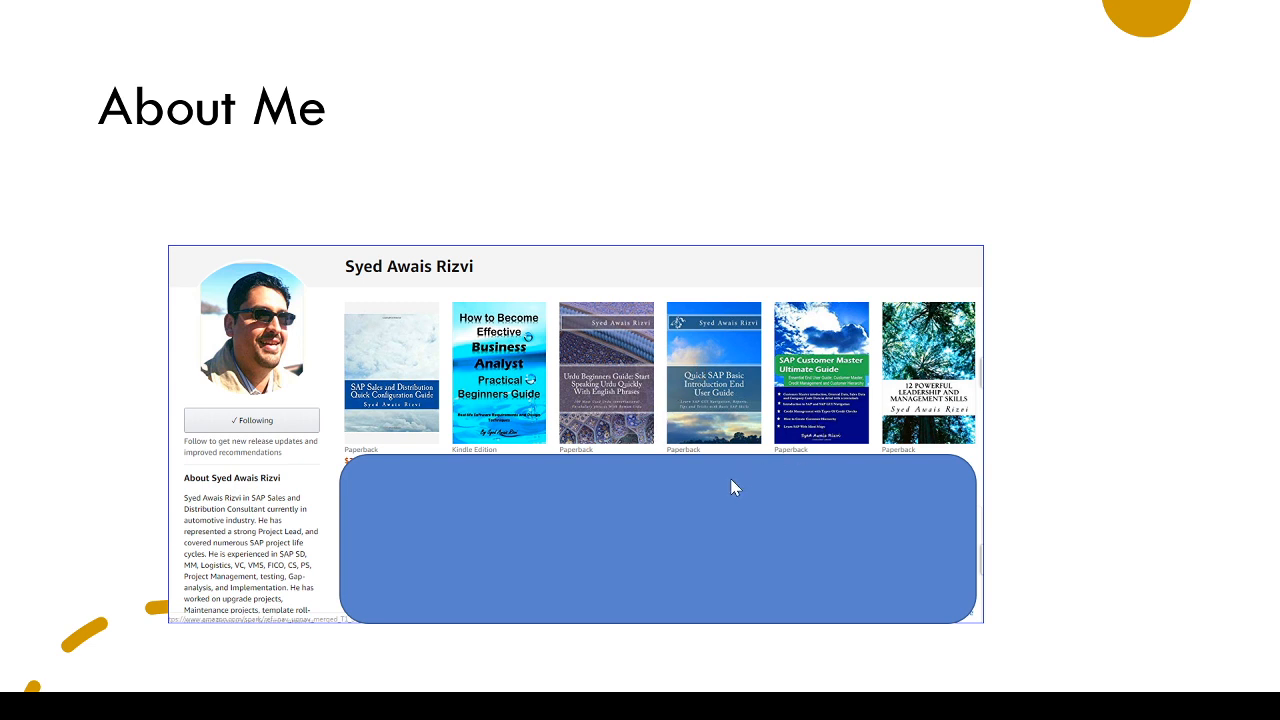
mouse_move(625, 502)
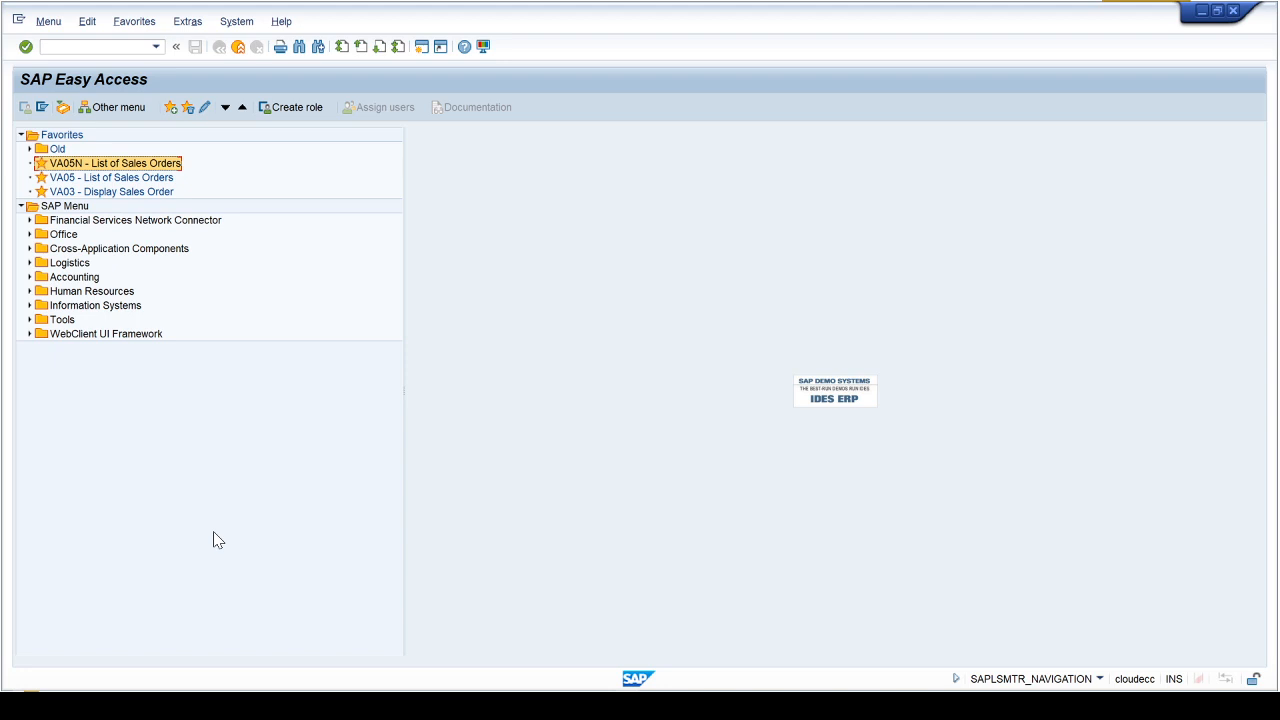
mouse_move(249, 537)
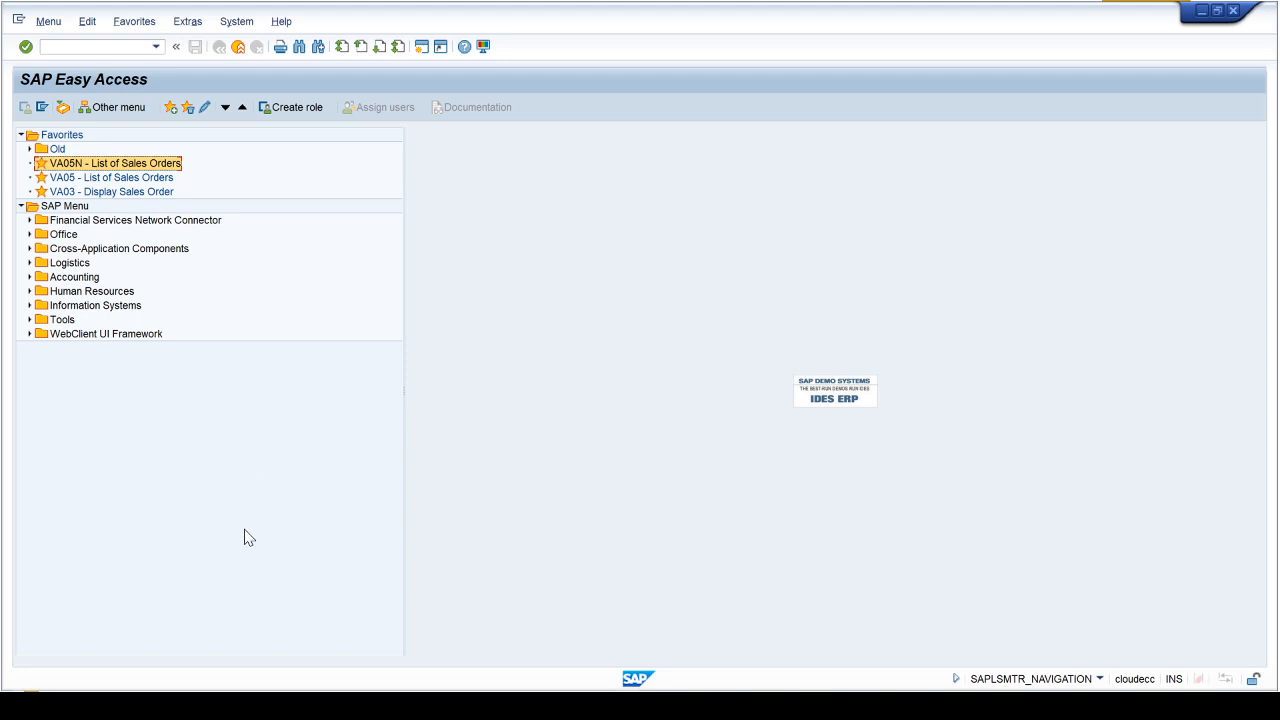
mouse_move(265, 400)
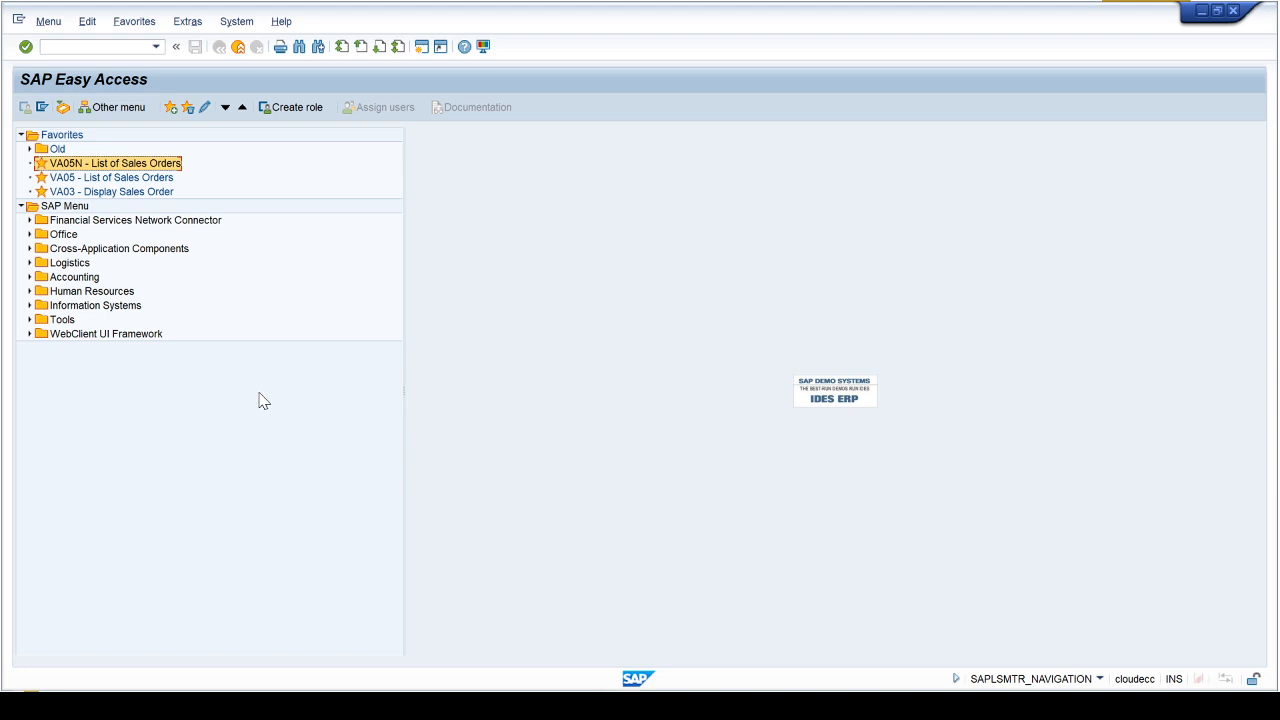
mouse_move(295, 369)
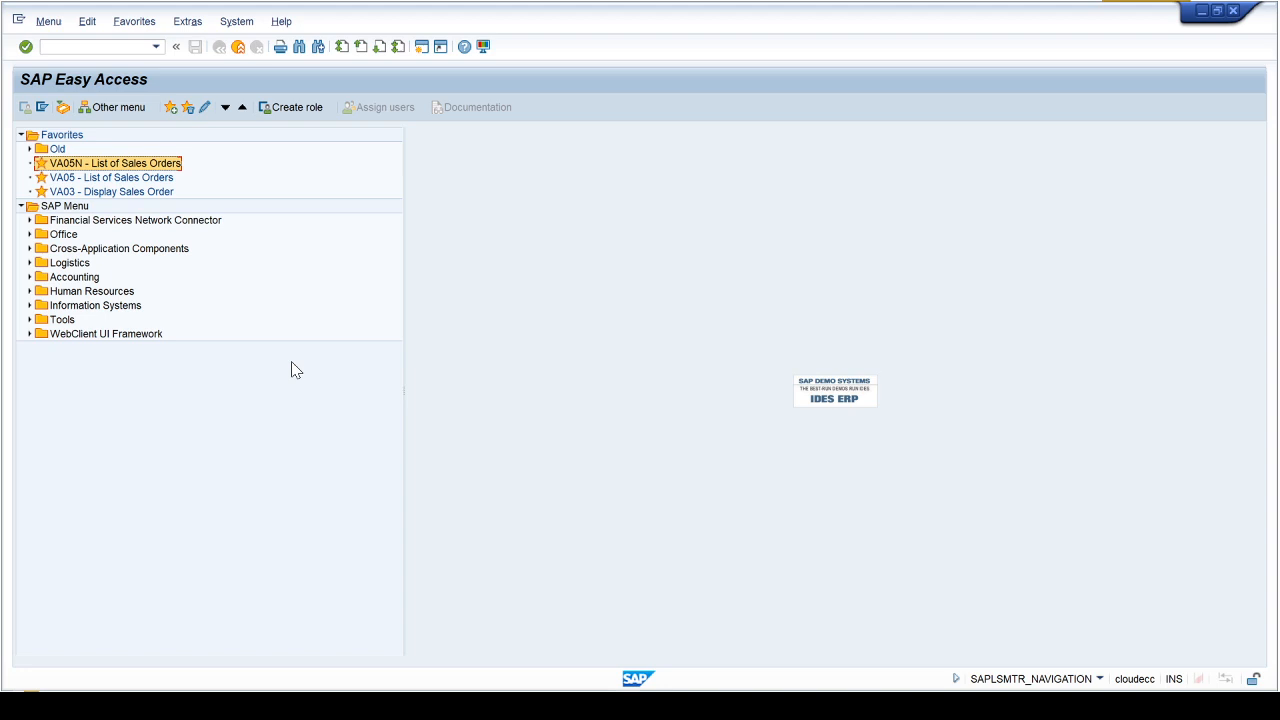
mouse_move(291, 373)
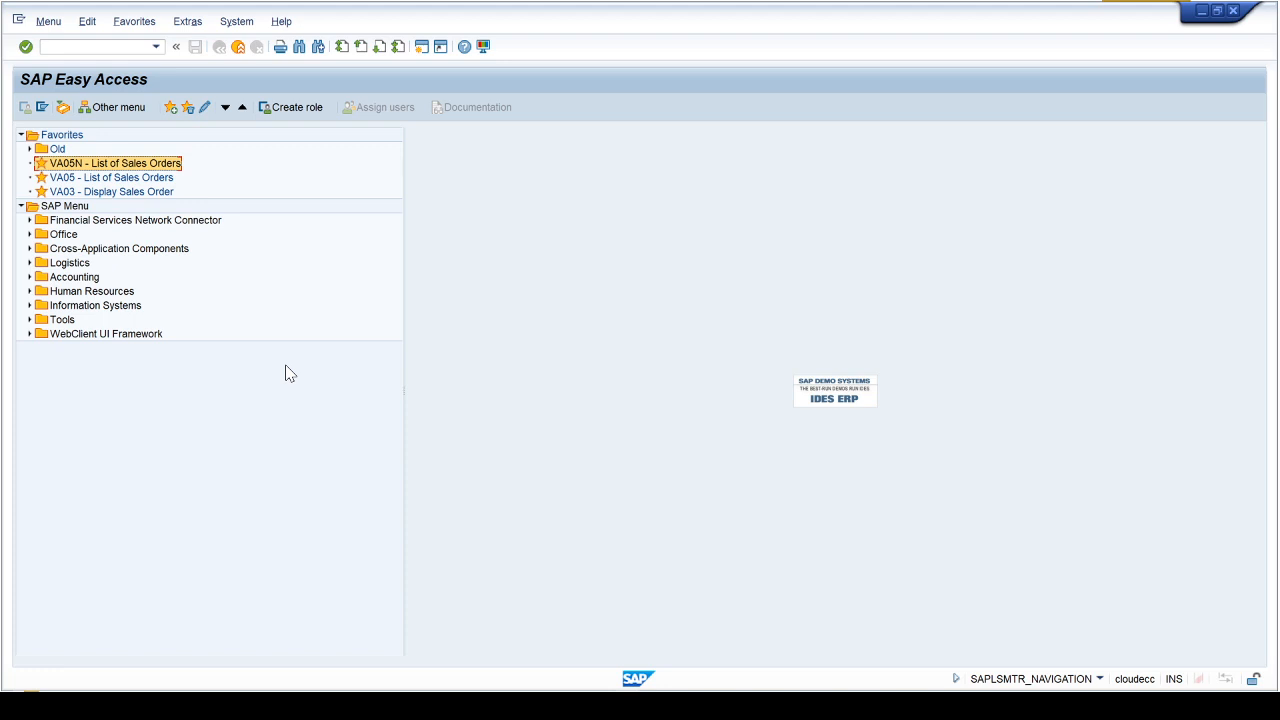
mouse_move(288, 316)
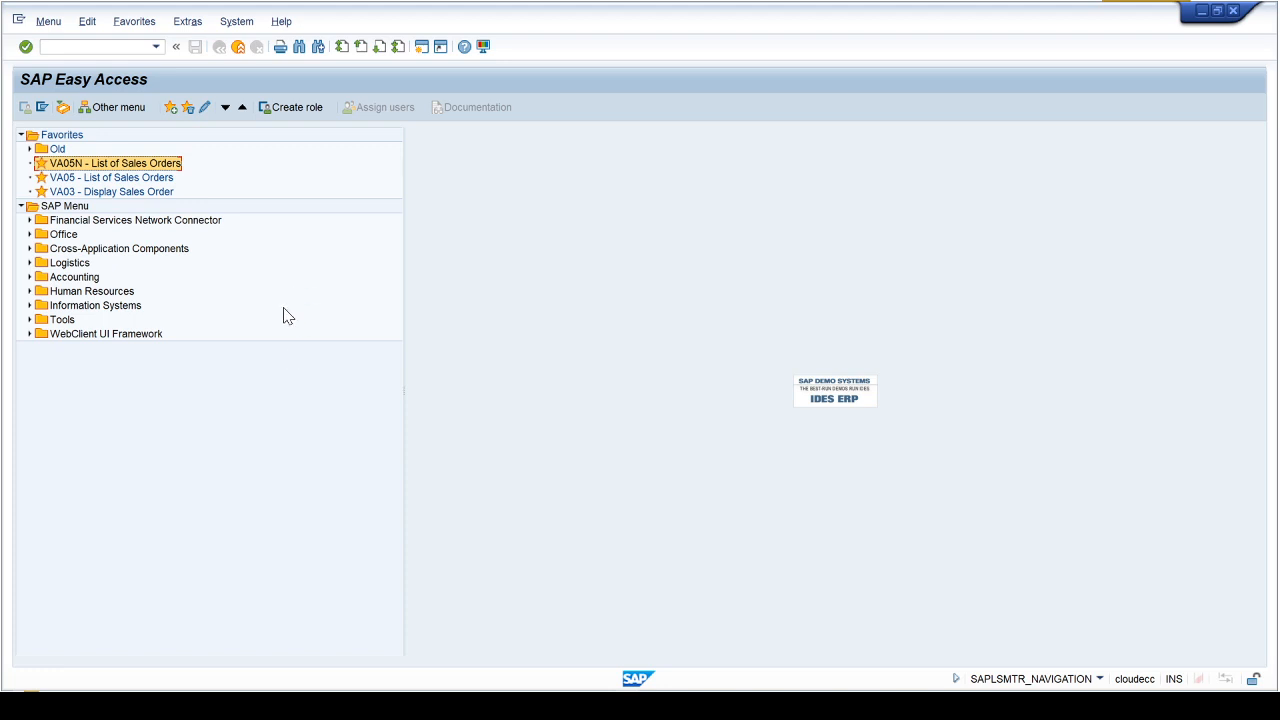
mouse_move(155, 123)
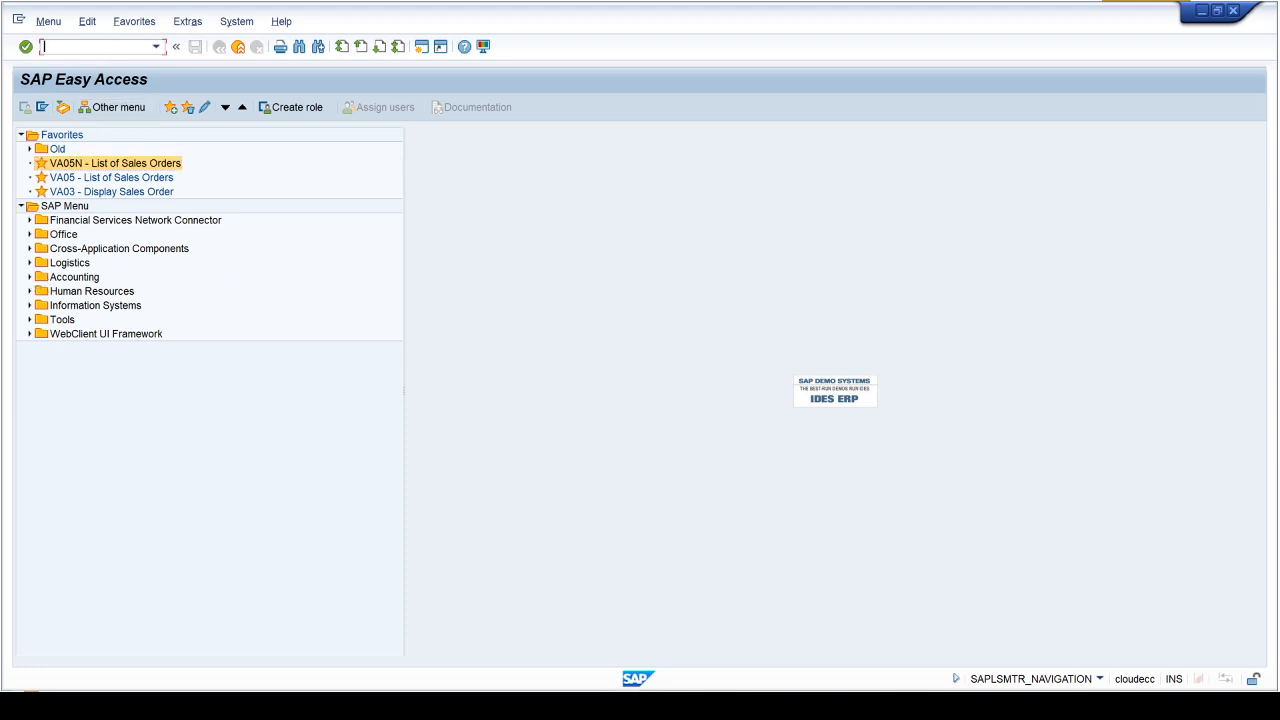
mouse_move(254, 179)
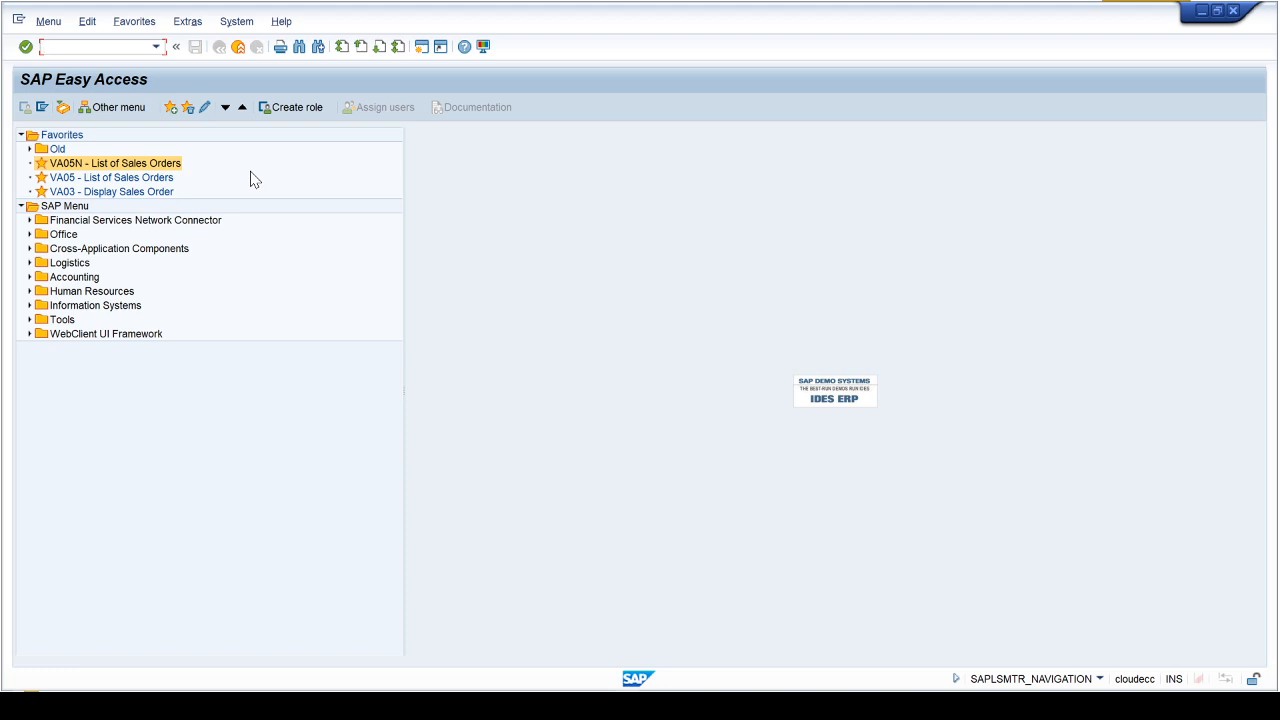
Enter VA03 to display sales order 9111 and check its program SAPMV45A
text(va)
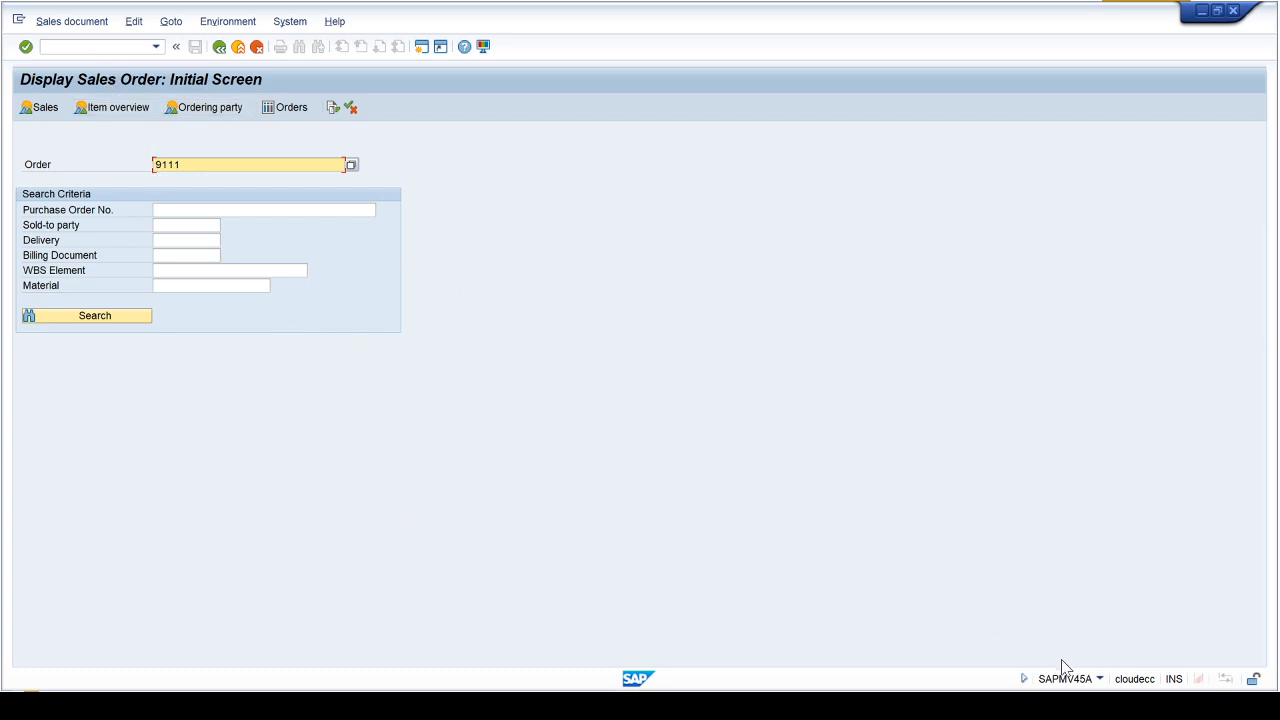
mouse_move(1080, 688)
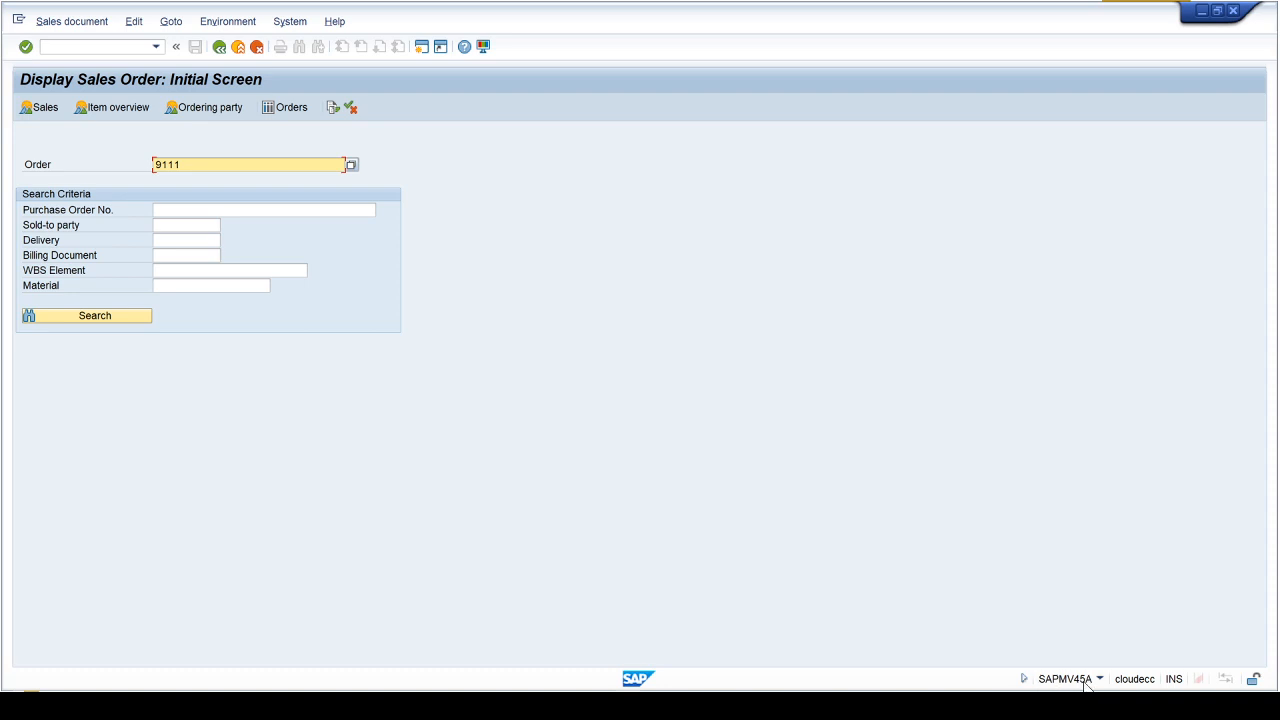
mouse_move(1104, 685)
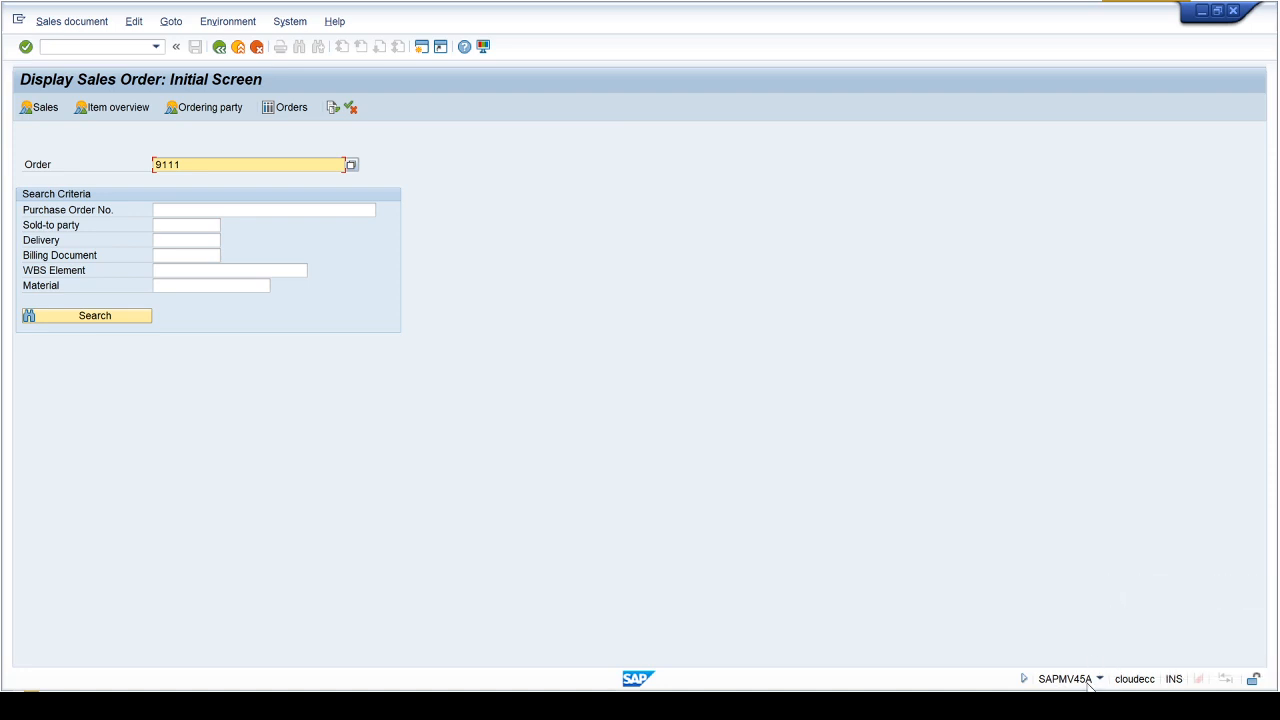
mouse_move(487, 429)
text(/nse38)
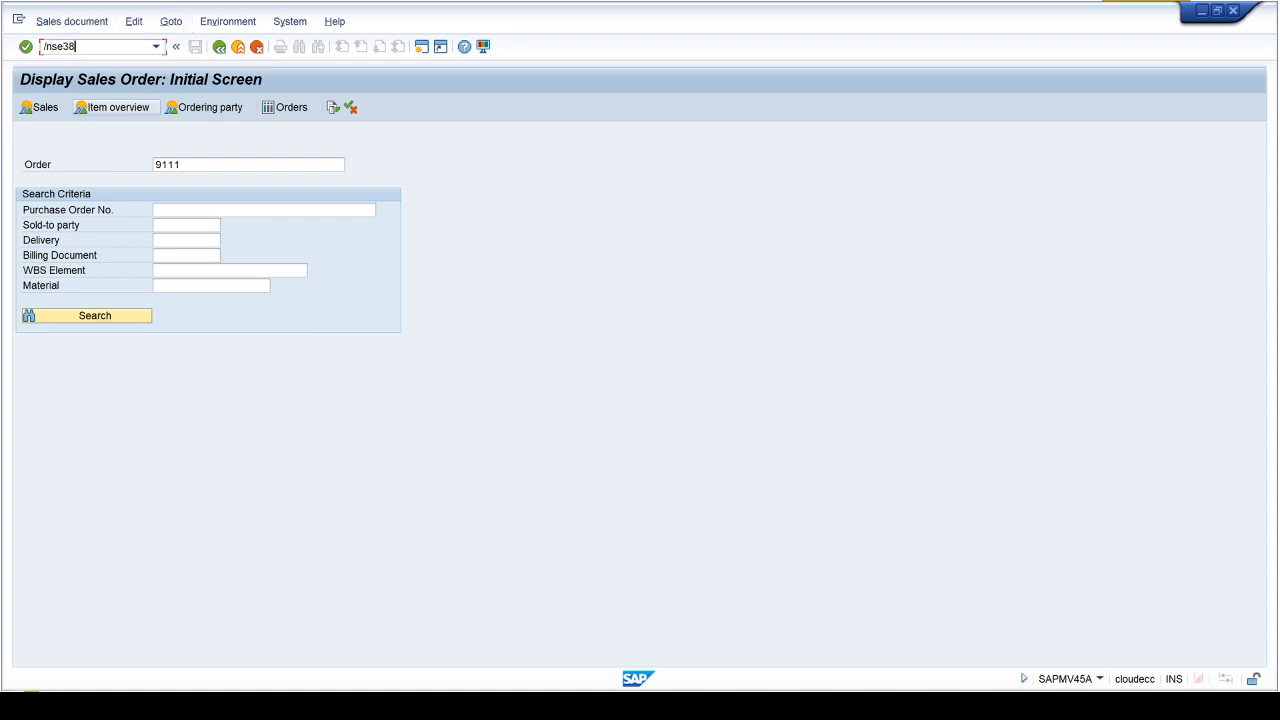
In SE38, view and close SAPMV45A's attributes (Sales Order Processing, package VA)
key(Enter)
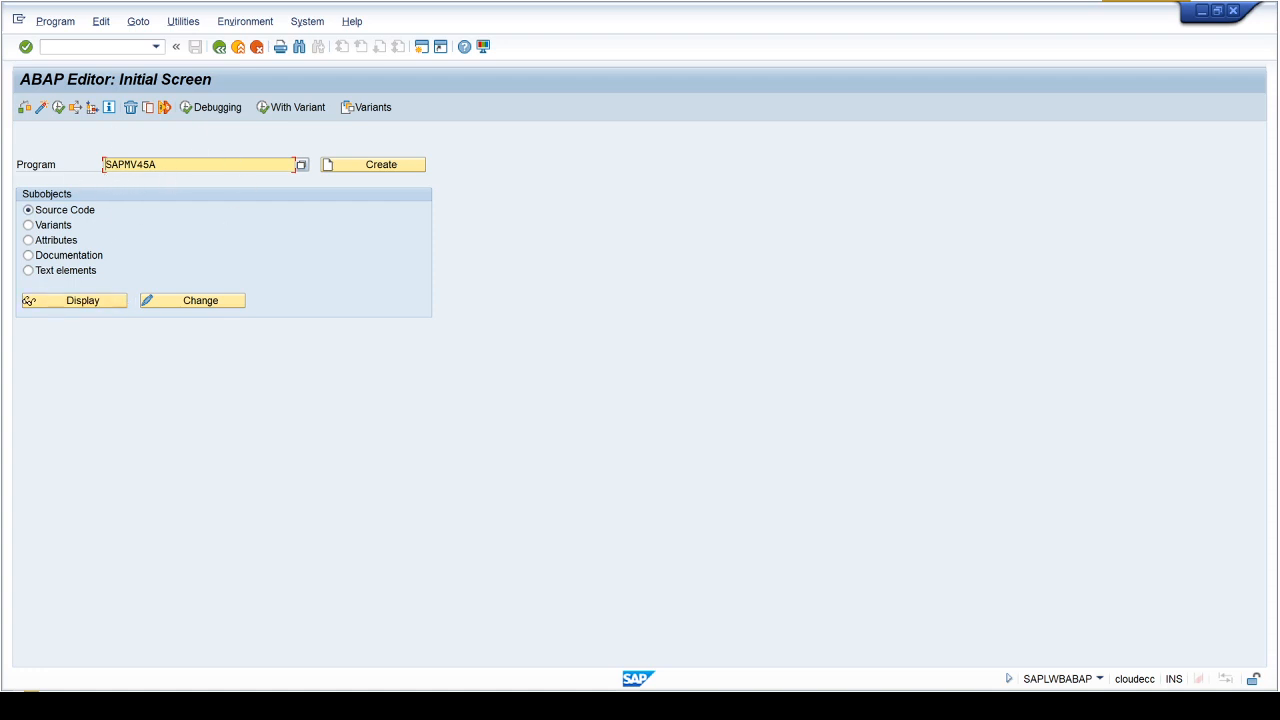
mouse_move(195, 164)
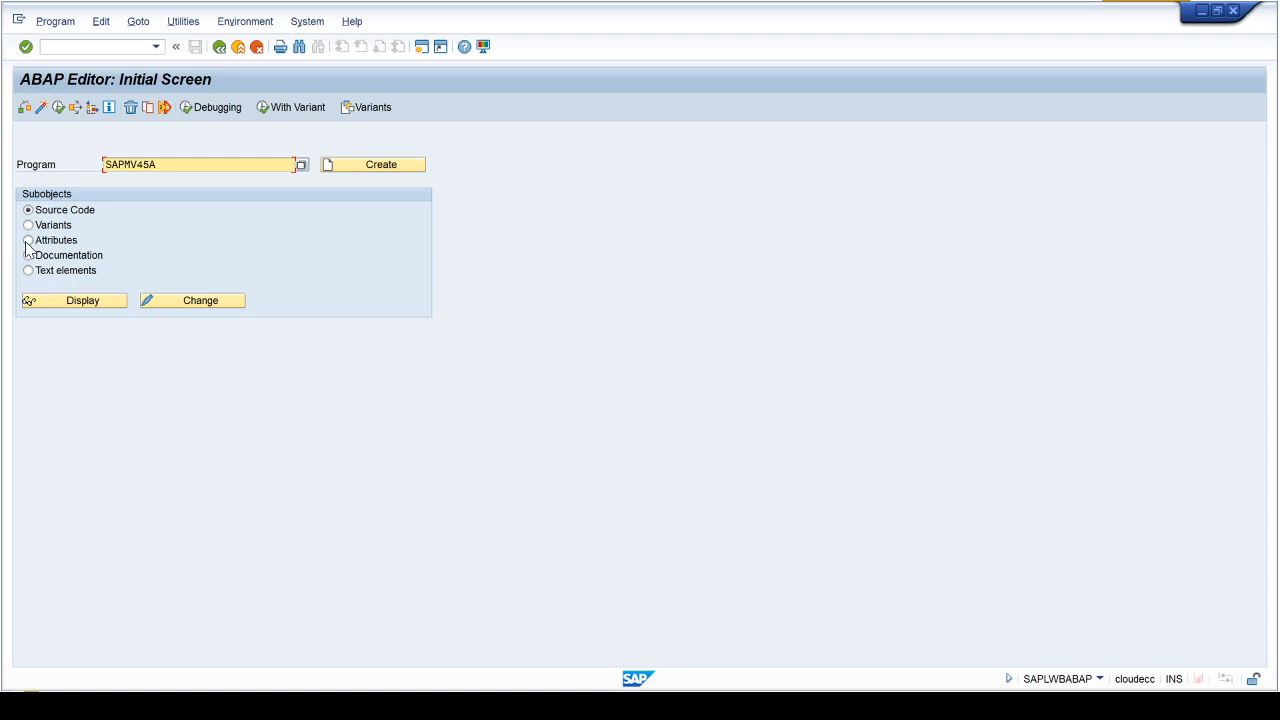
click(28, 240)
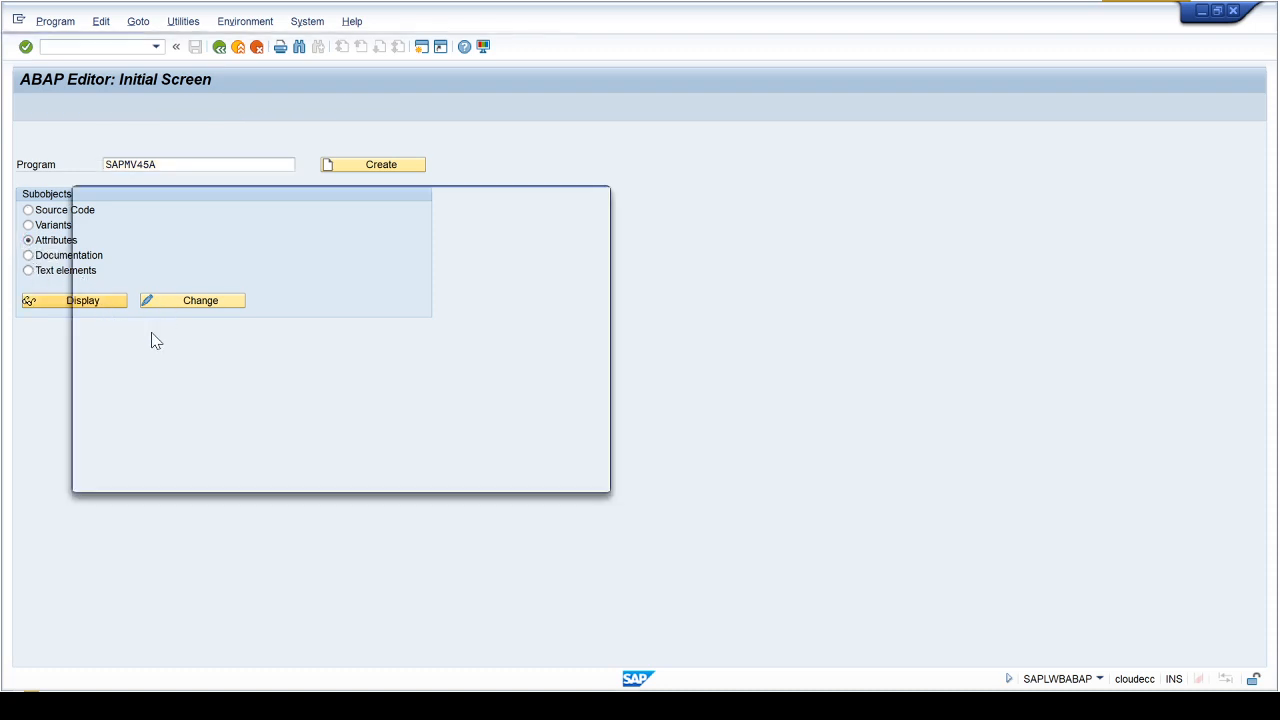
click(82, 300)
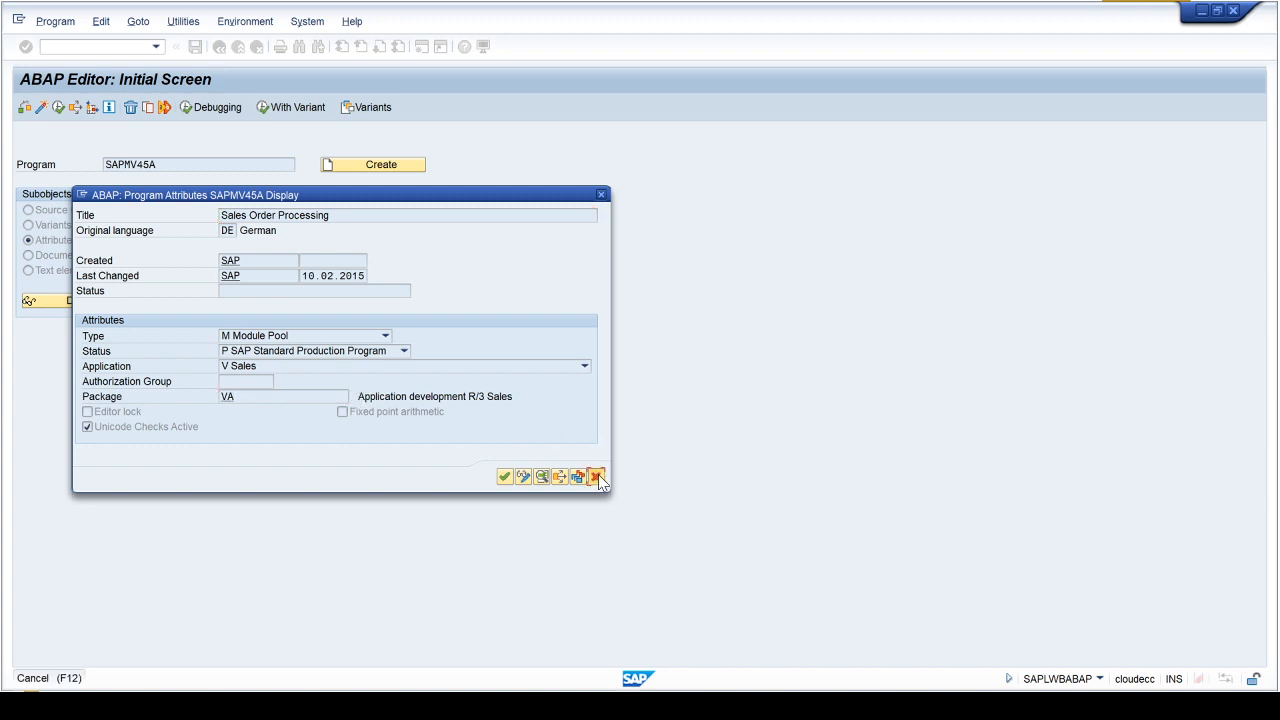
click(596, 476)
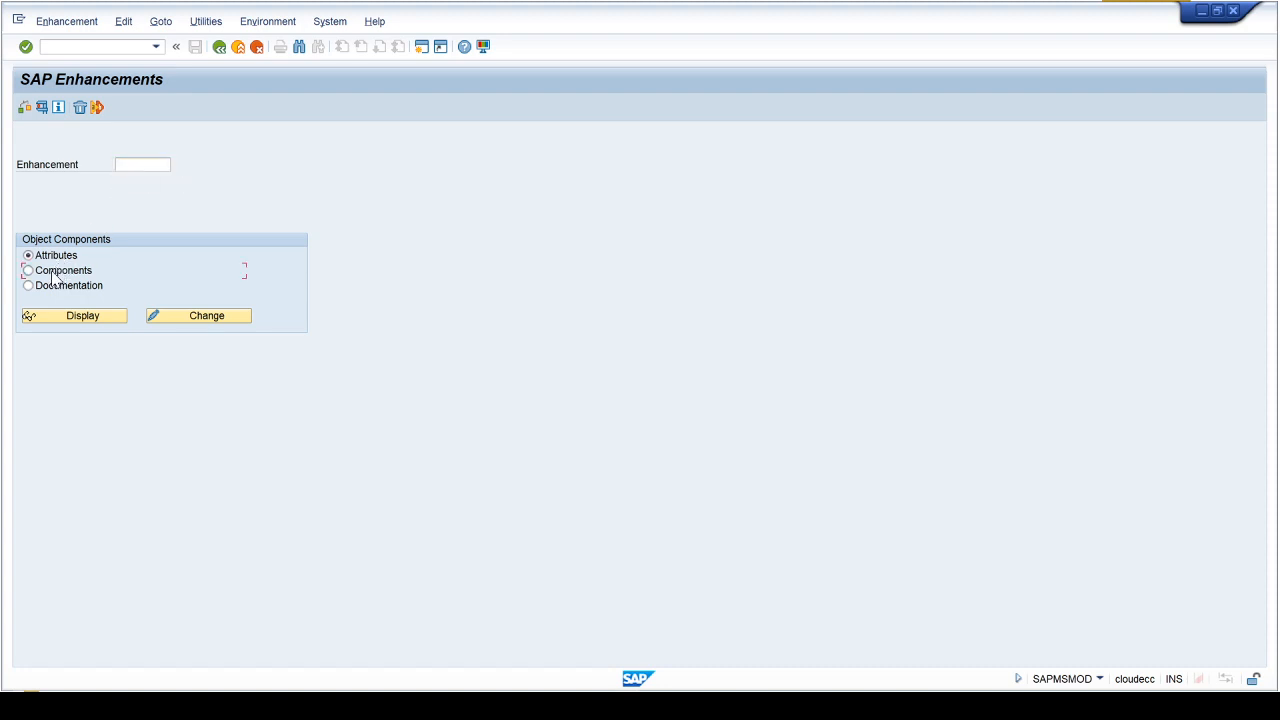
Find enhancement exits for package VA, listing 16 sales user exits including V45W0001
click(28, 270)
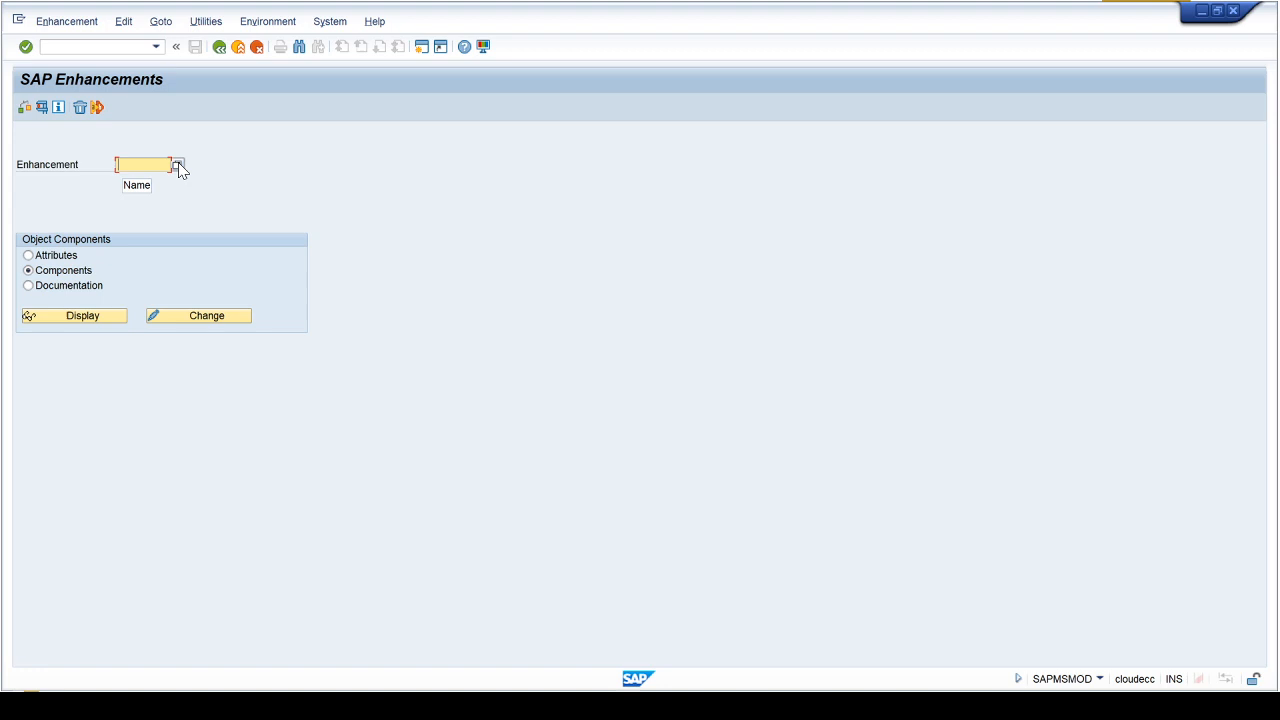
click(179, 165)
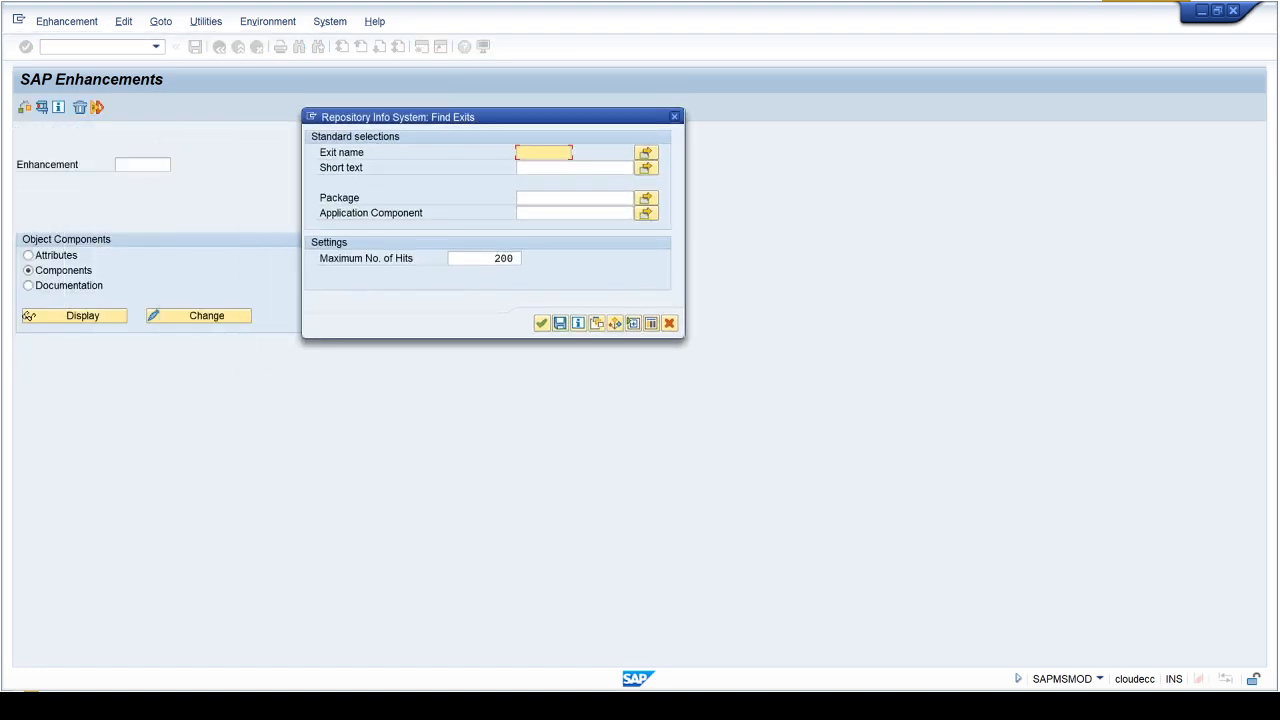
mouse_move(184, 170)
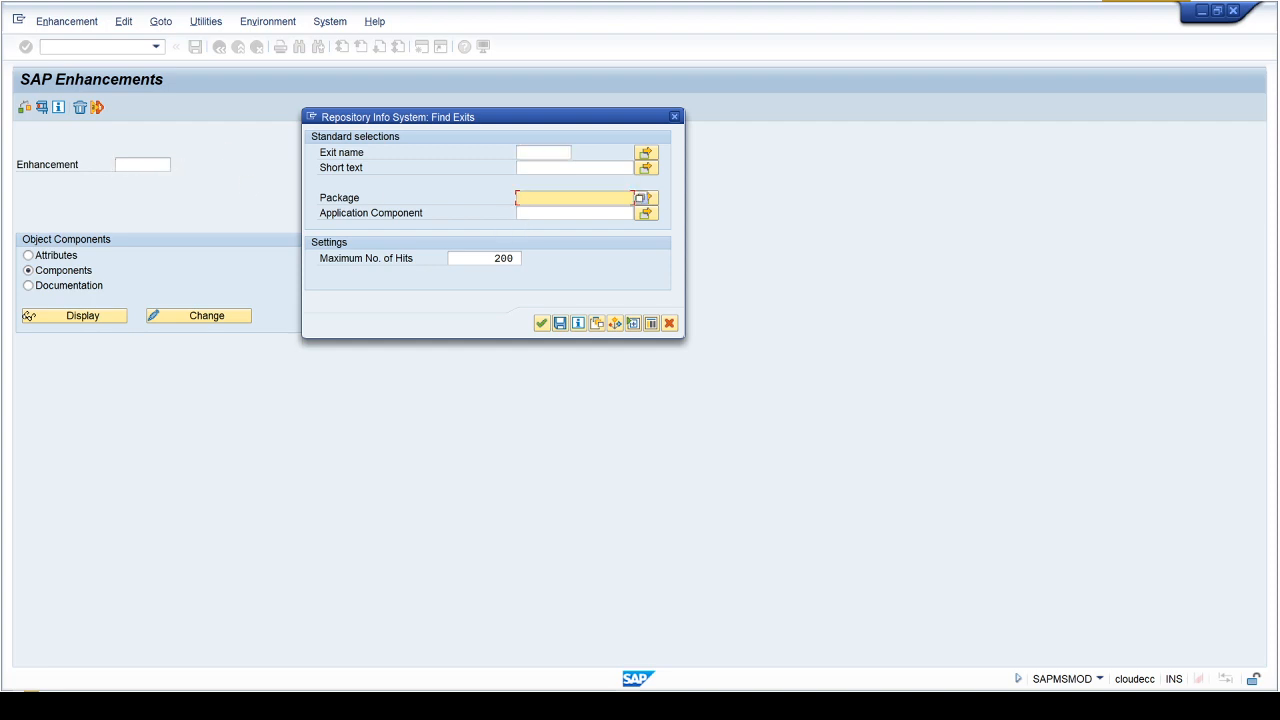
text(VA)
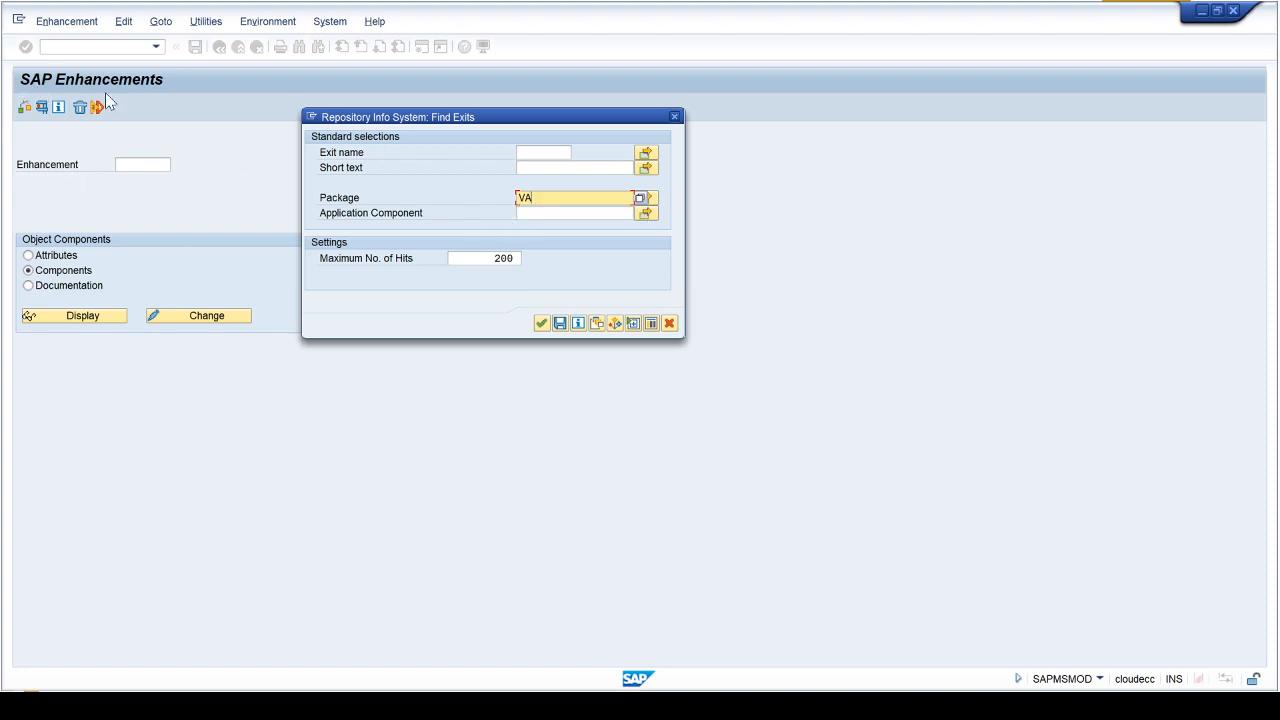
mouse_move(170, 90)
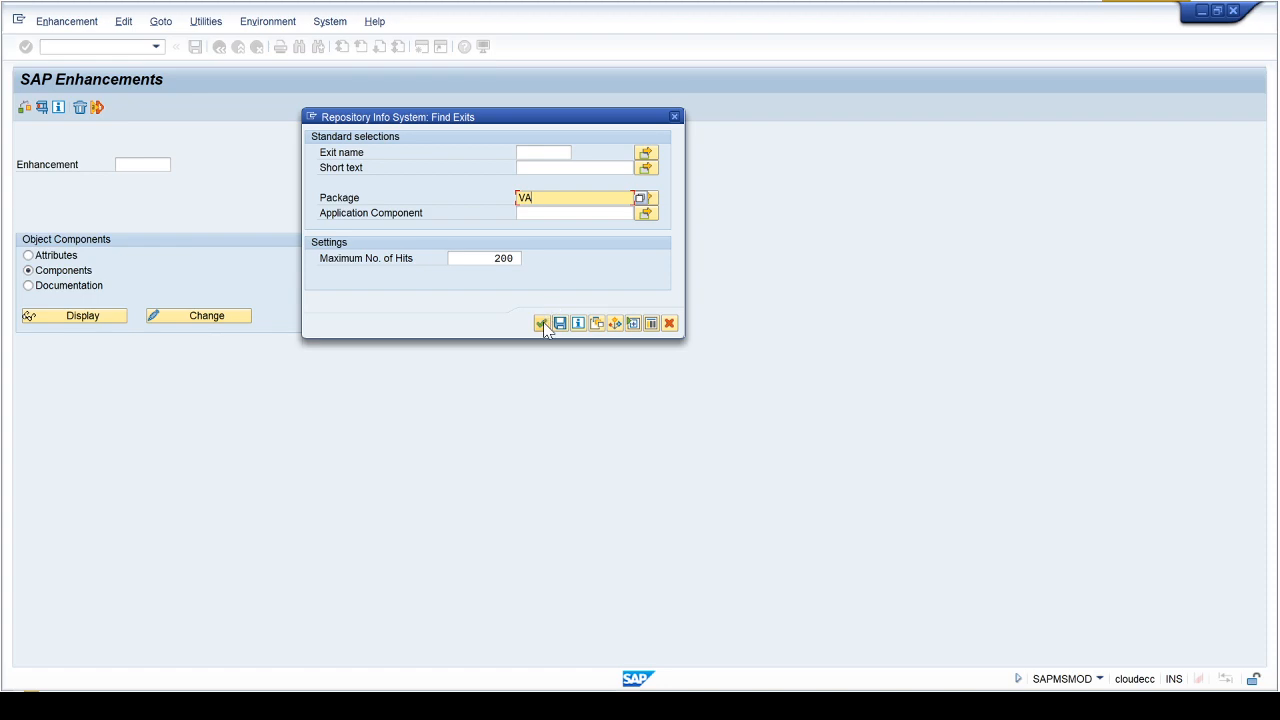
click(542, 323)
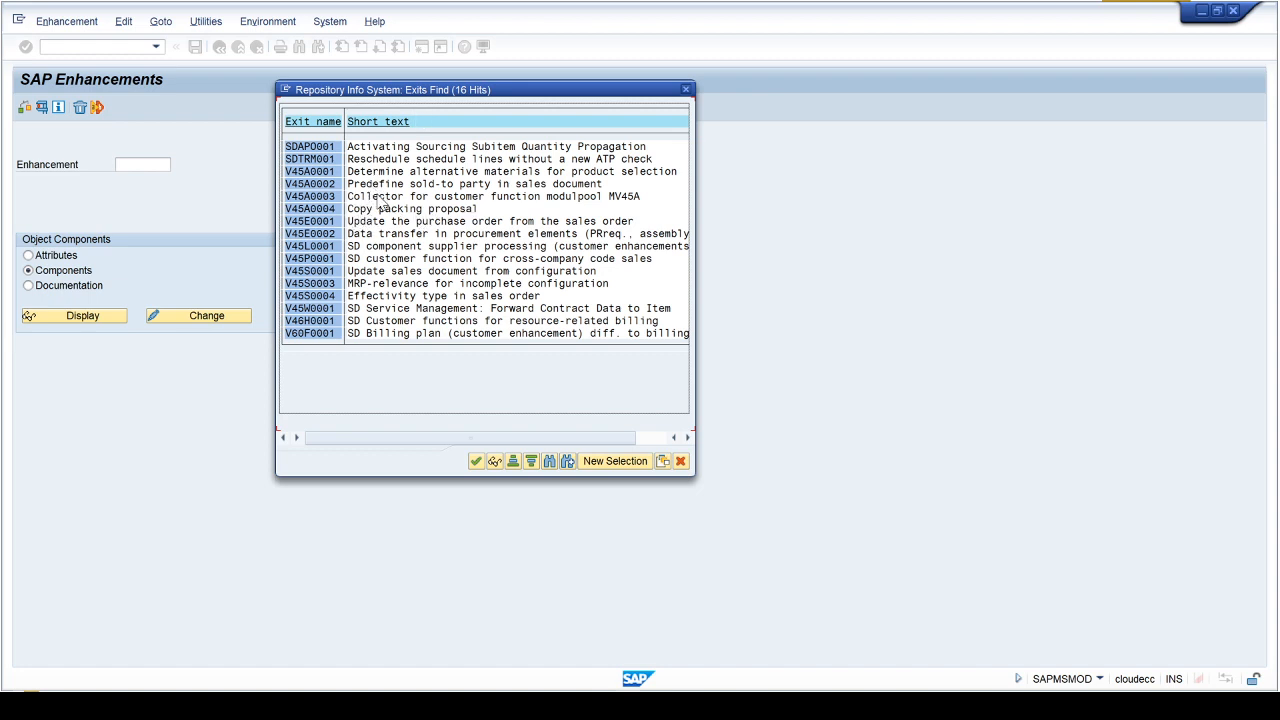
mouse_move(610, 212)
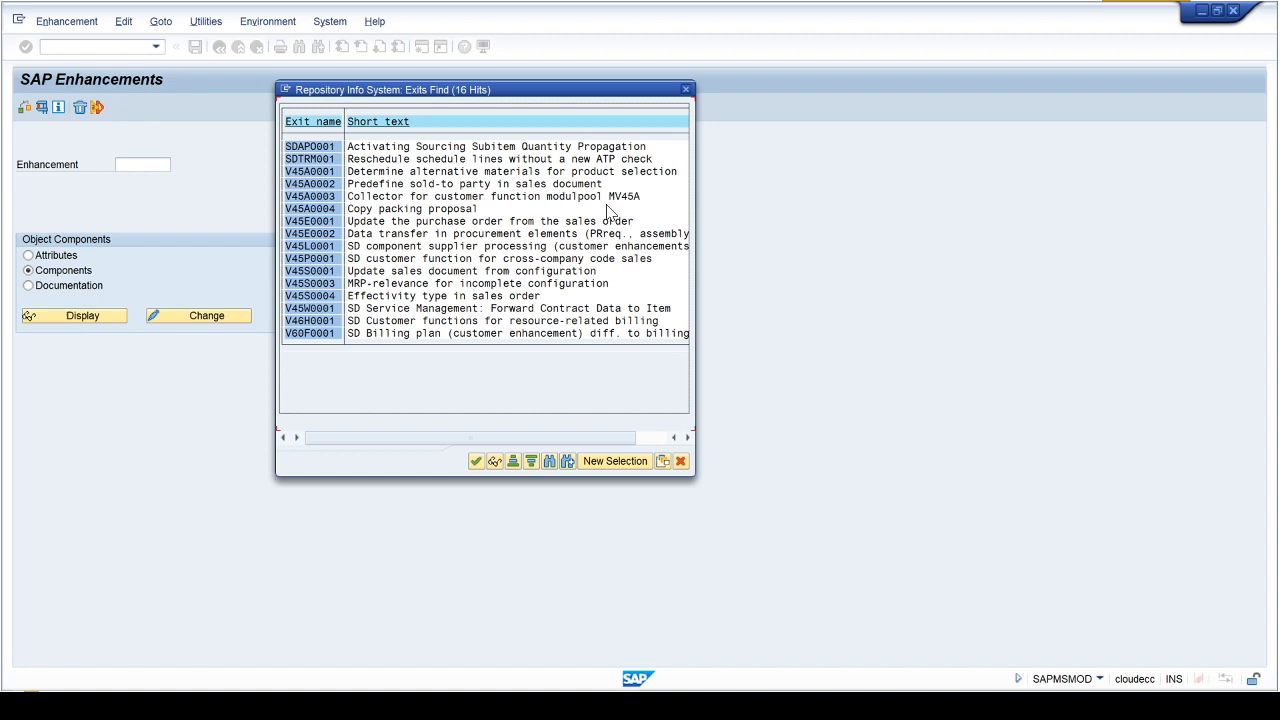
mouse_move(435, 223)
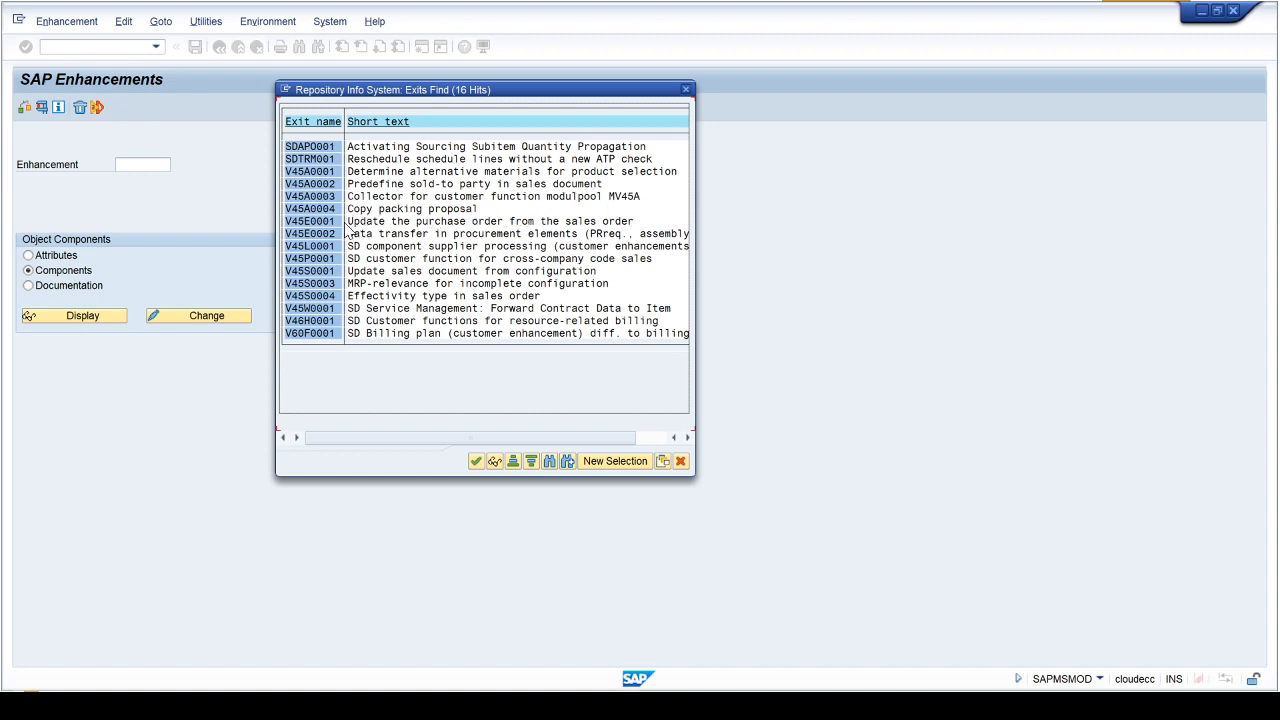
mouse_move(322, 299)
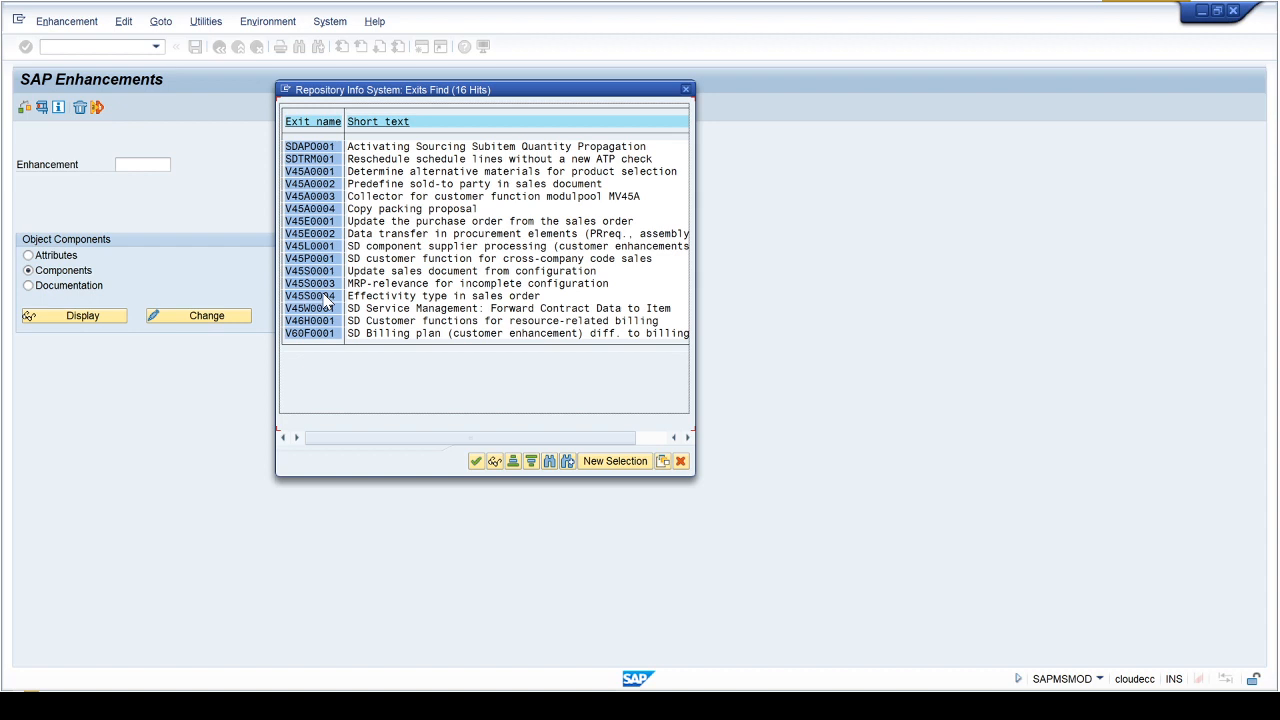
mouse_move(475, 320)
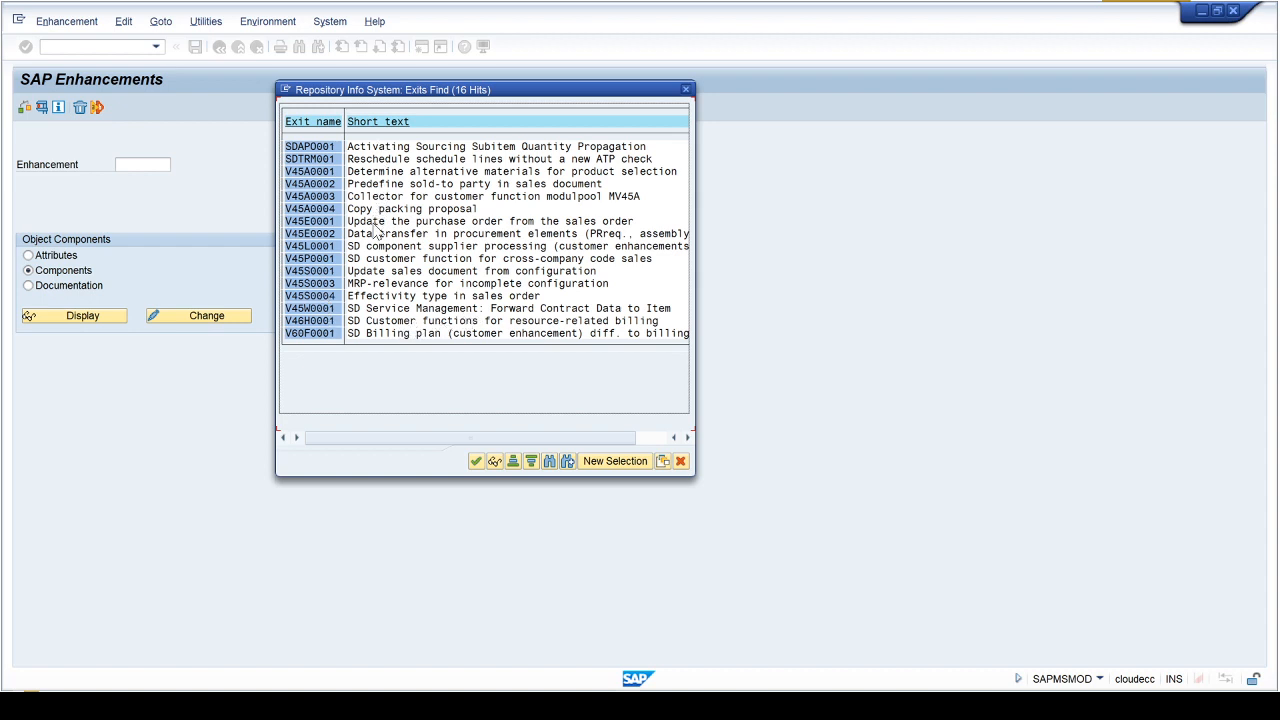
mouse_move(358, 317)
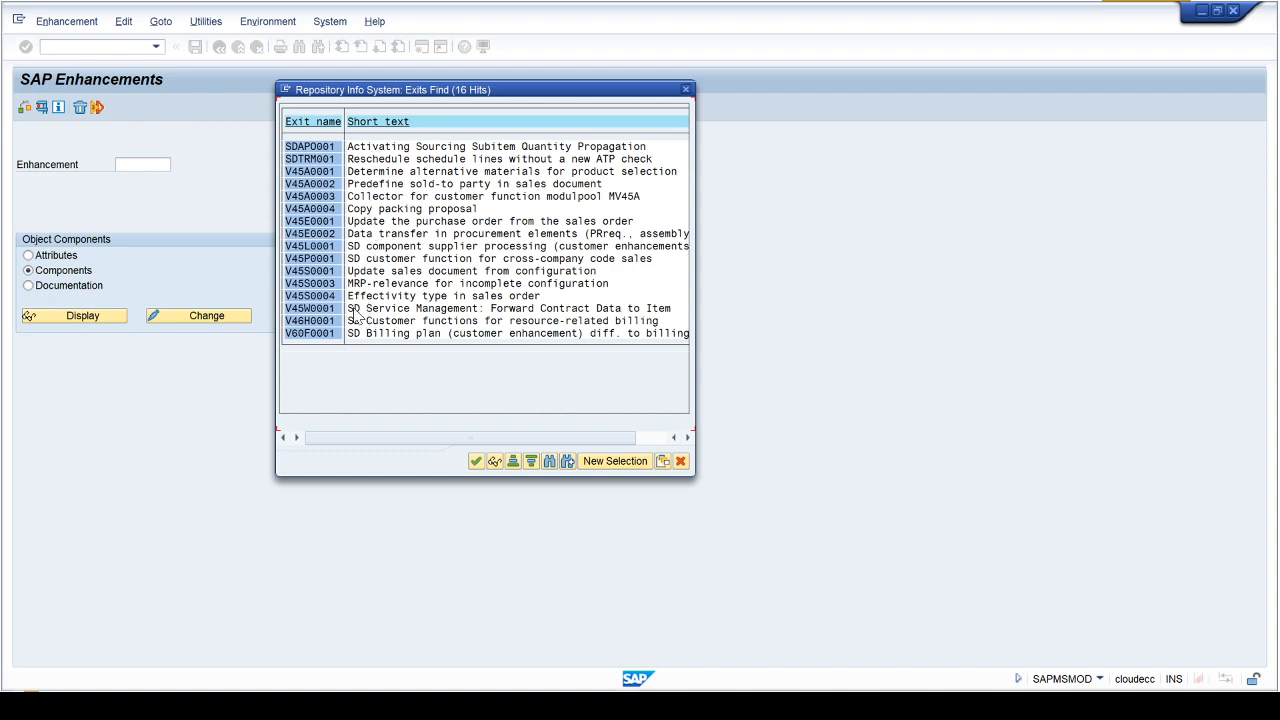
mouse_move(351, 325)
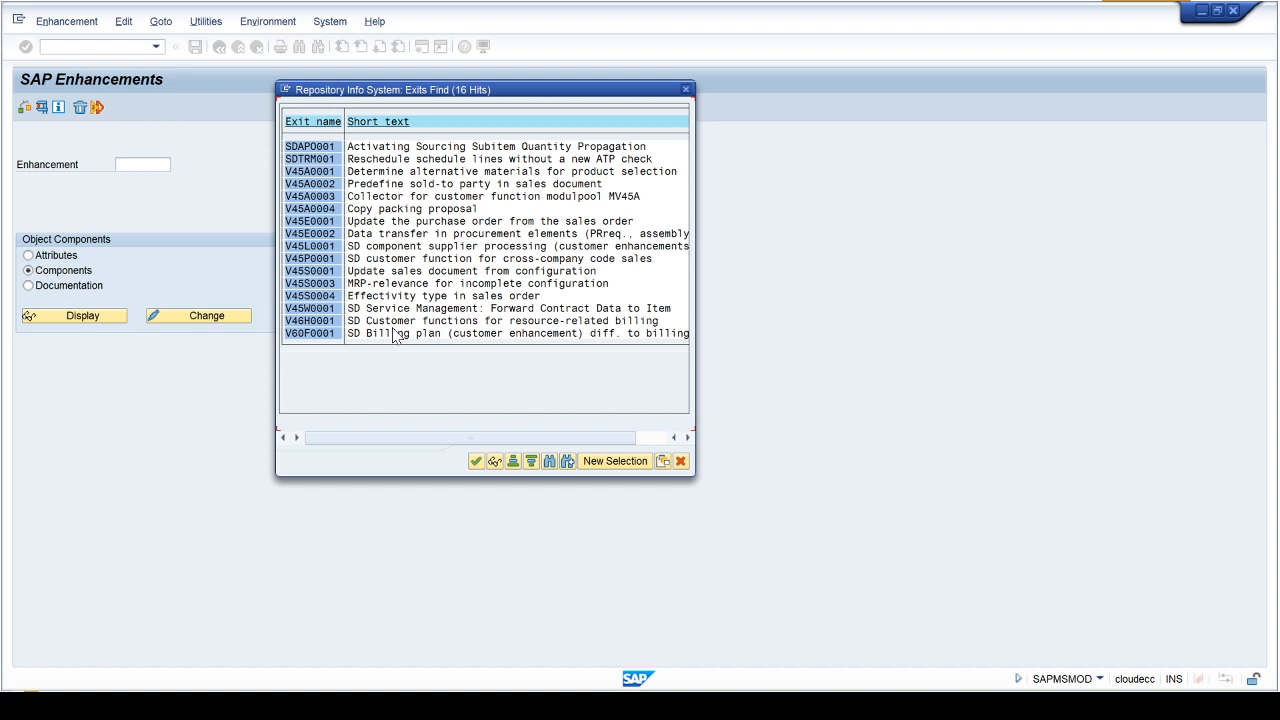
mouse_move(375, 312)
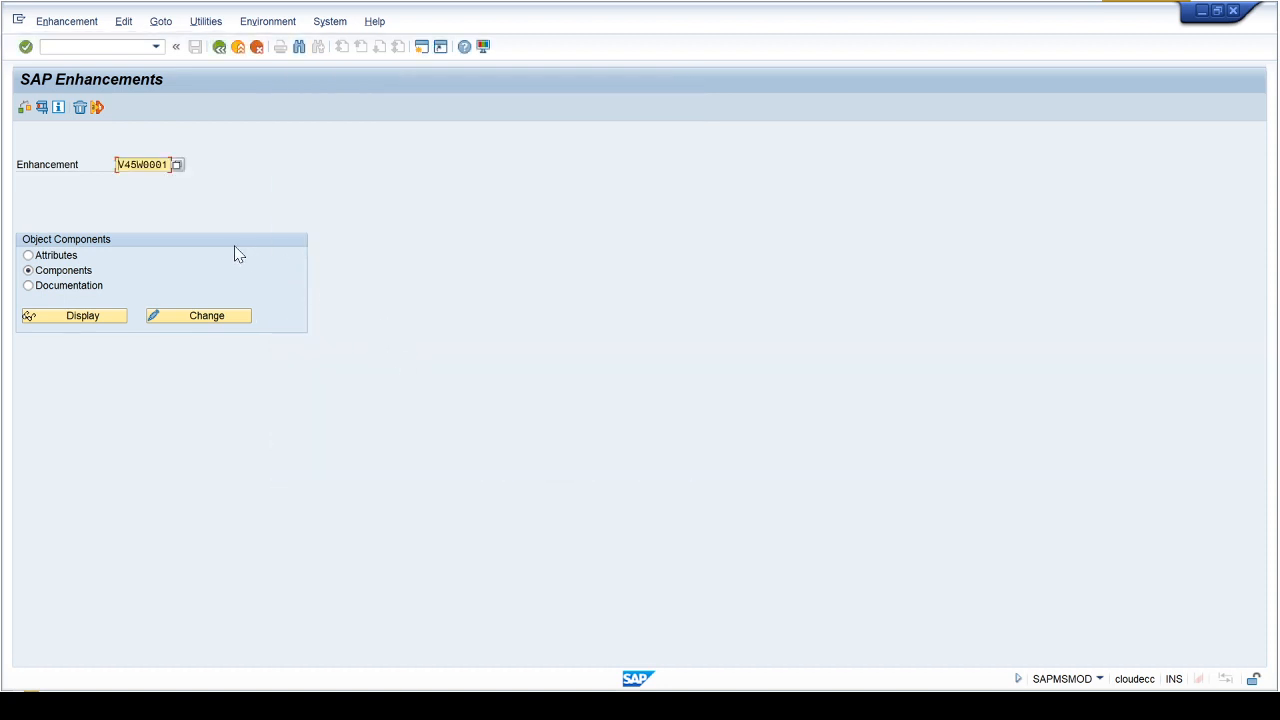
click(82, 315)
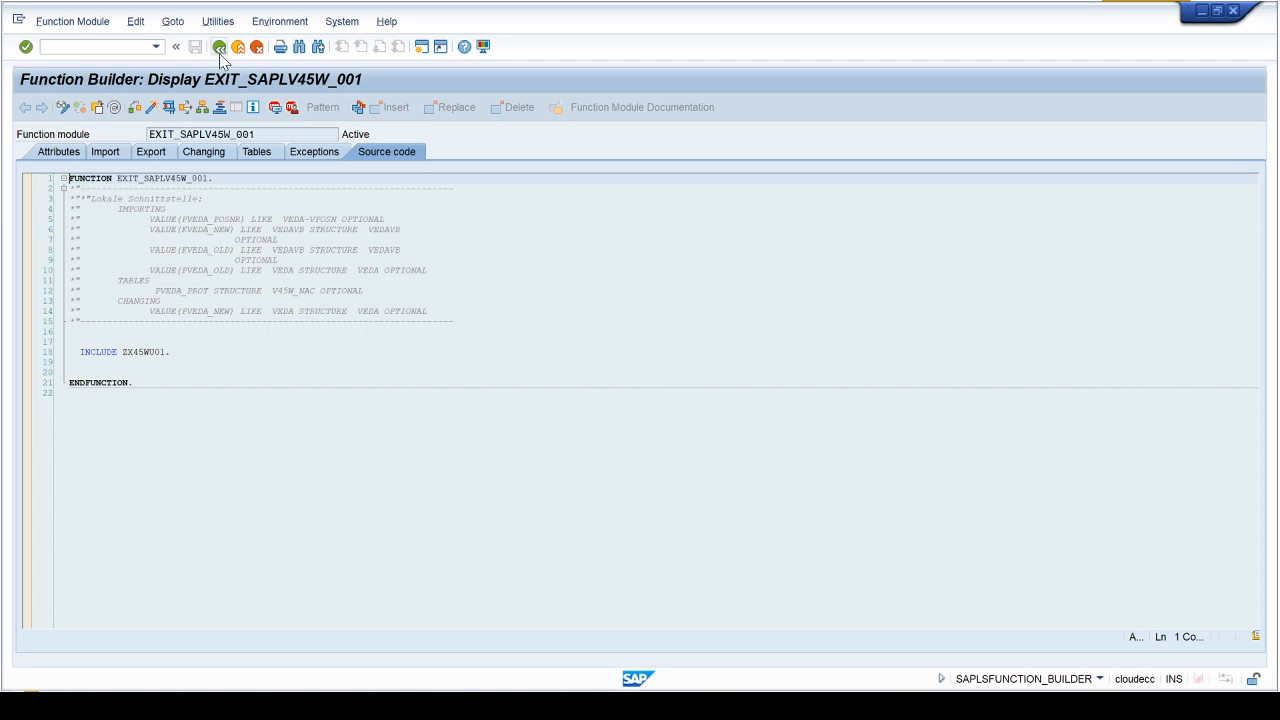
click(220, 46)
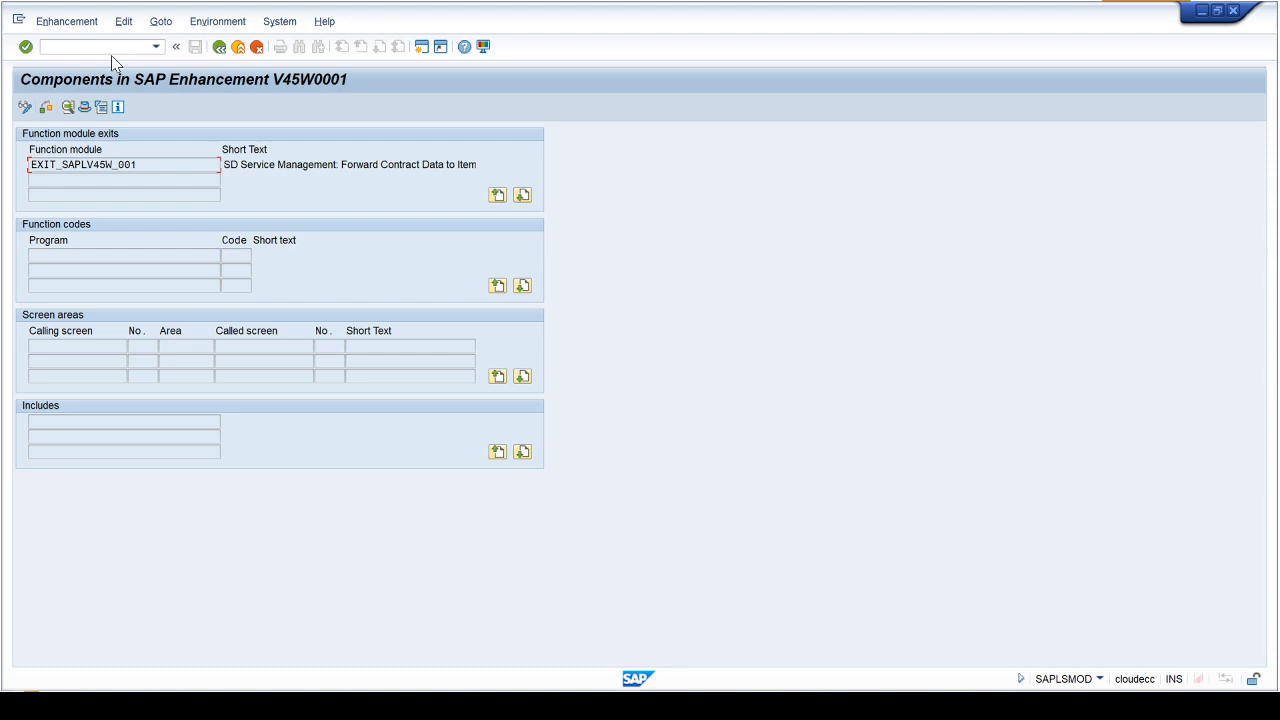
mouse_move(219, 46)
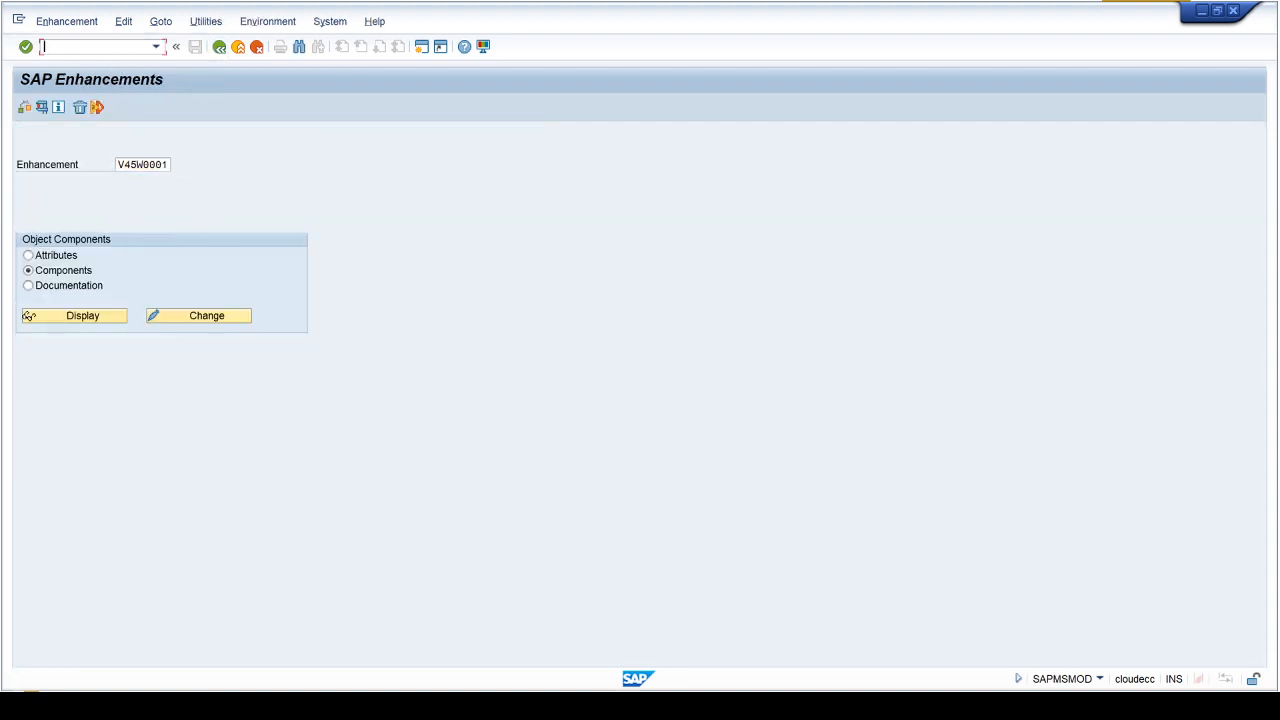
Start SPRO via /n and open the SAP Reference IMG structure
text(/nspro)
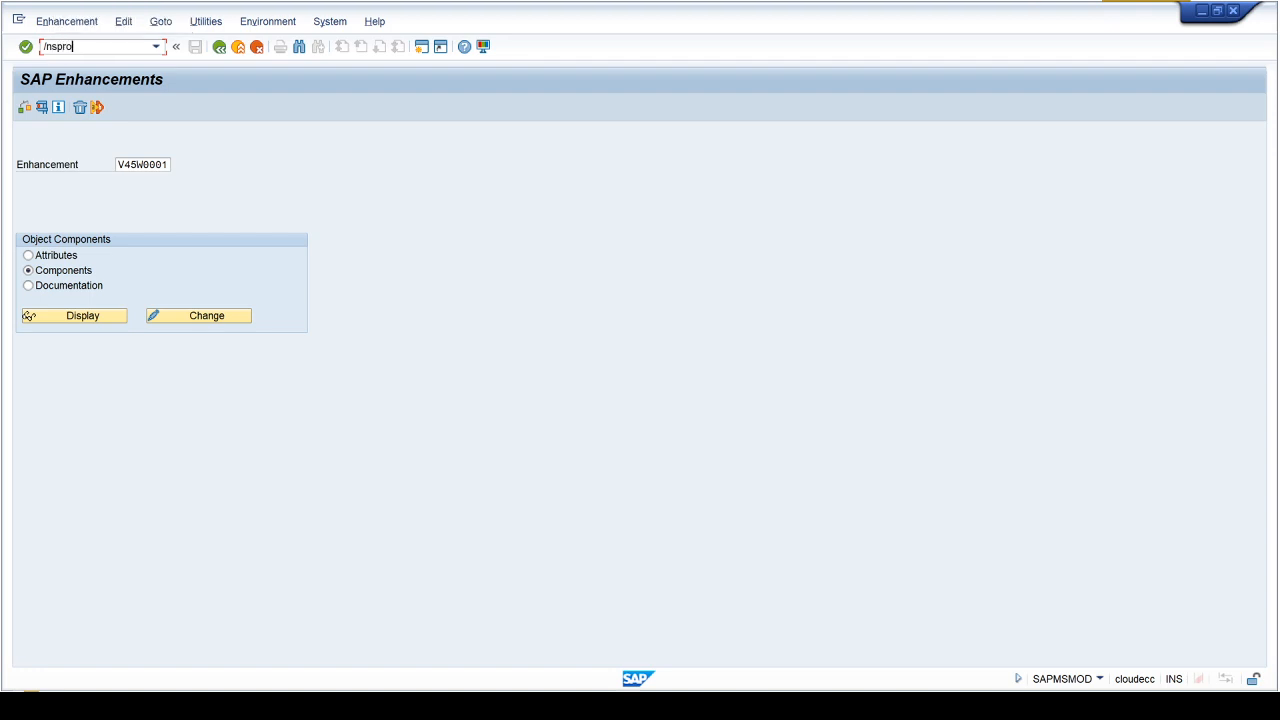
key(Enter)
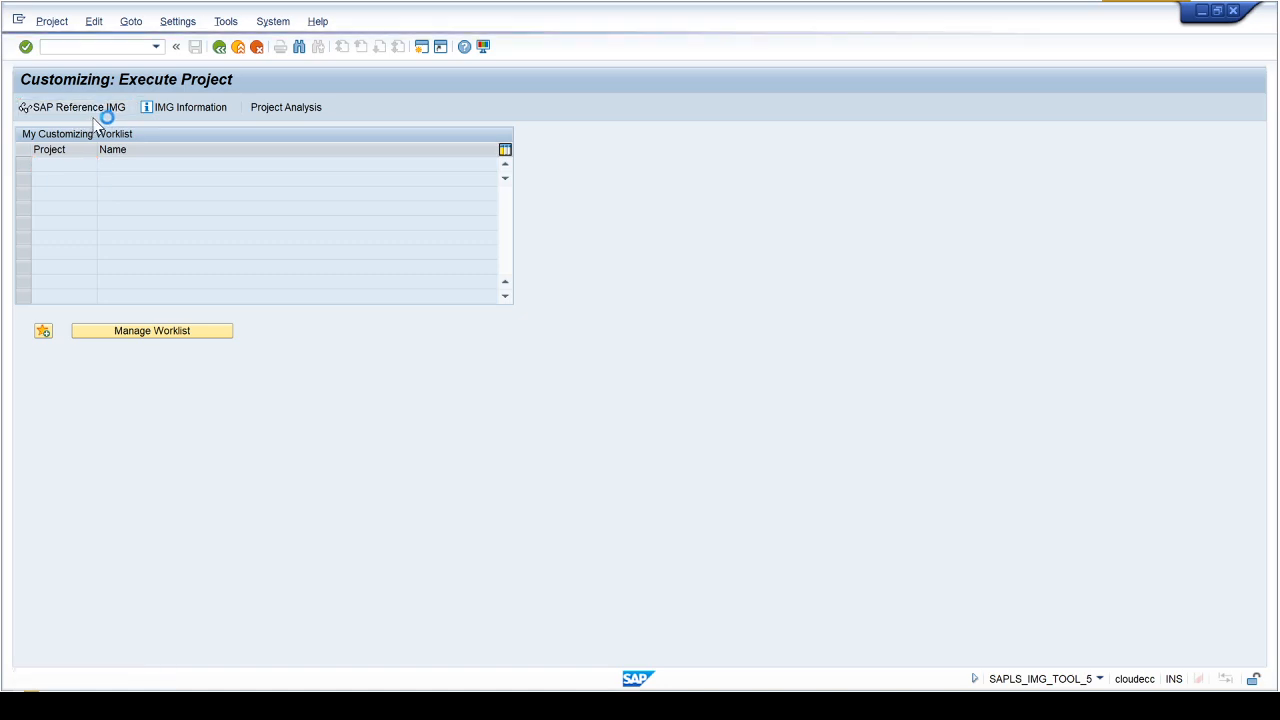
click(78, 107)
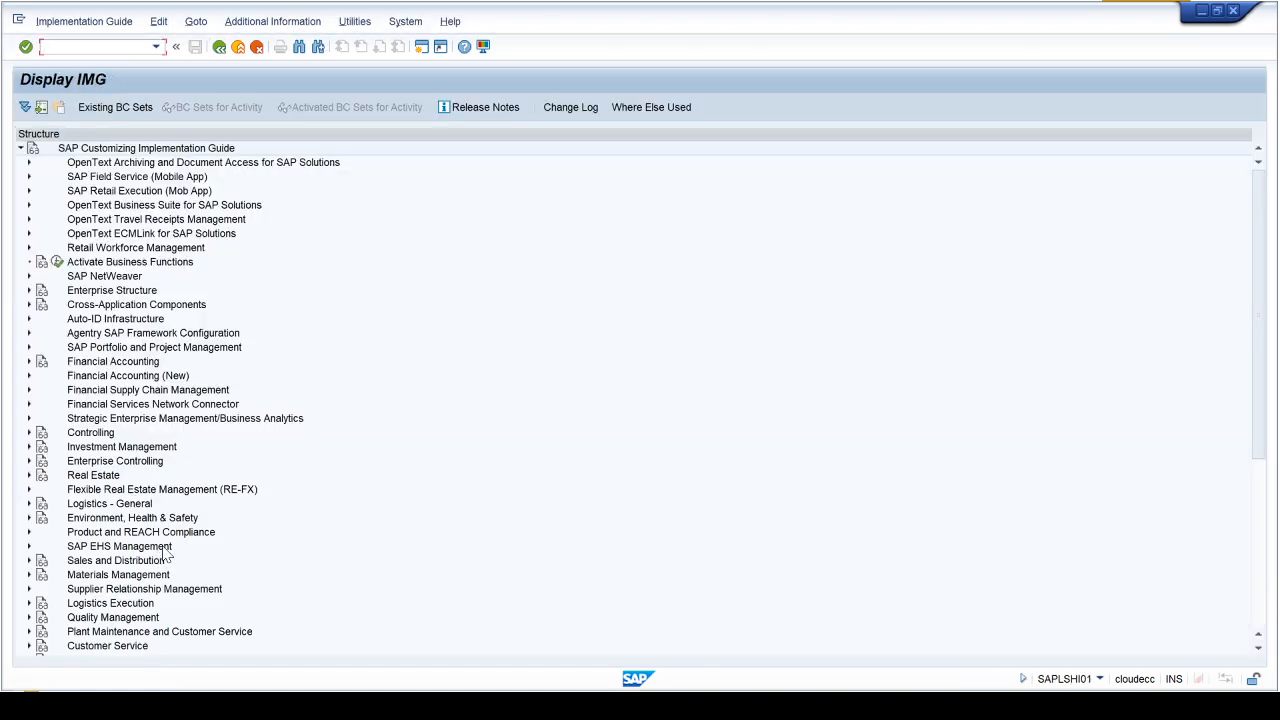
scroll(down, 3)
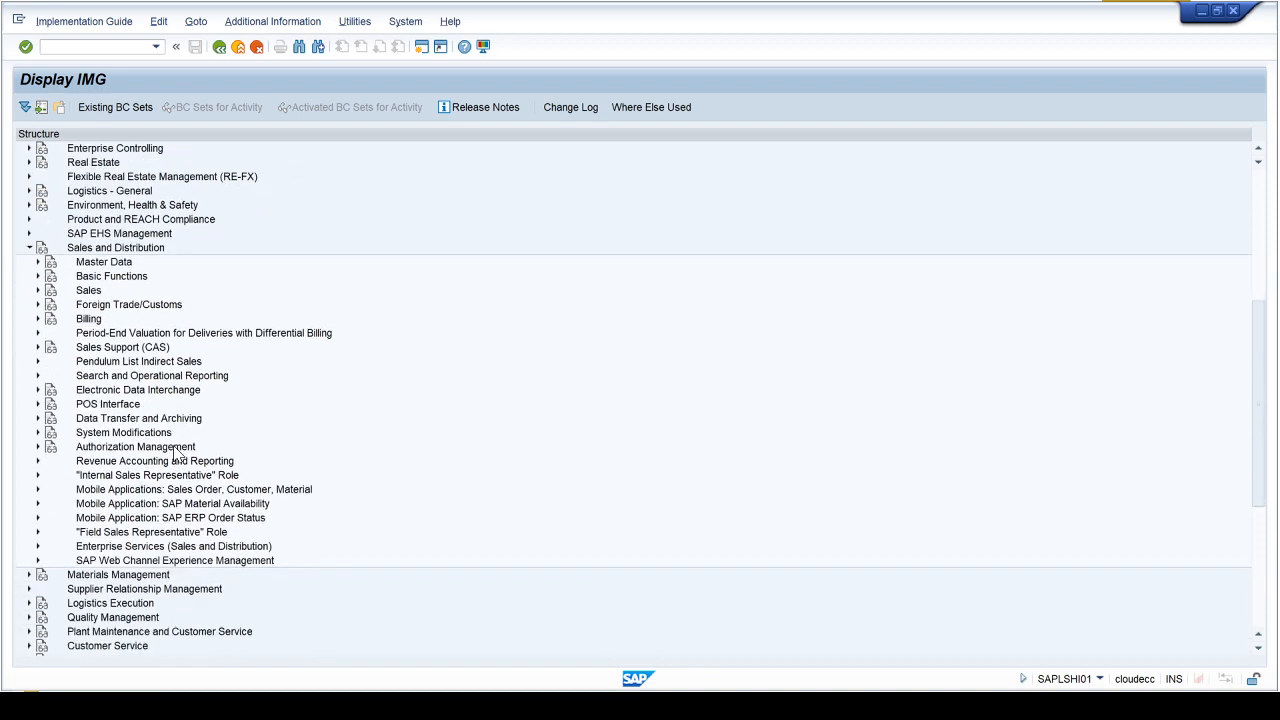
mouse_move(200, 453)
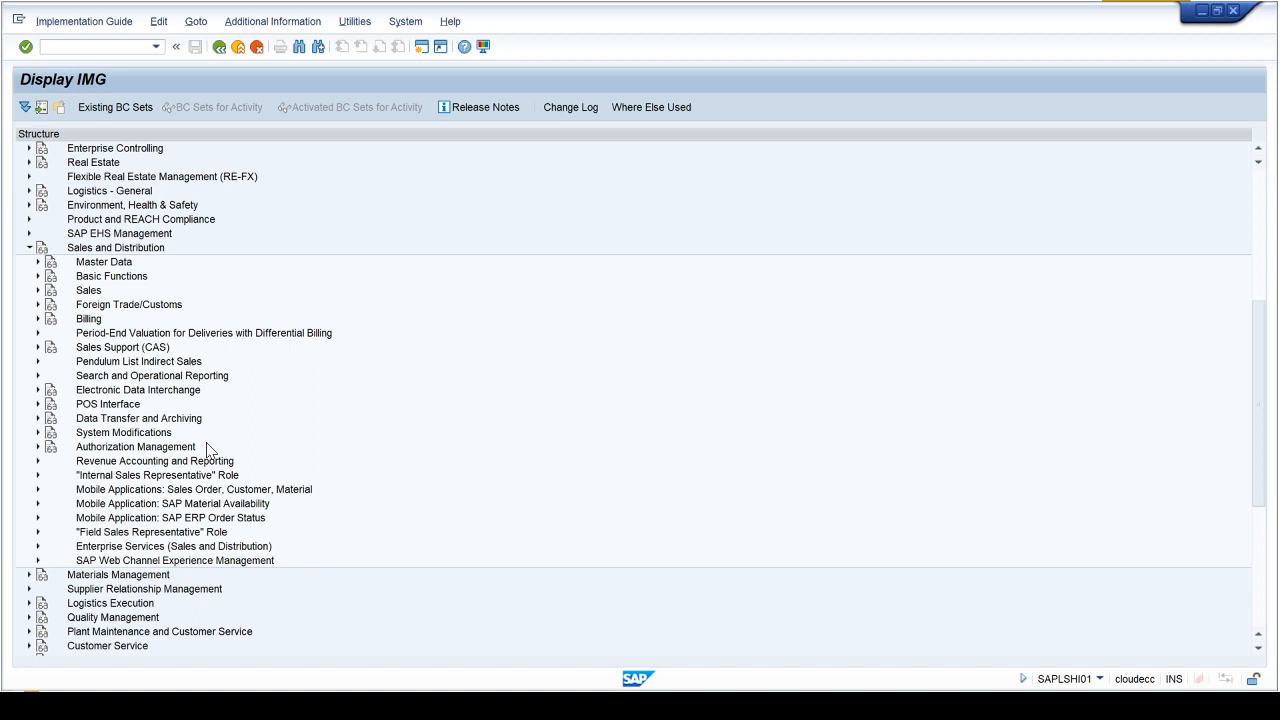
mouse_move(135, 438)
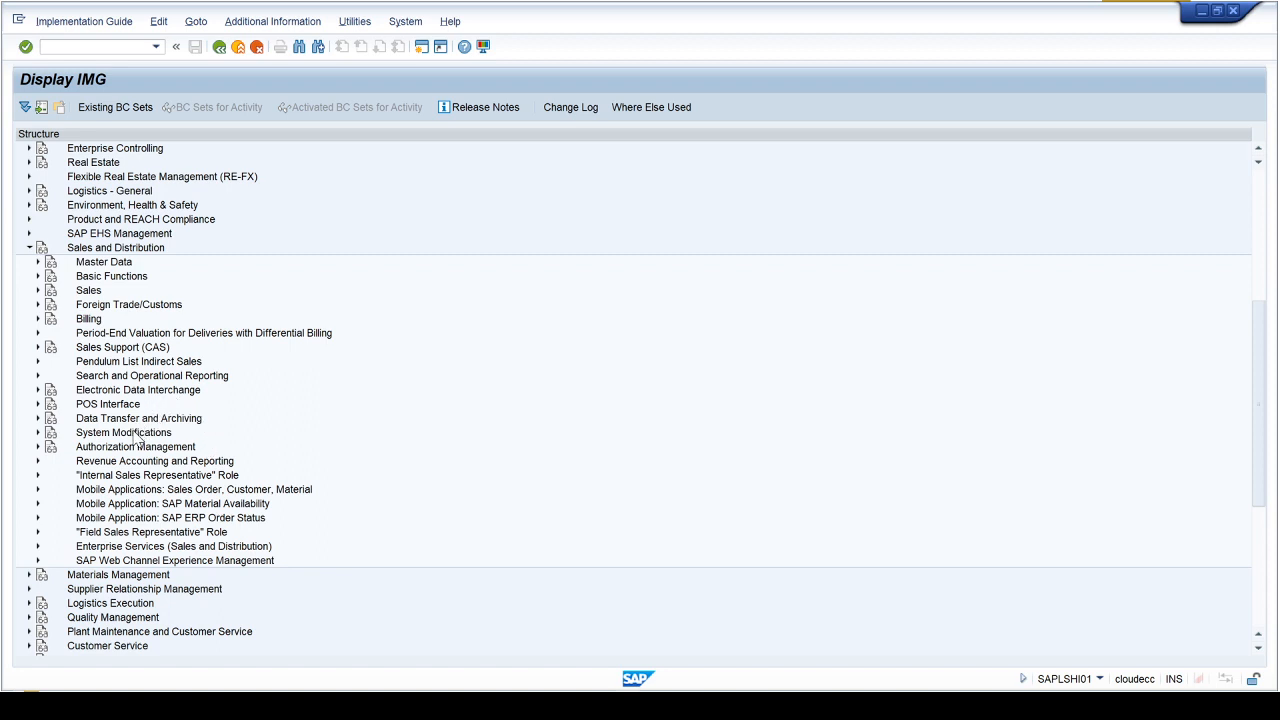
mouse_move(115, 368)
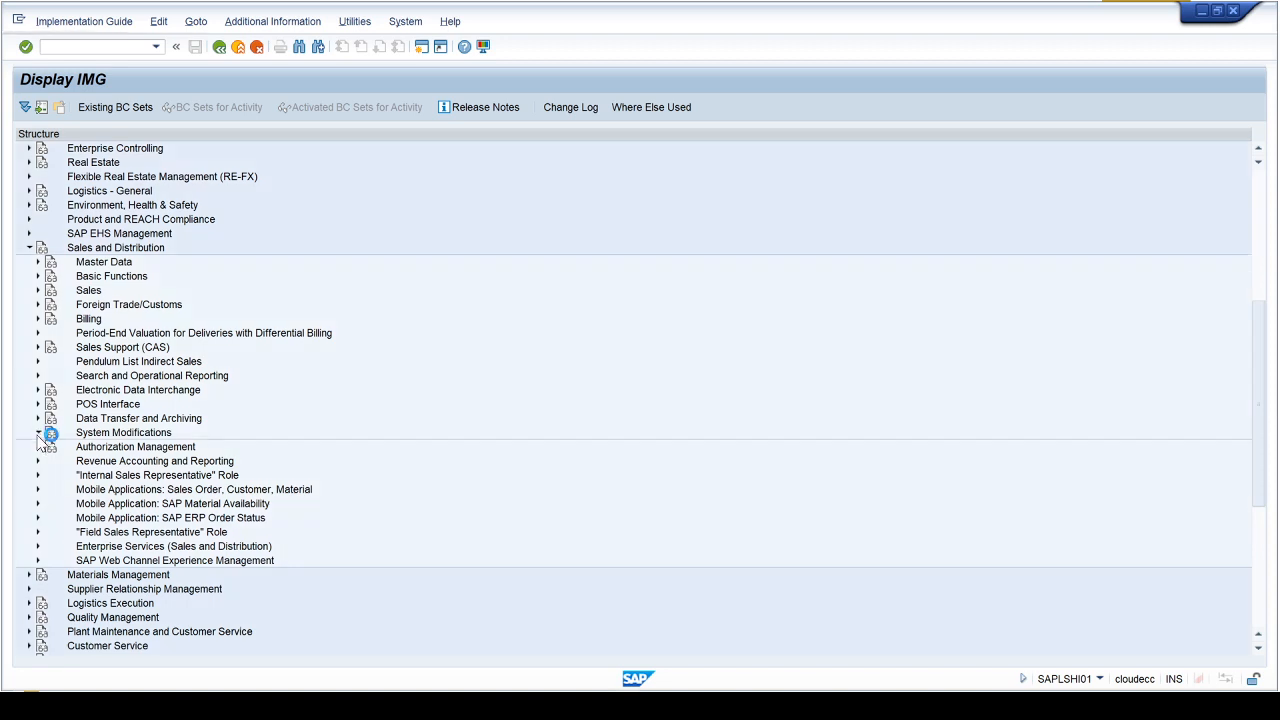
Expand System Modifications > User Exits > User Exits in Sales and open Sales Document Processing documentation
click(37, 432)
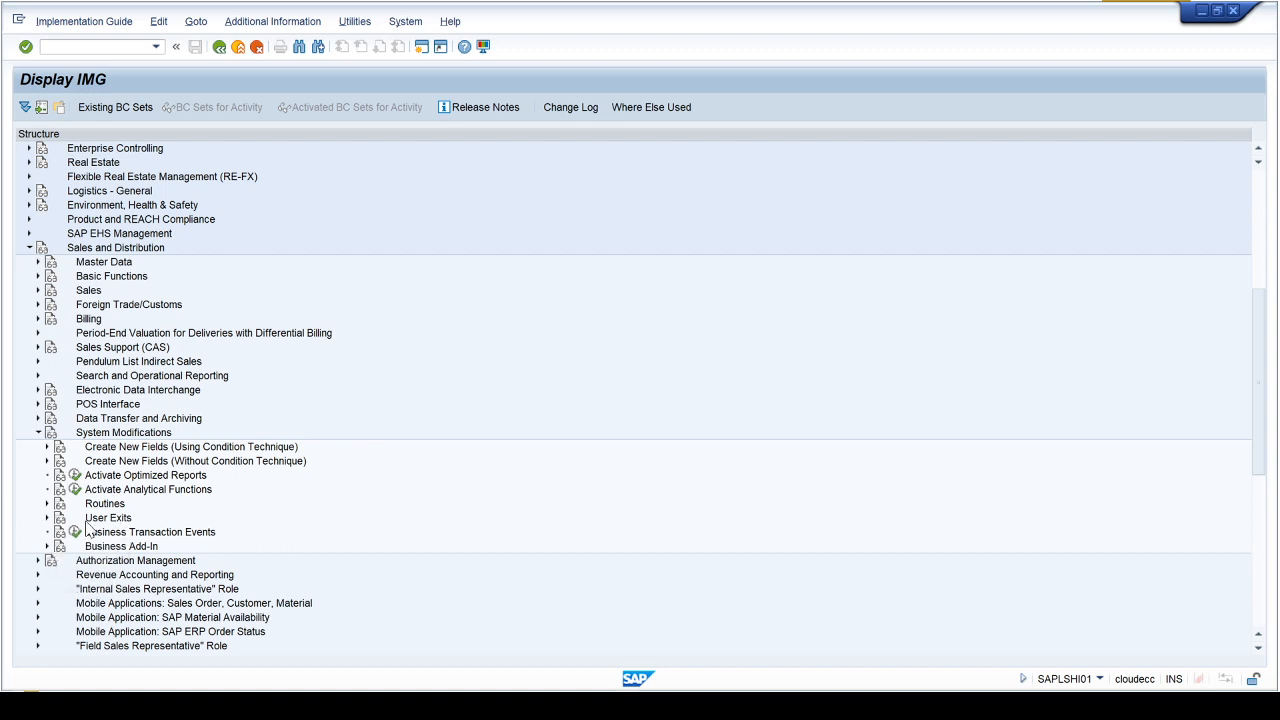
click(47, 517)
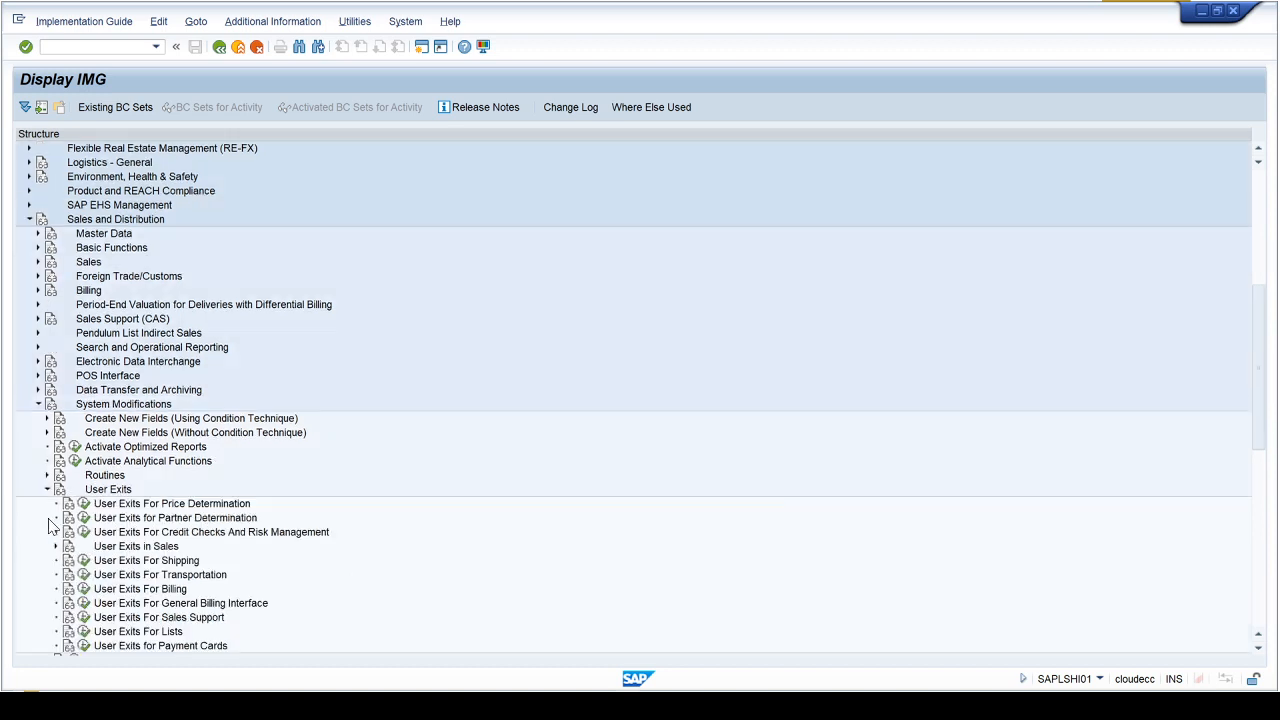
scroll(down, 3)
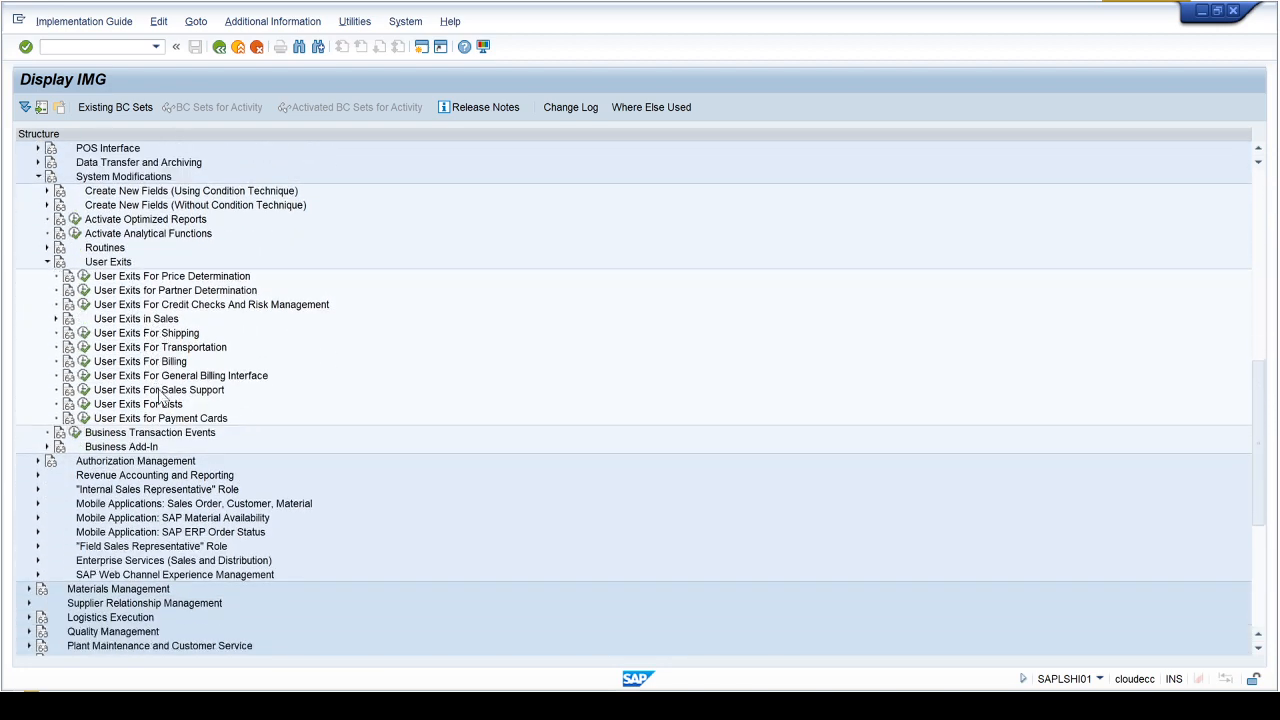
mouse_move(168, 378)
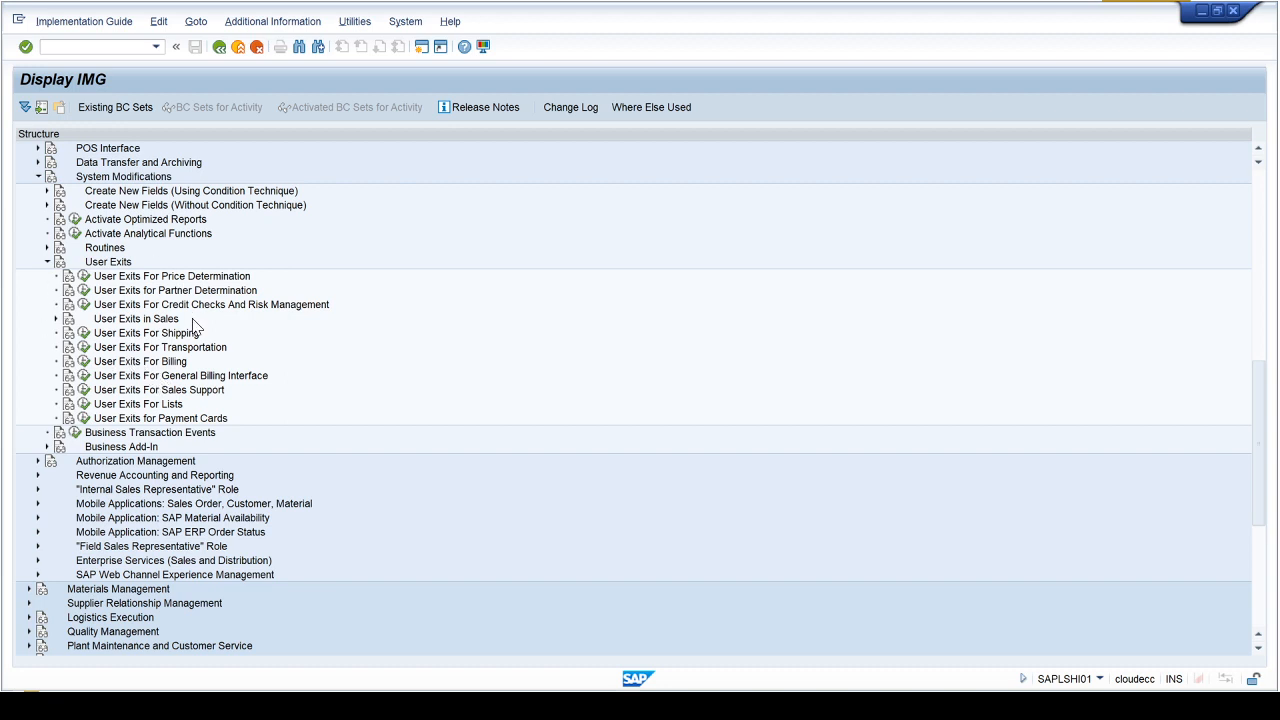
mouse_move(112, 382)
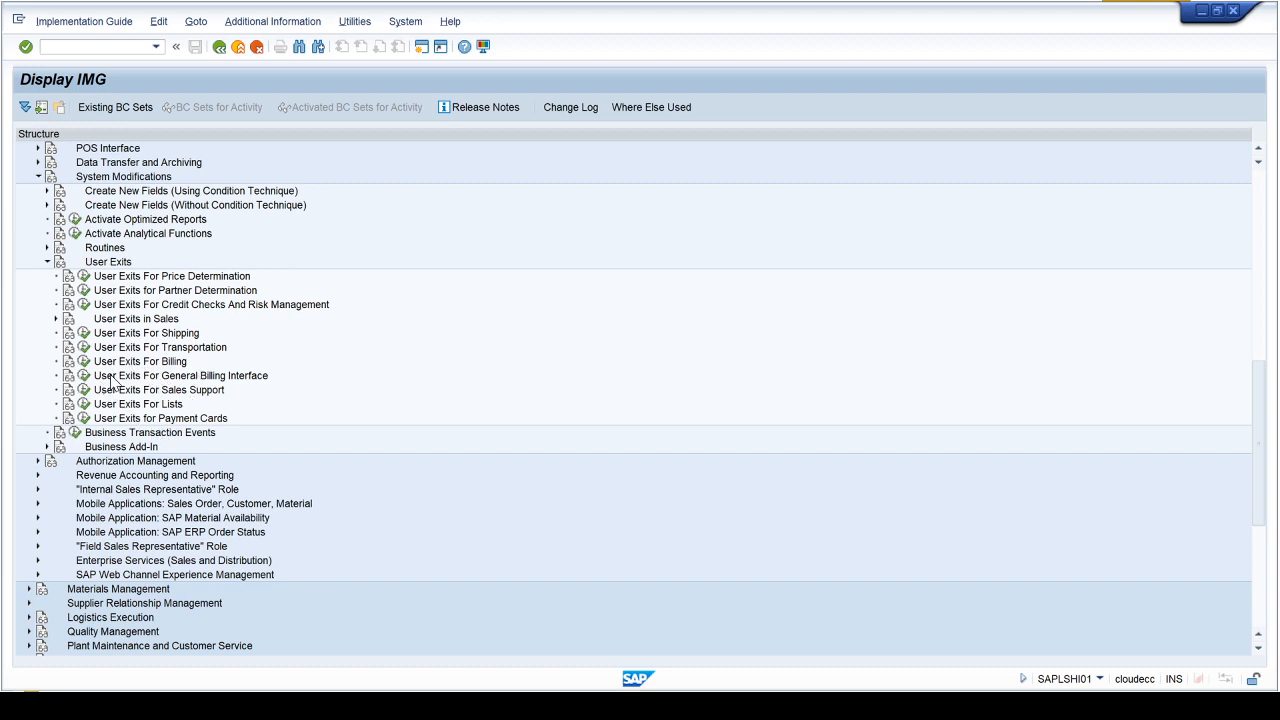
mouse_move(157, 333)
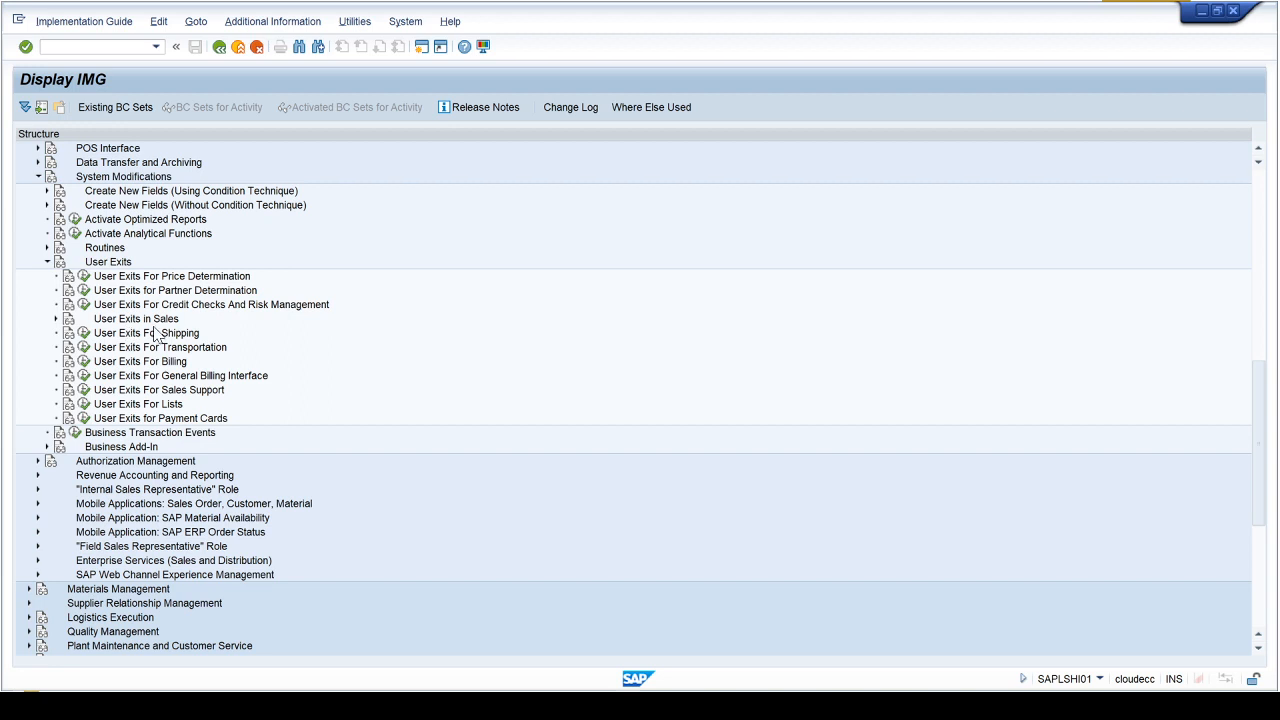
click(57, 319)
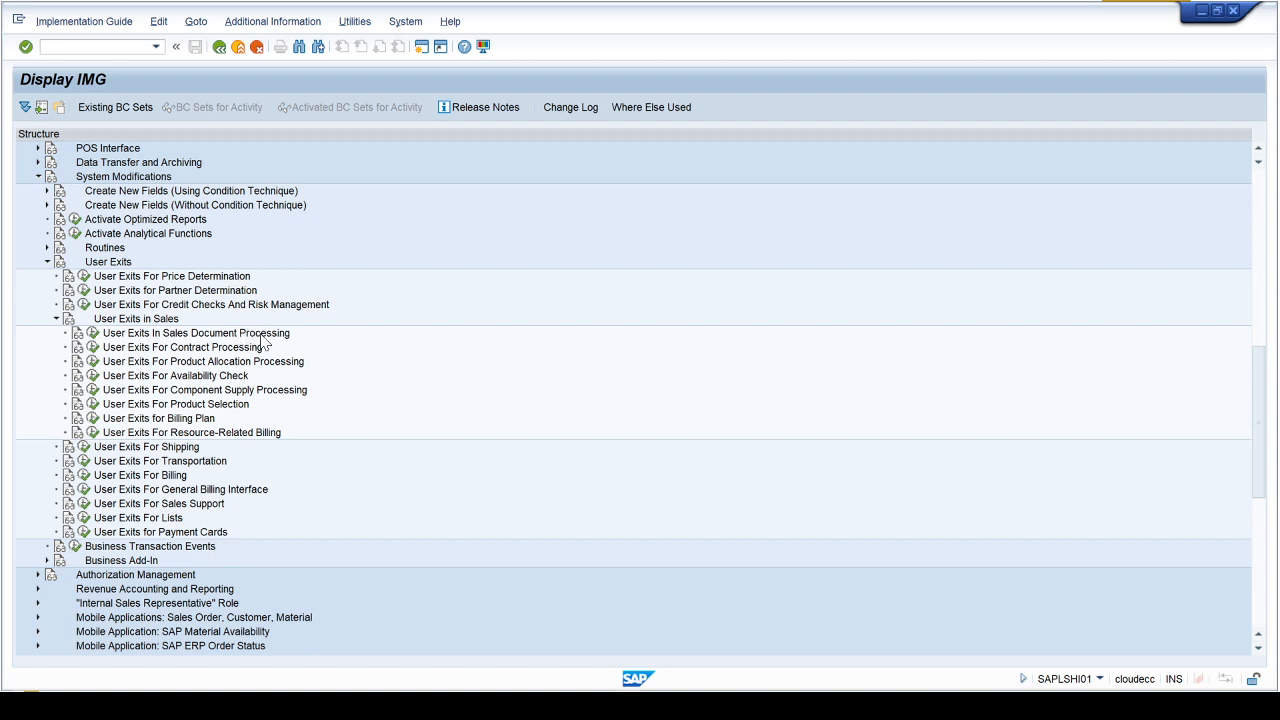
mouse_move(211, 427)
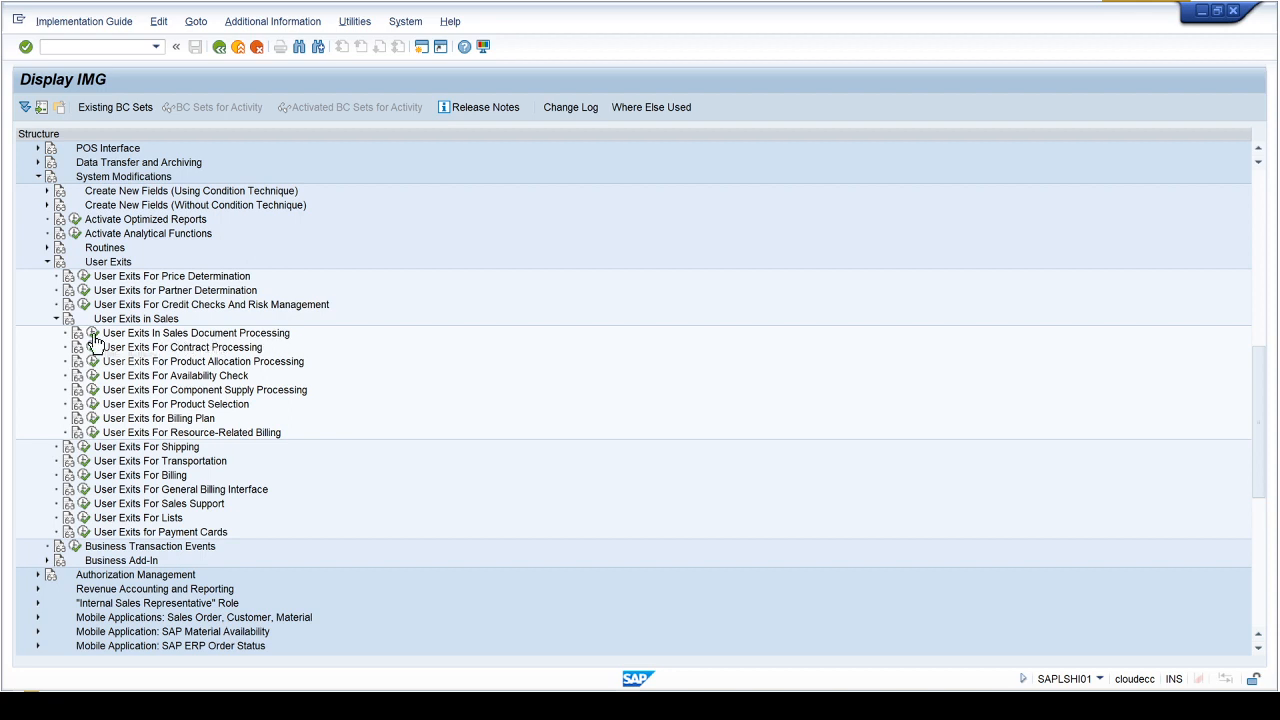
mouse_move(95, 347)
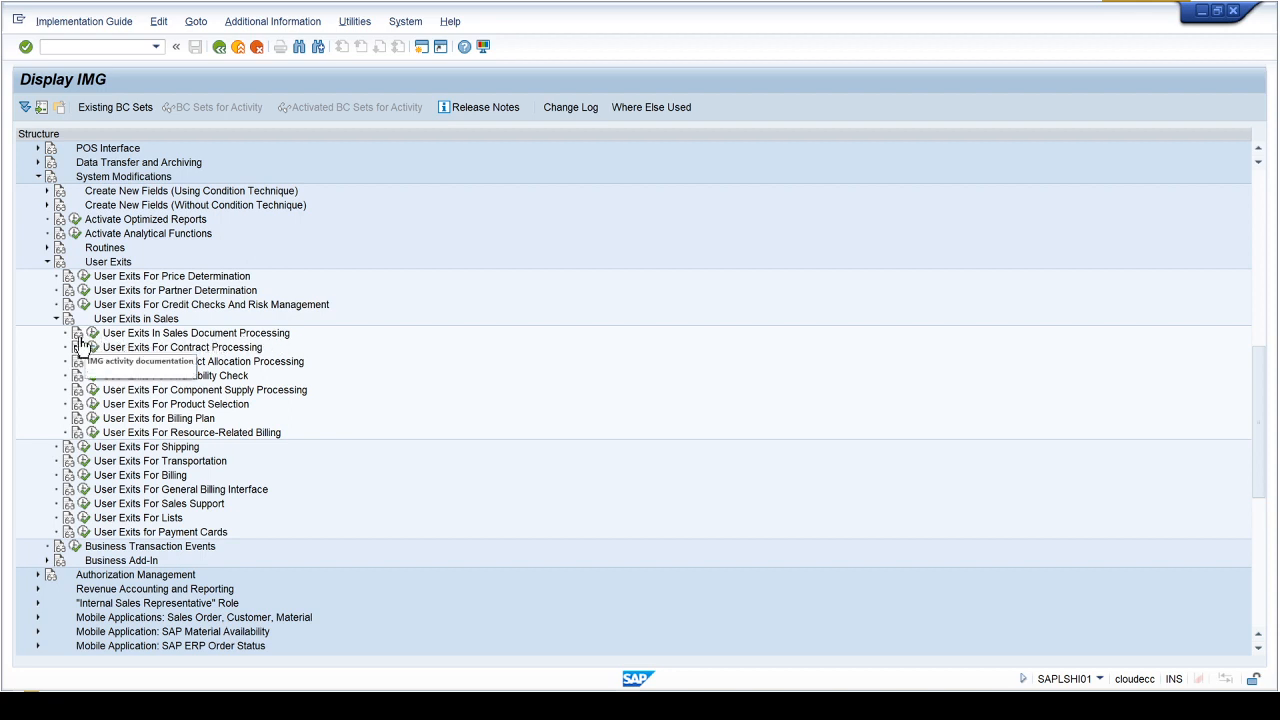
click(196, 332)
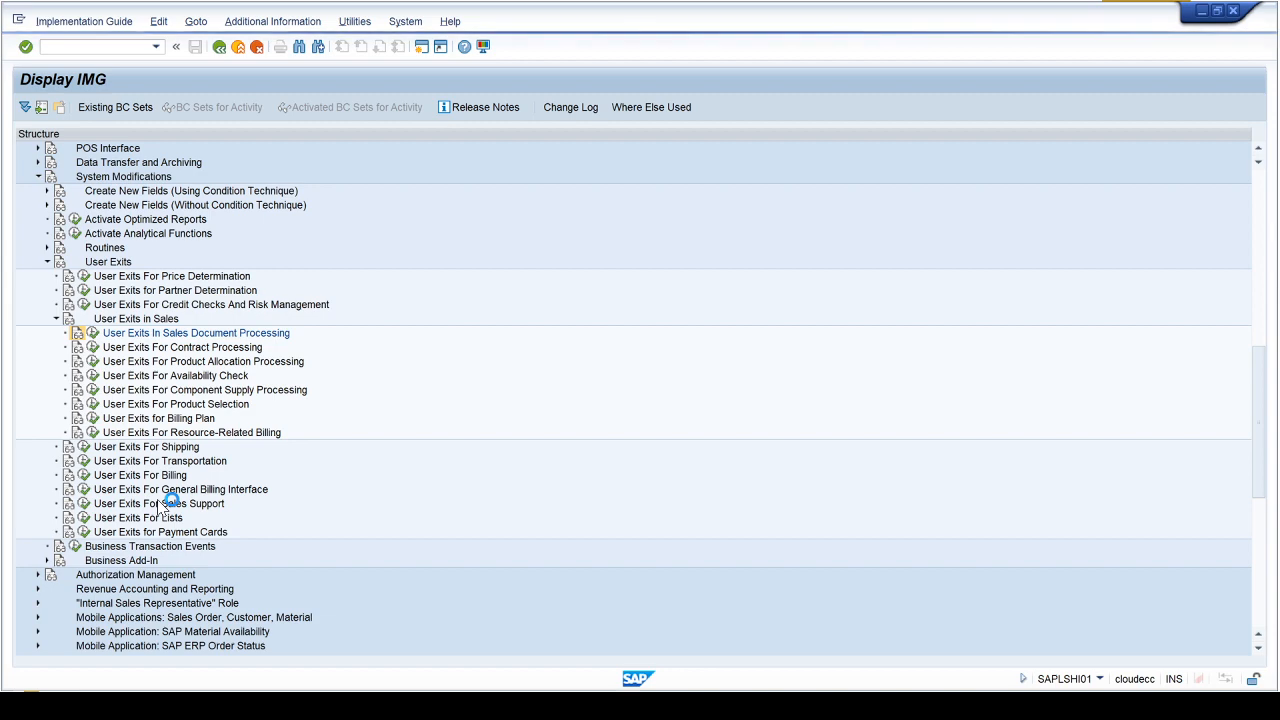
Widen the documentation window, read down to the MV45AFZA section, and select that program name
click(197, 332)
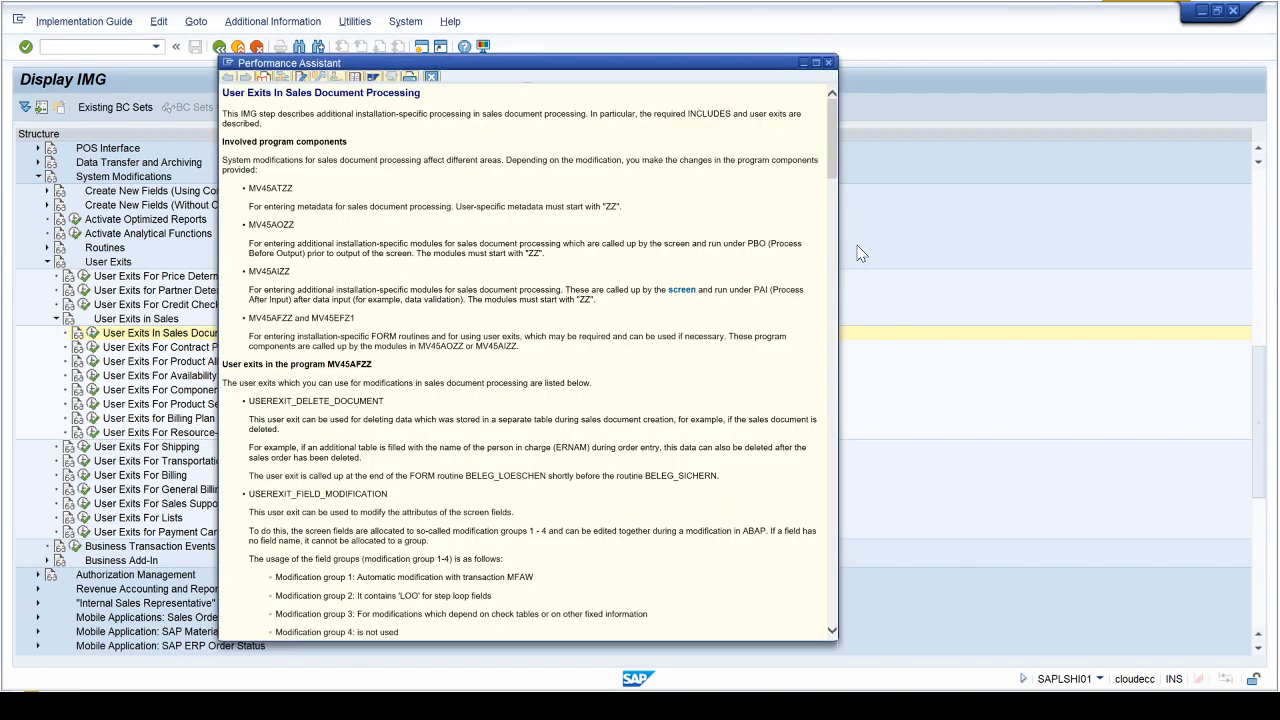
drag(838, 252, 997, 252)
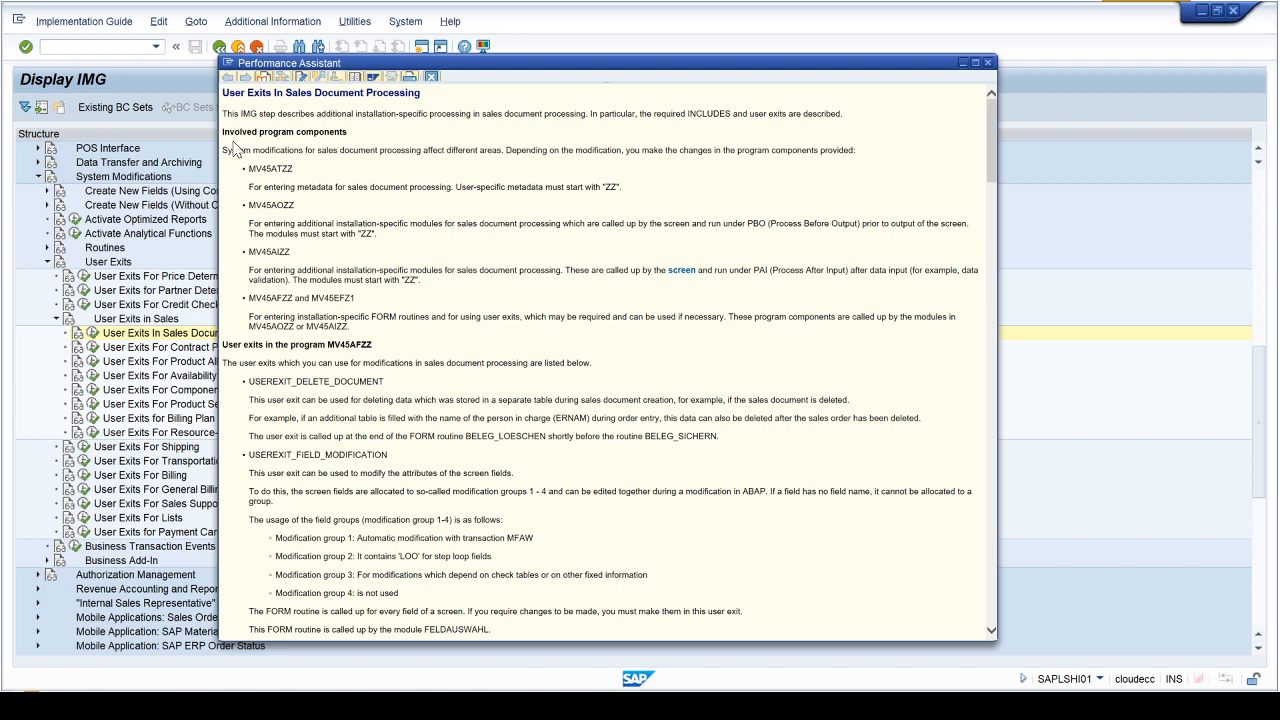
mouse_move(258, 147)
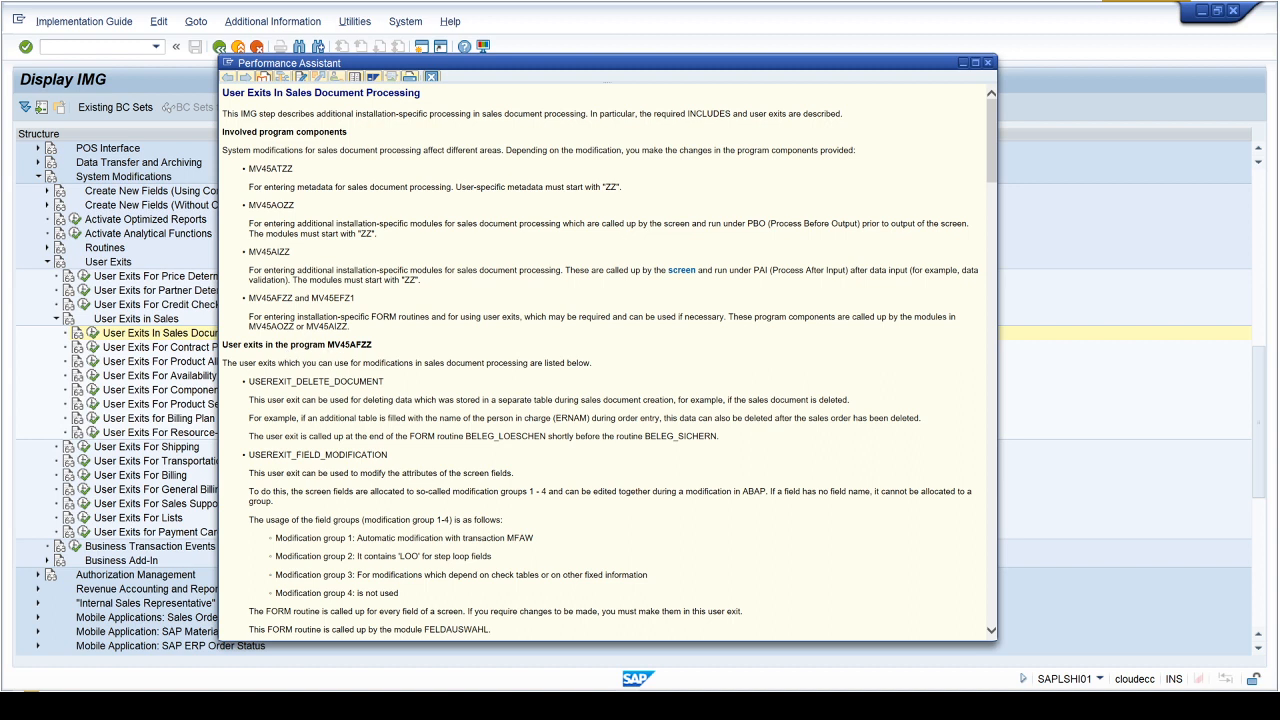
mouse_move(243, 381)
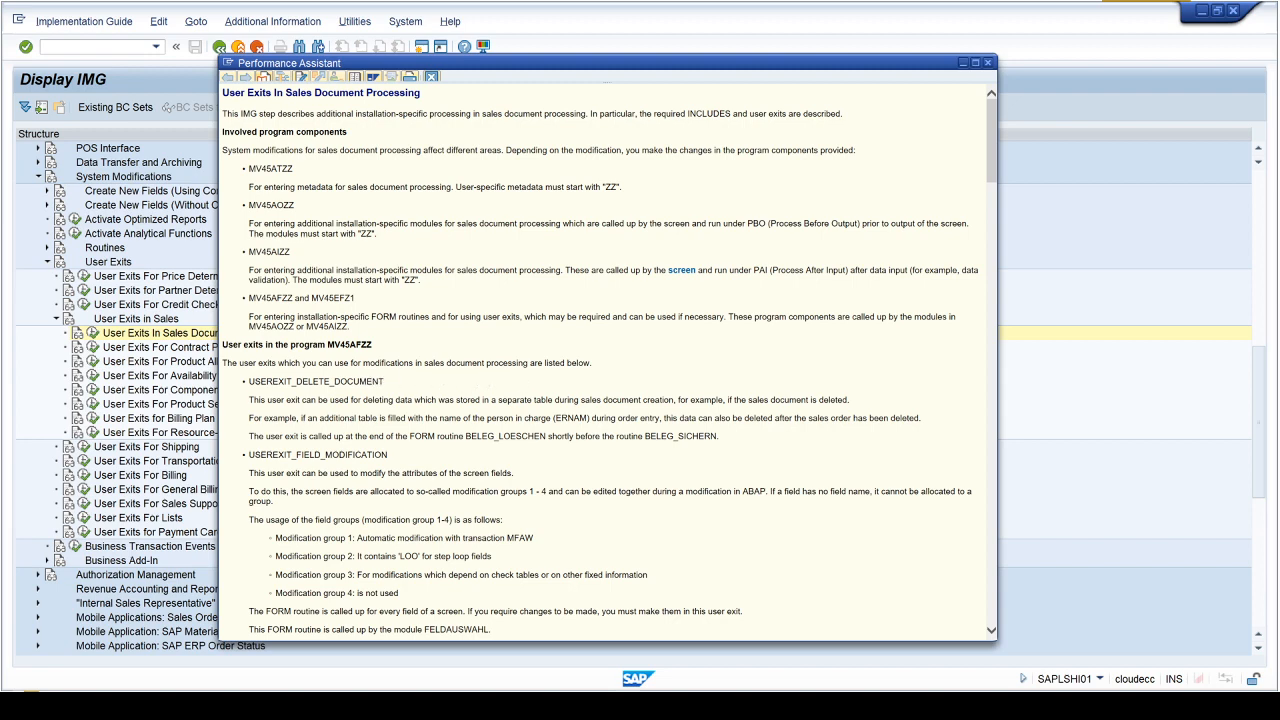
scroll(down, 3)
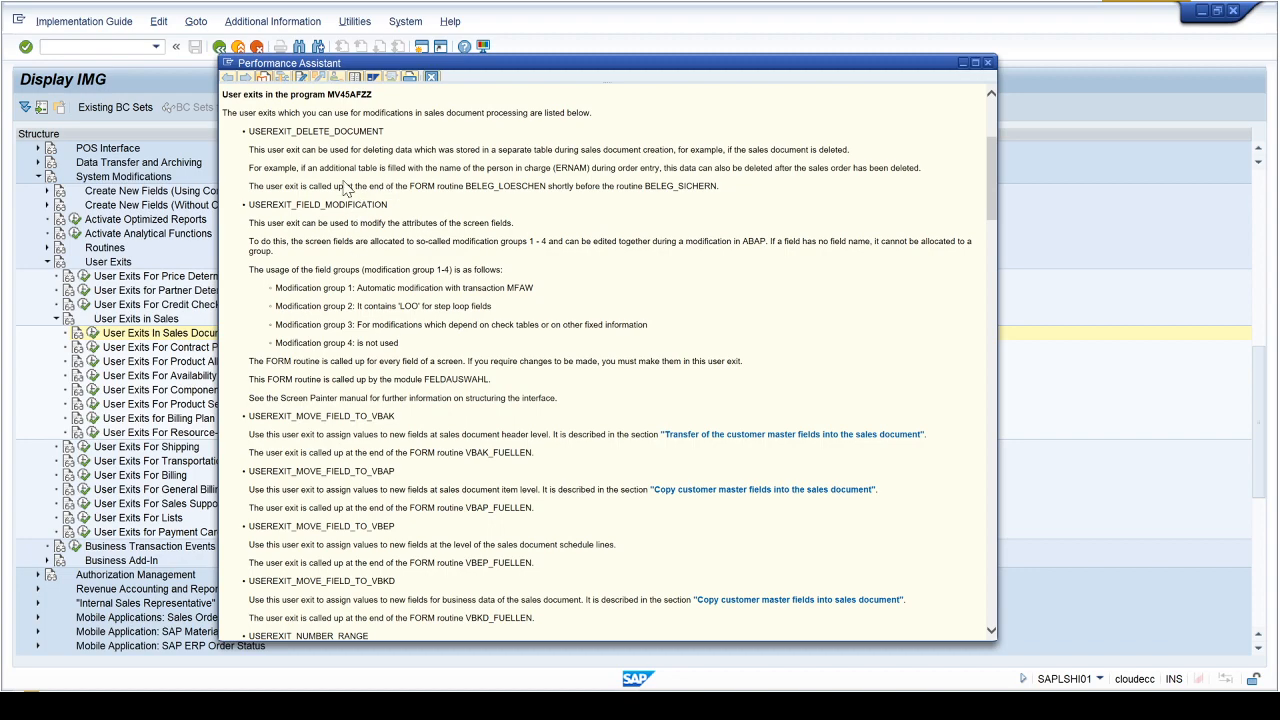
mouse_move(435, 253)
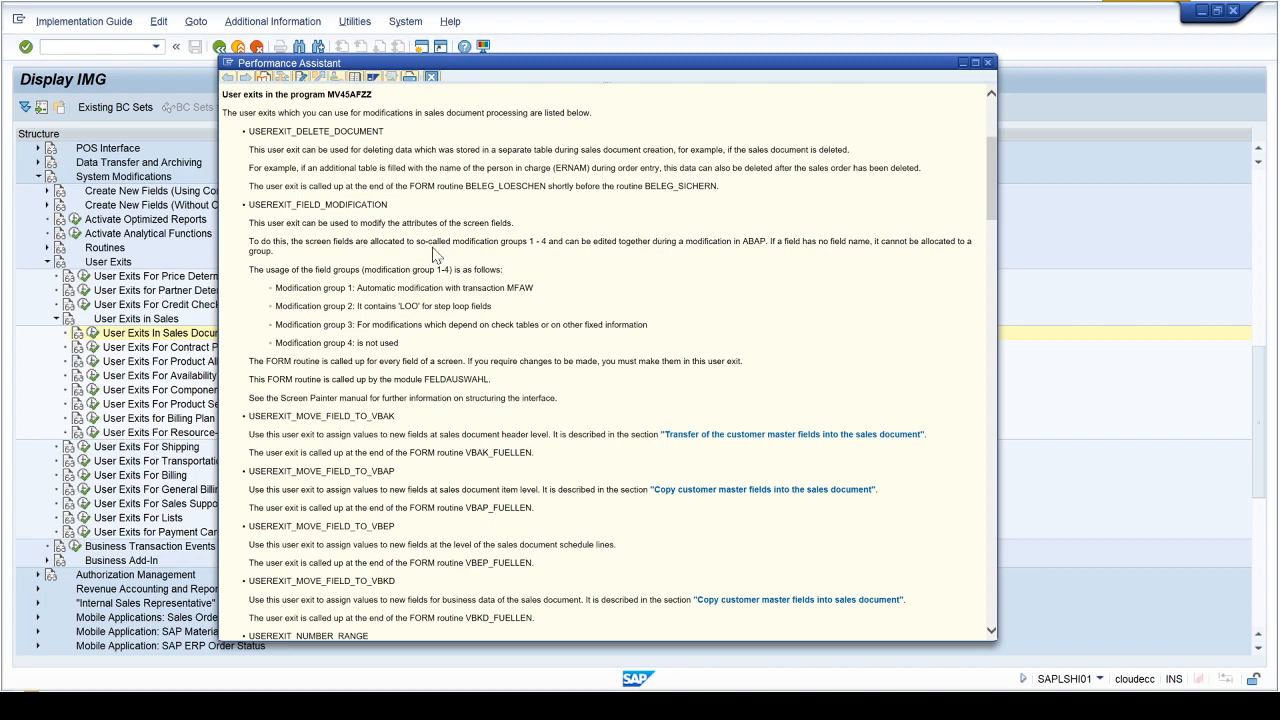
scroll(down, 3)
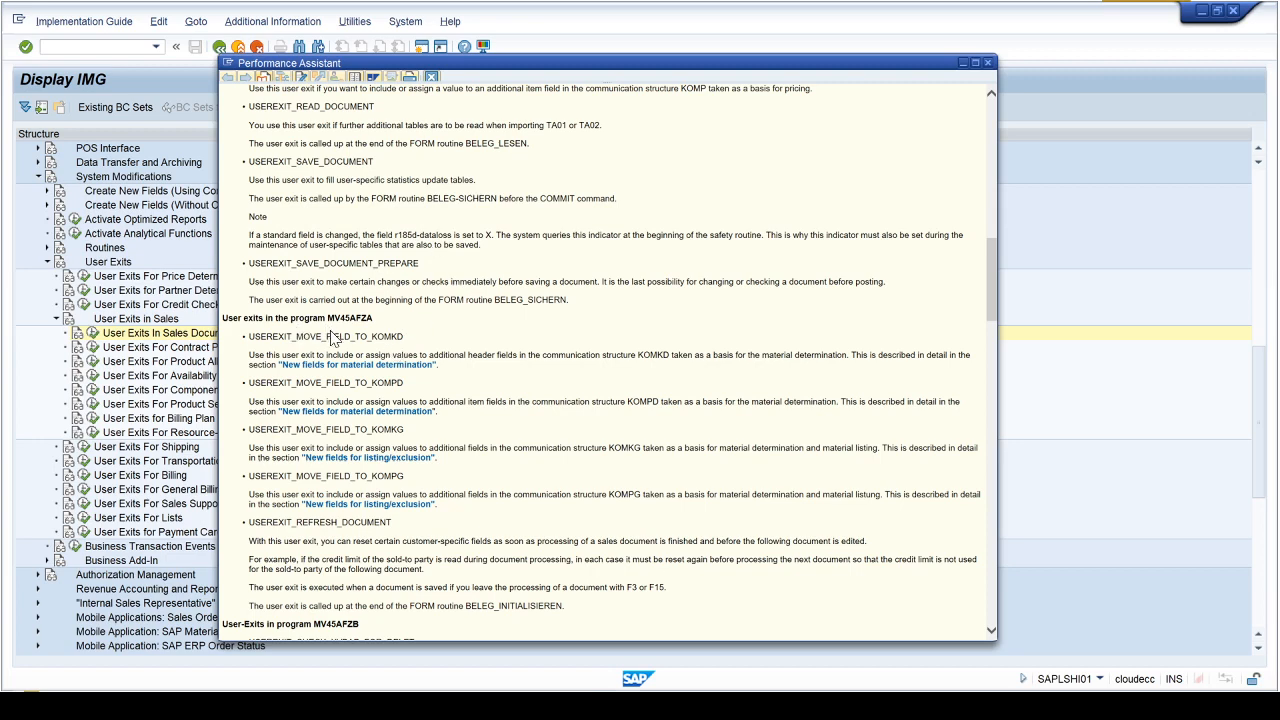
scroll(down, 3)
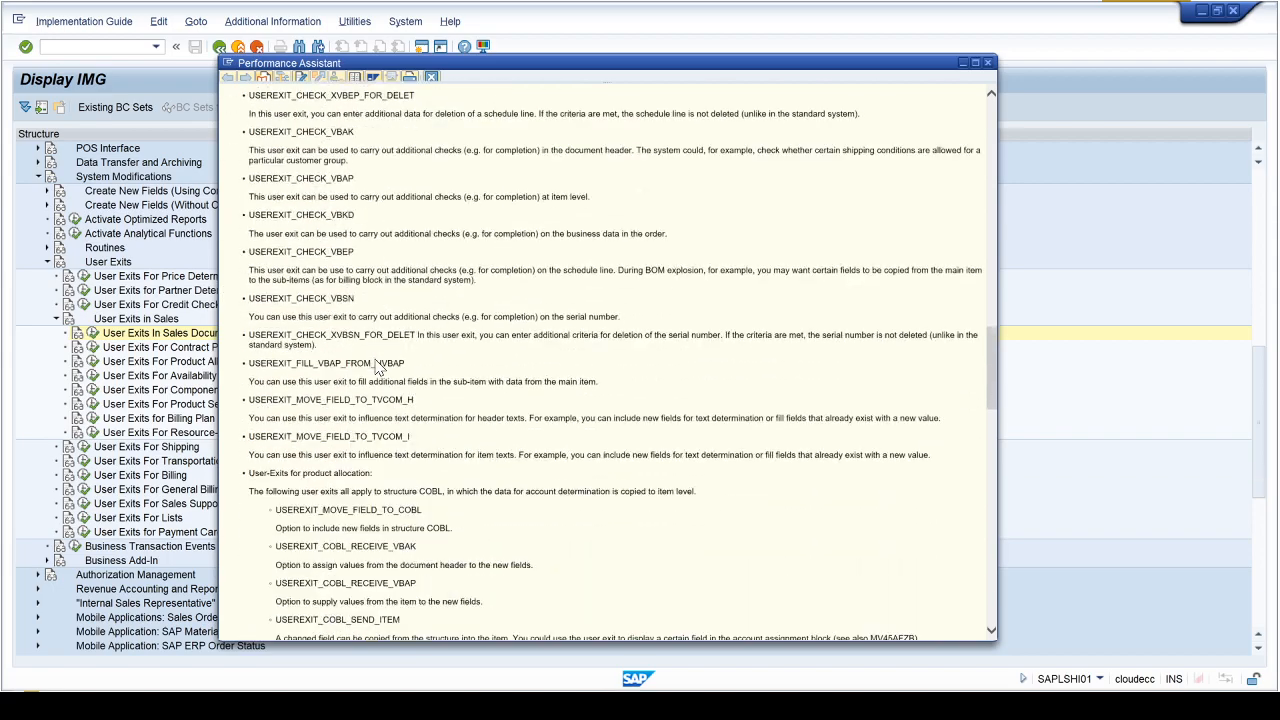
scroll(down, 3)
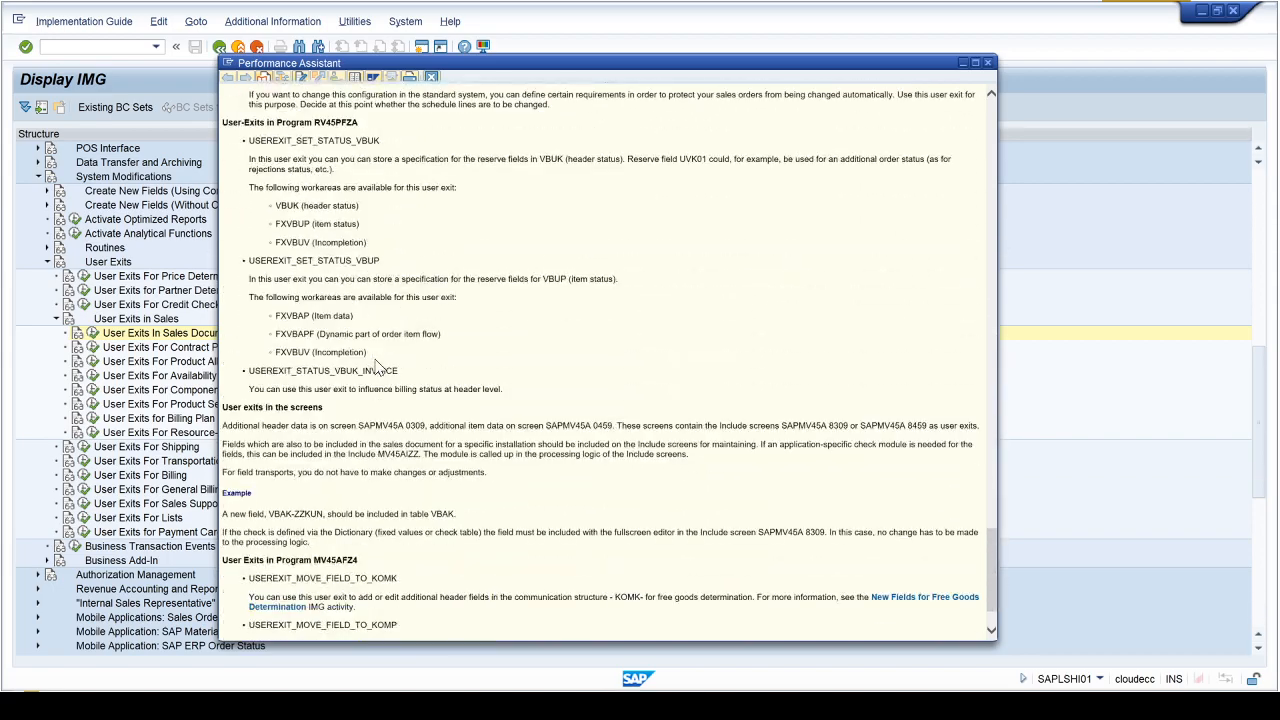
scroll(down, 3)
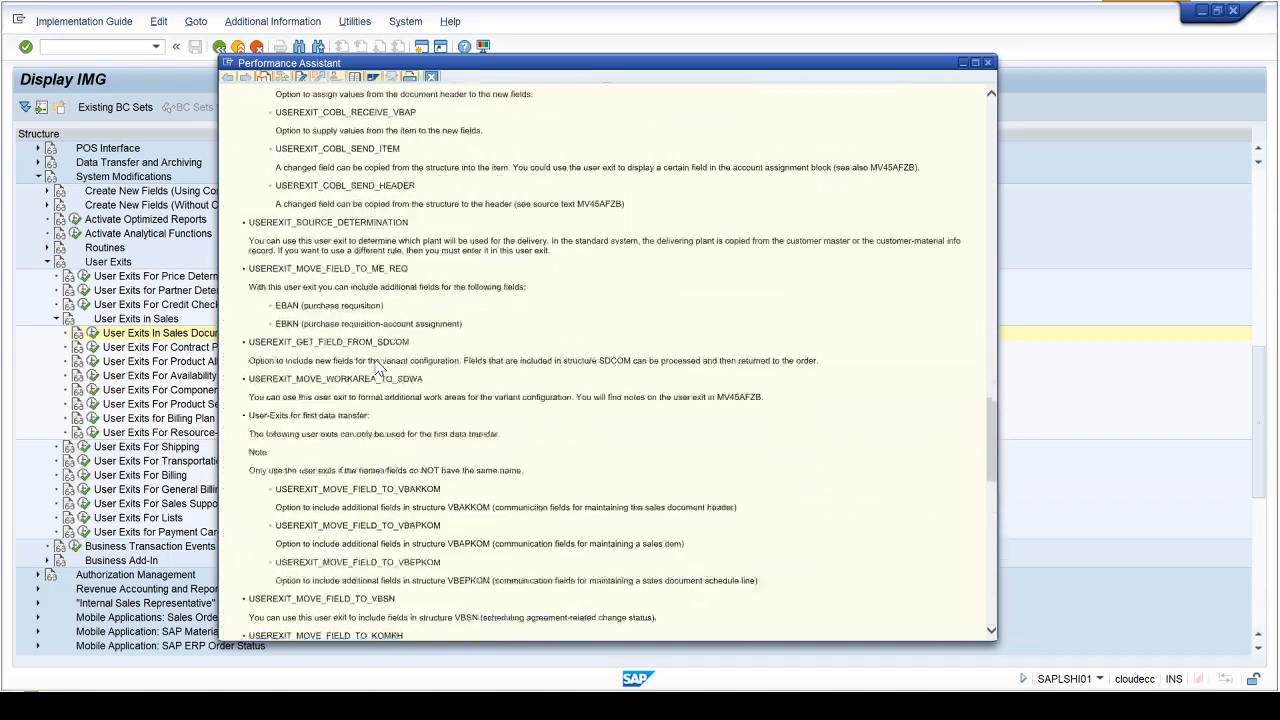
scroll(down, 3)
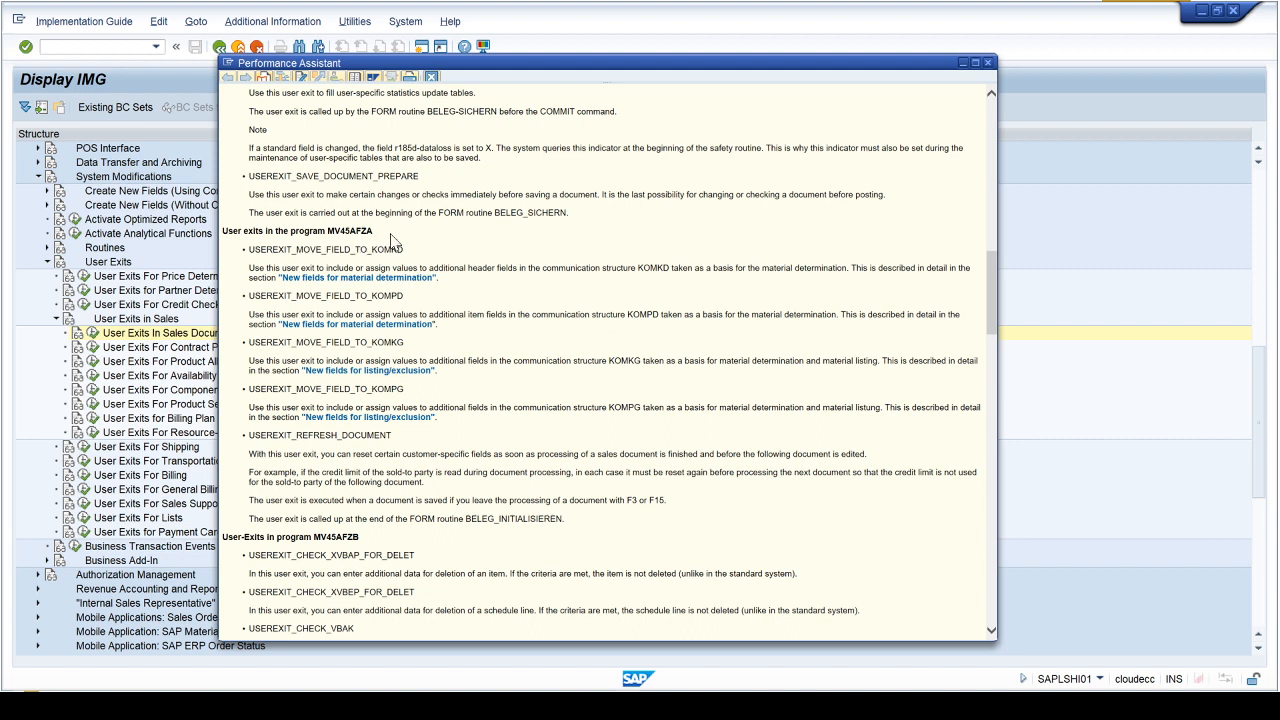
mouse_move(502, 198)
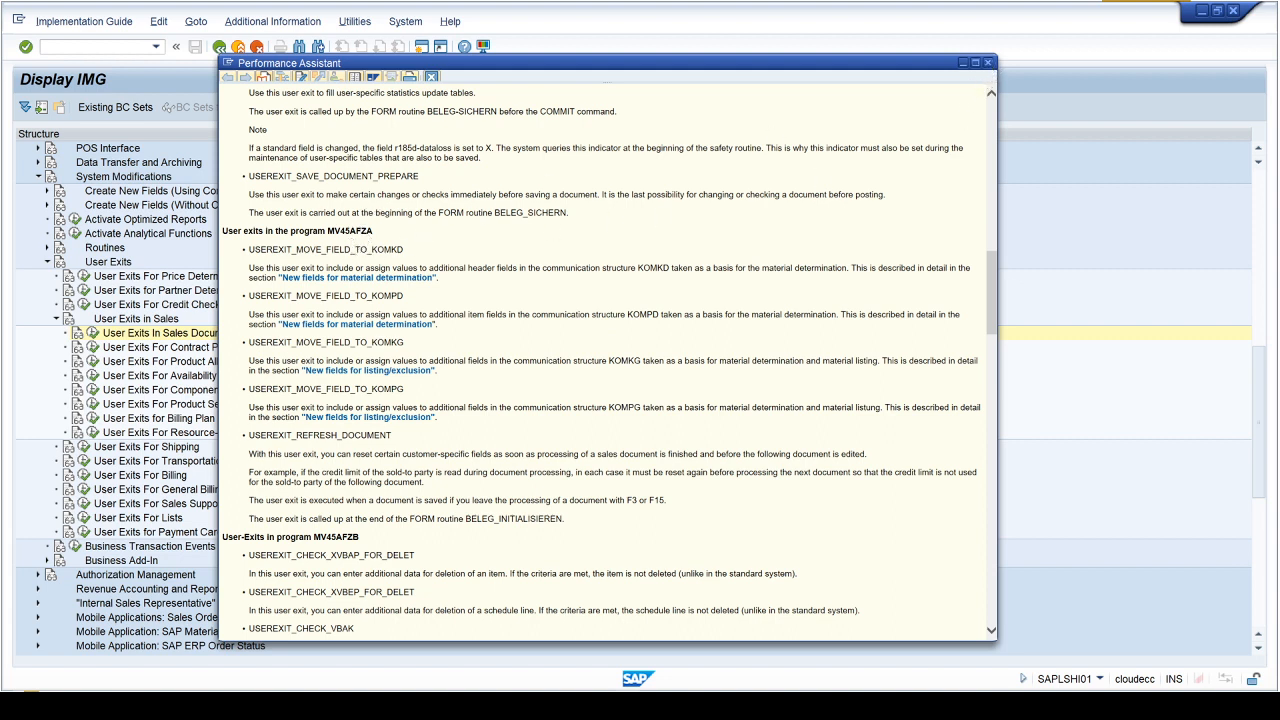
double_click(349, 230)
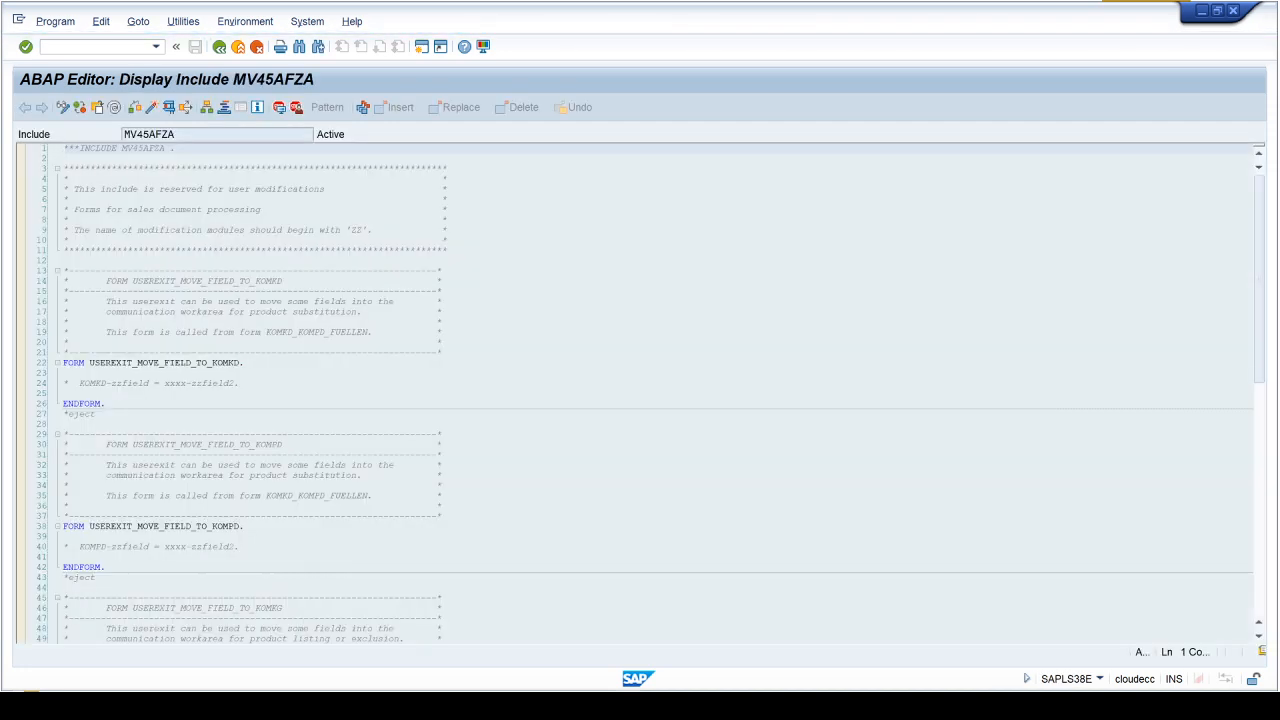
Scroll through MV45AFZA, marking its header comment and the KOMKD form's assignment line
scroll(down, 3)
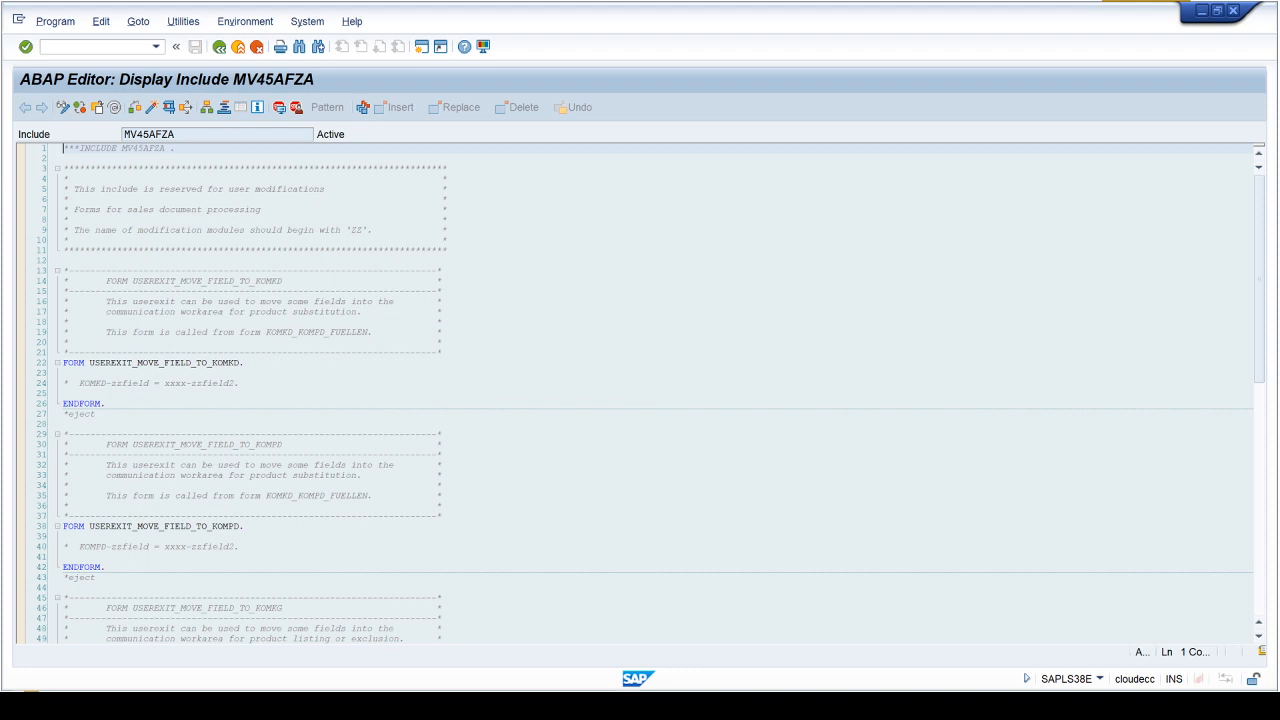
mouse_move(70, 92)
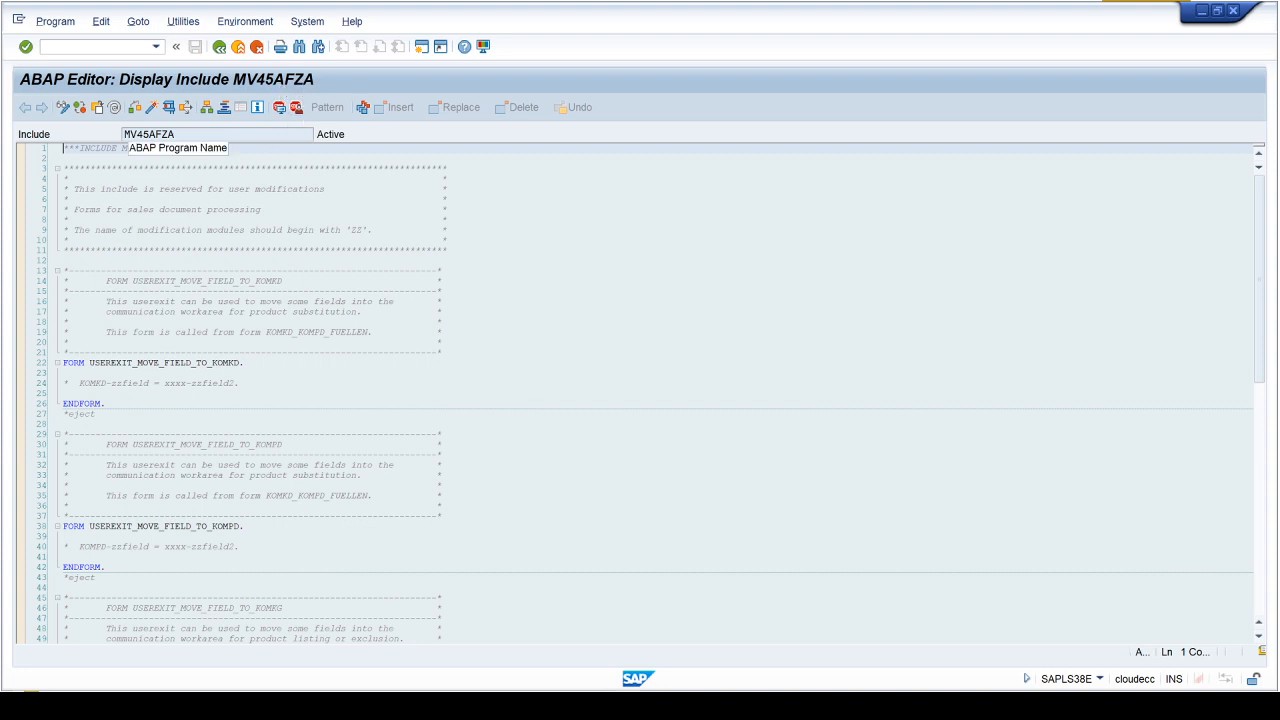
drag(65, 180, 172, 209)
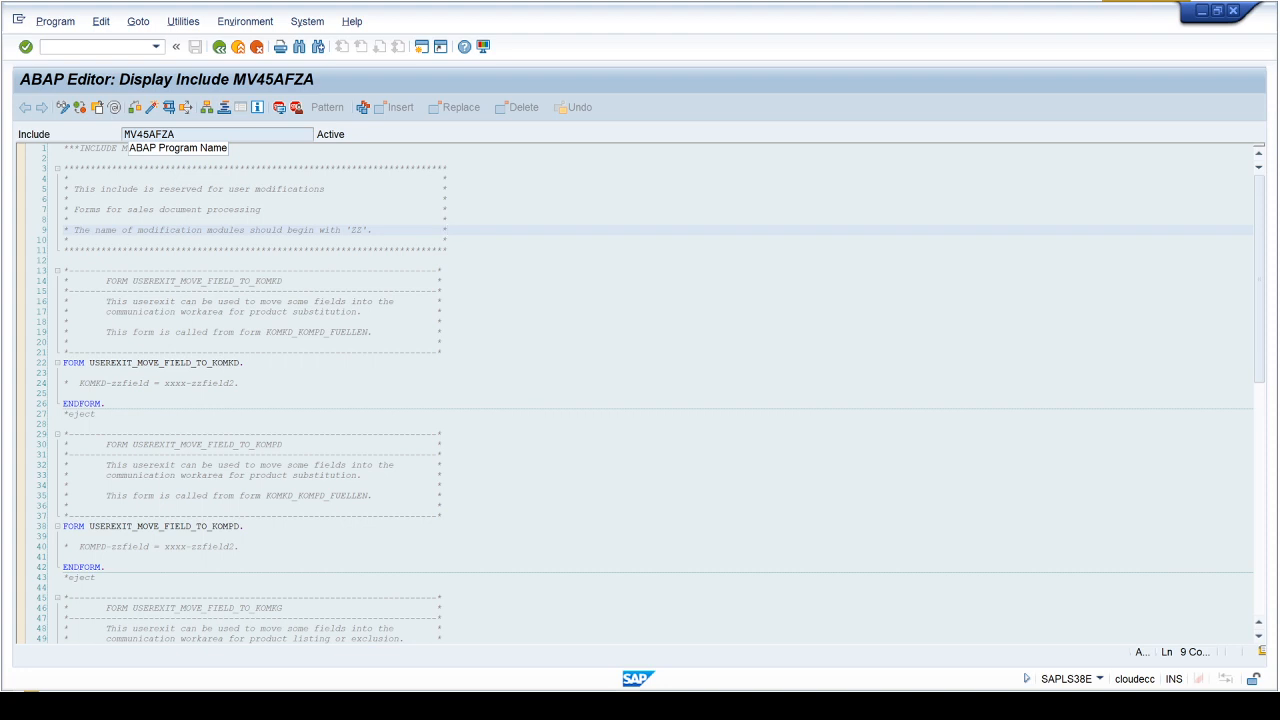
click(446, 230)
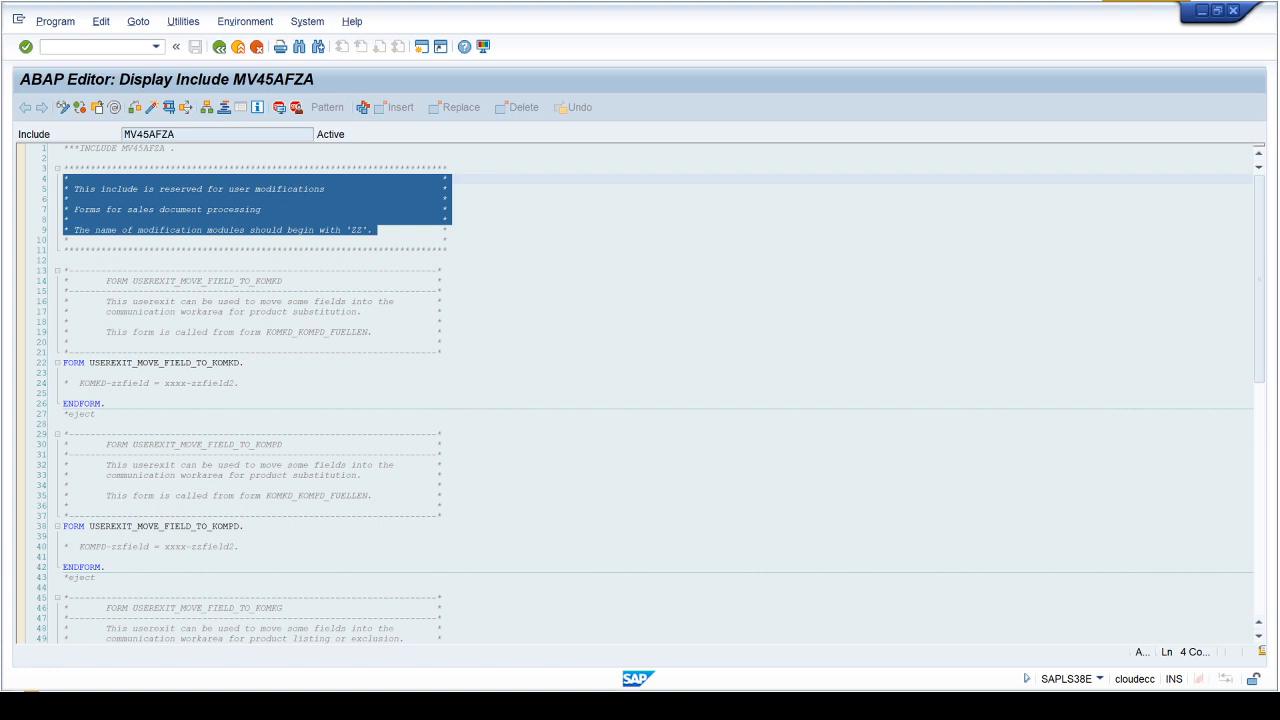
click(378, 332)
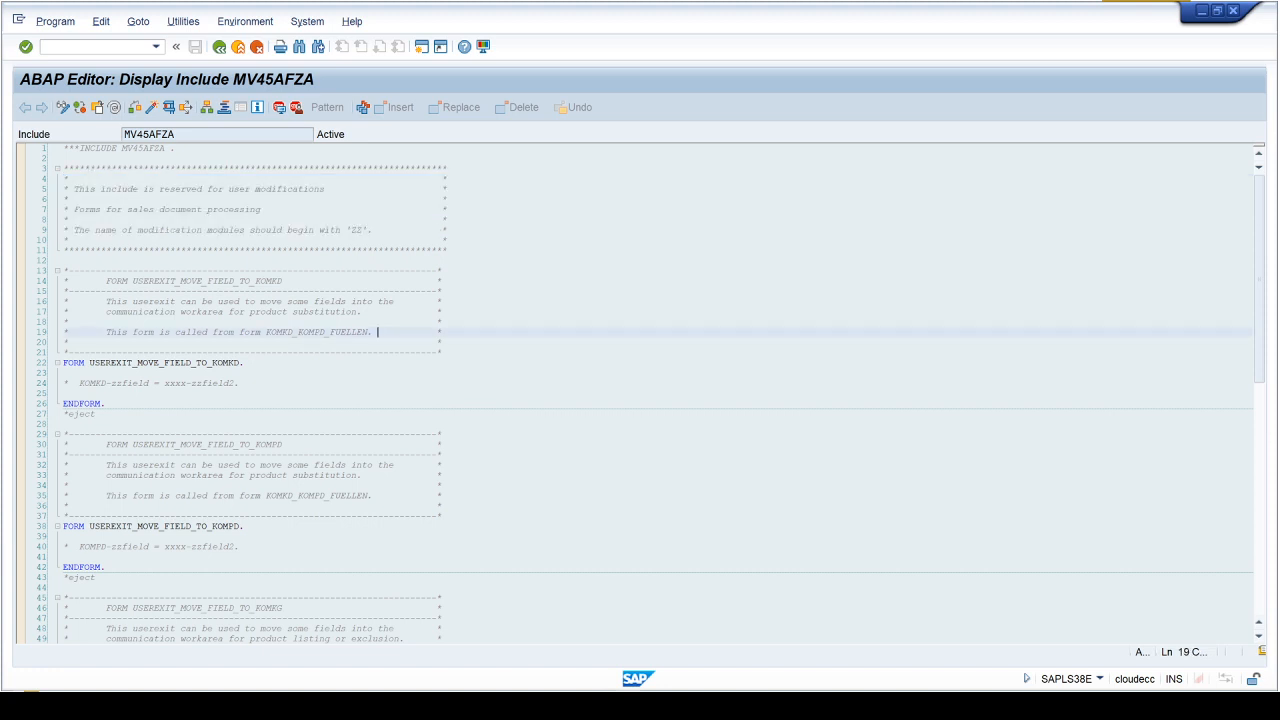
double_click(210, 281)
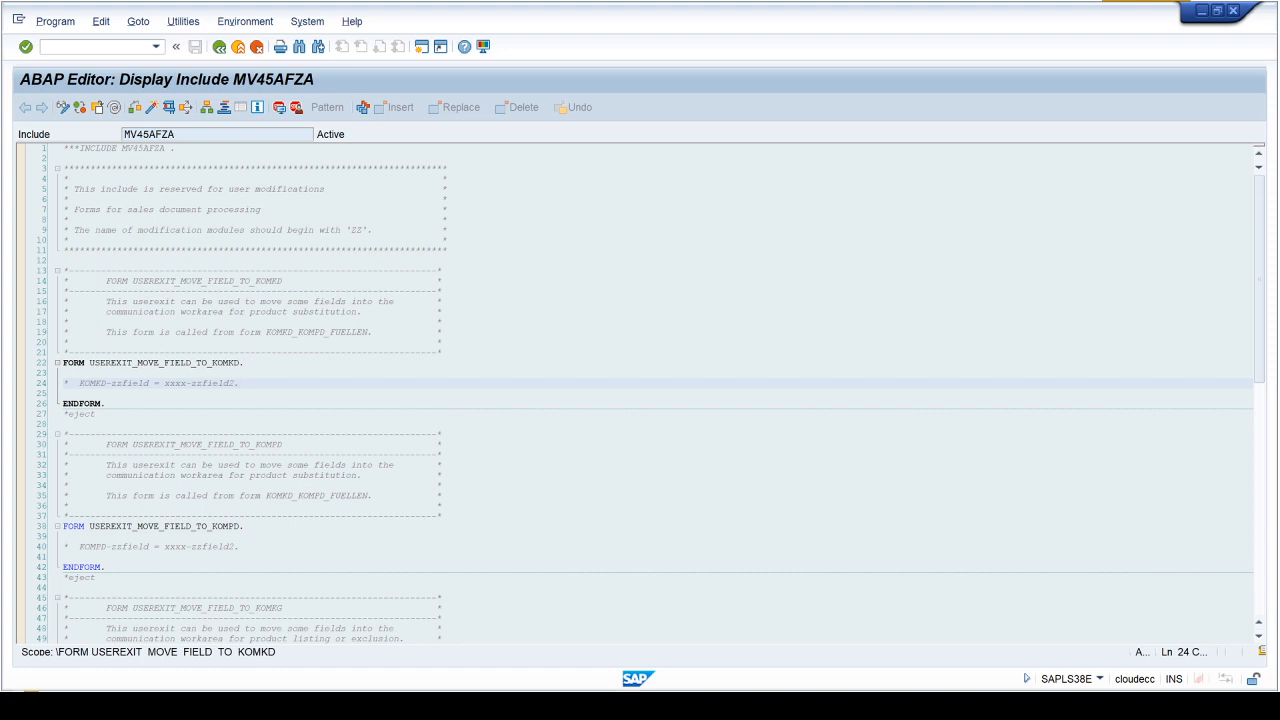
click(377, 321)
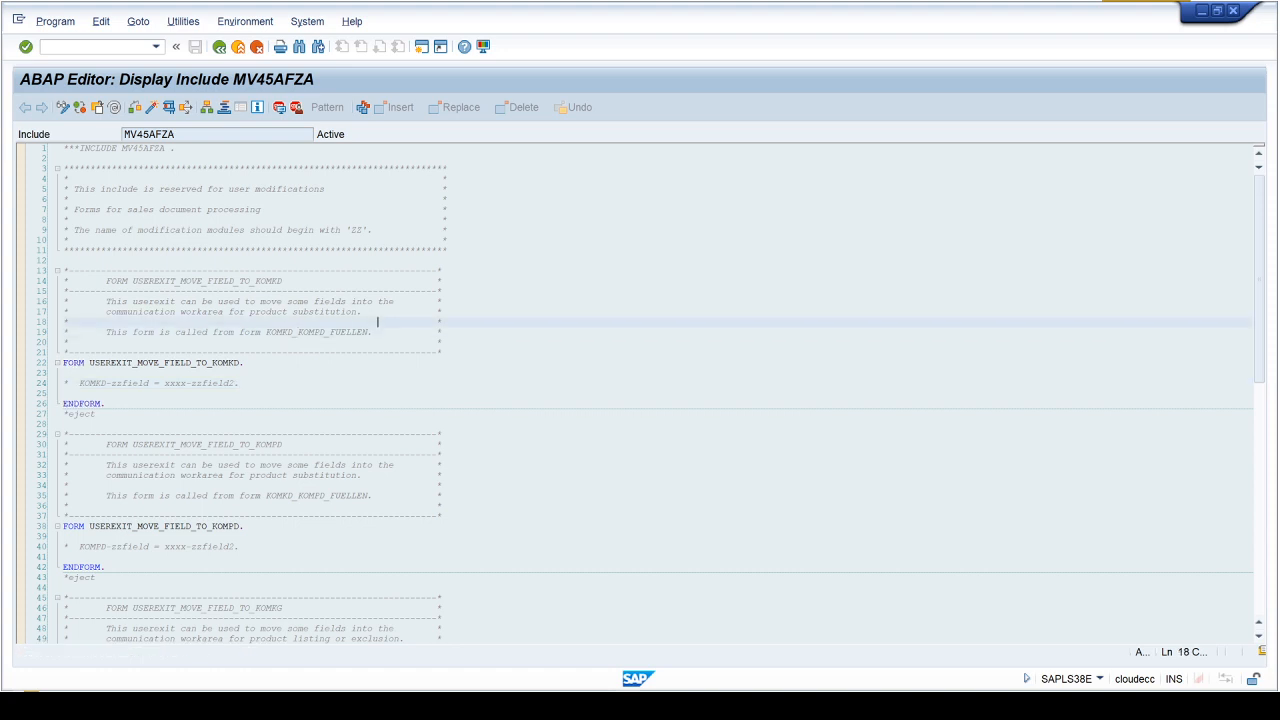
scroll(down, 3)
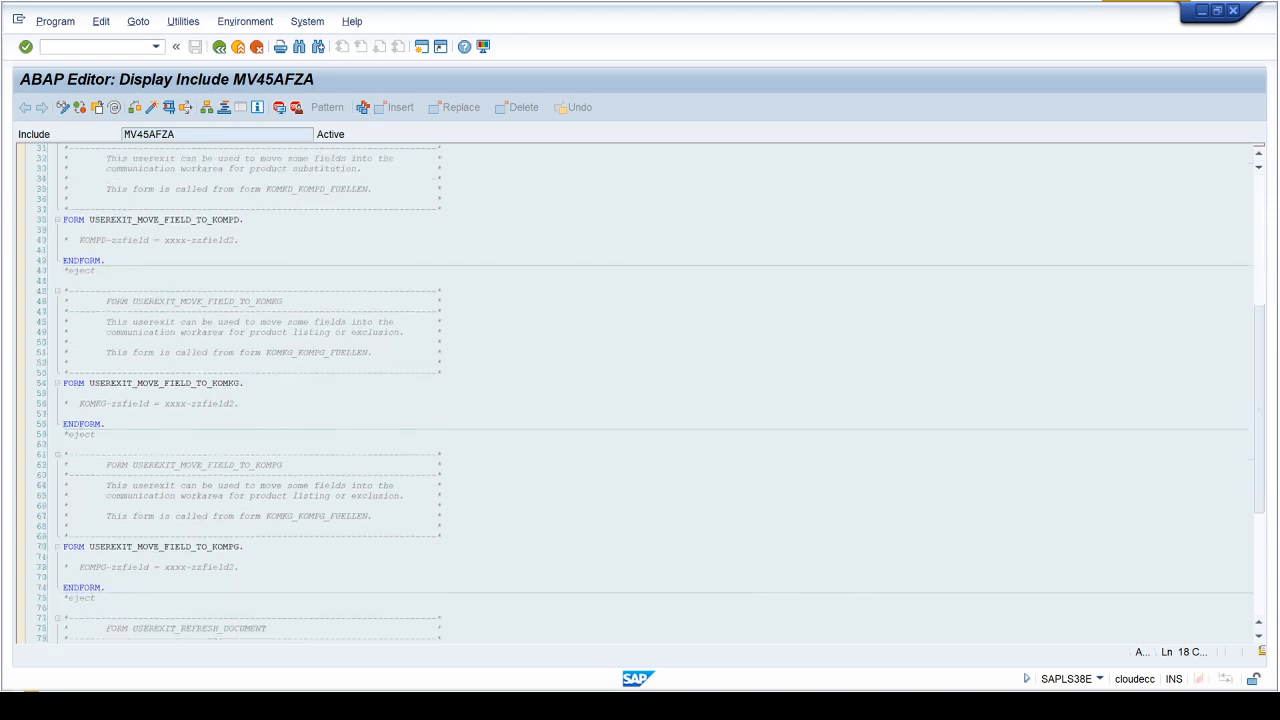
scroll(down, 3)
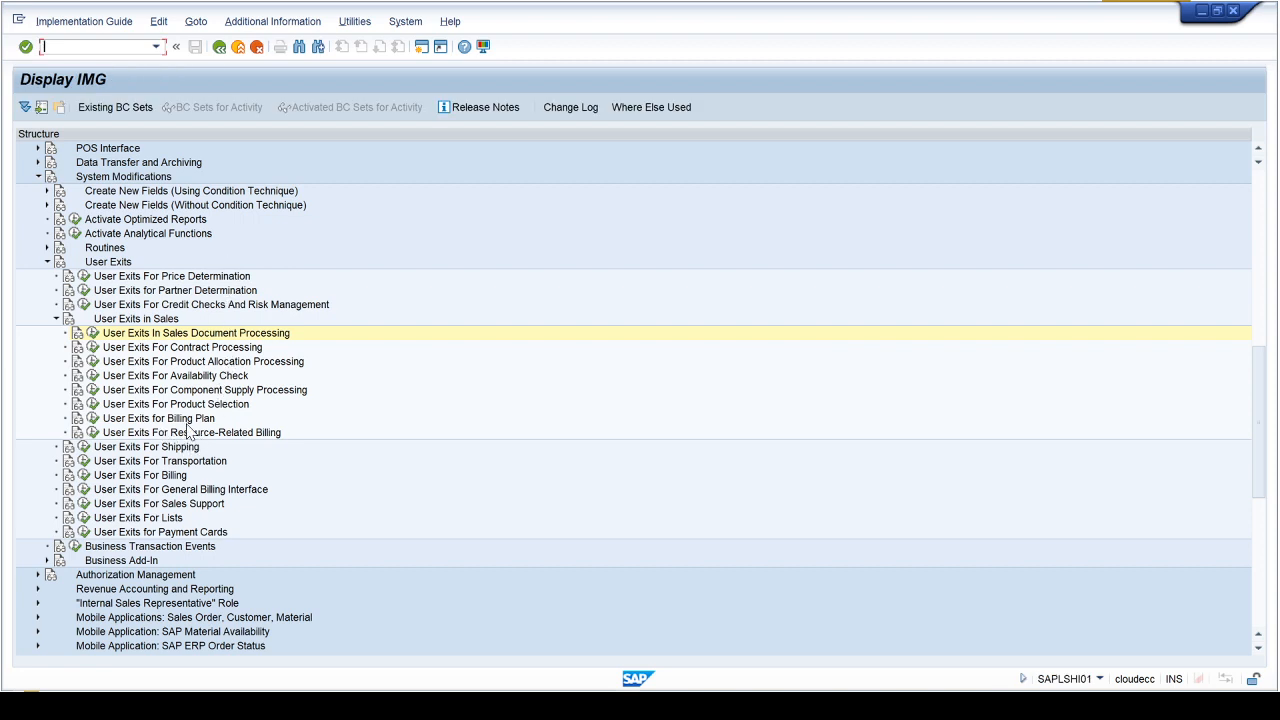
mouse_move(125, 347)
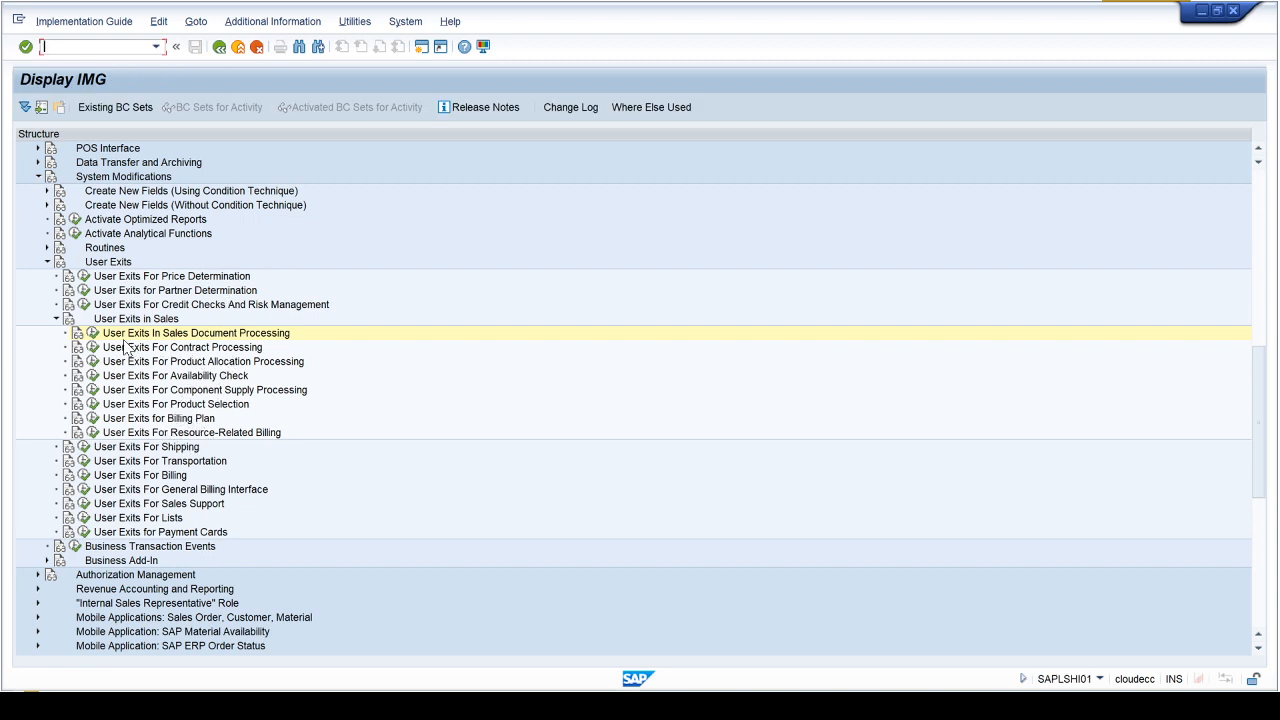
mouse_move(238, 428)
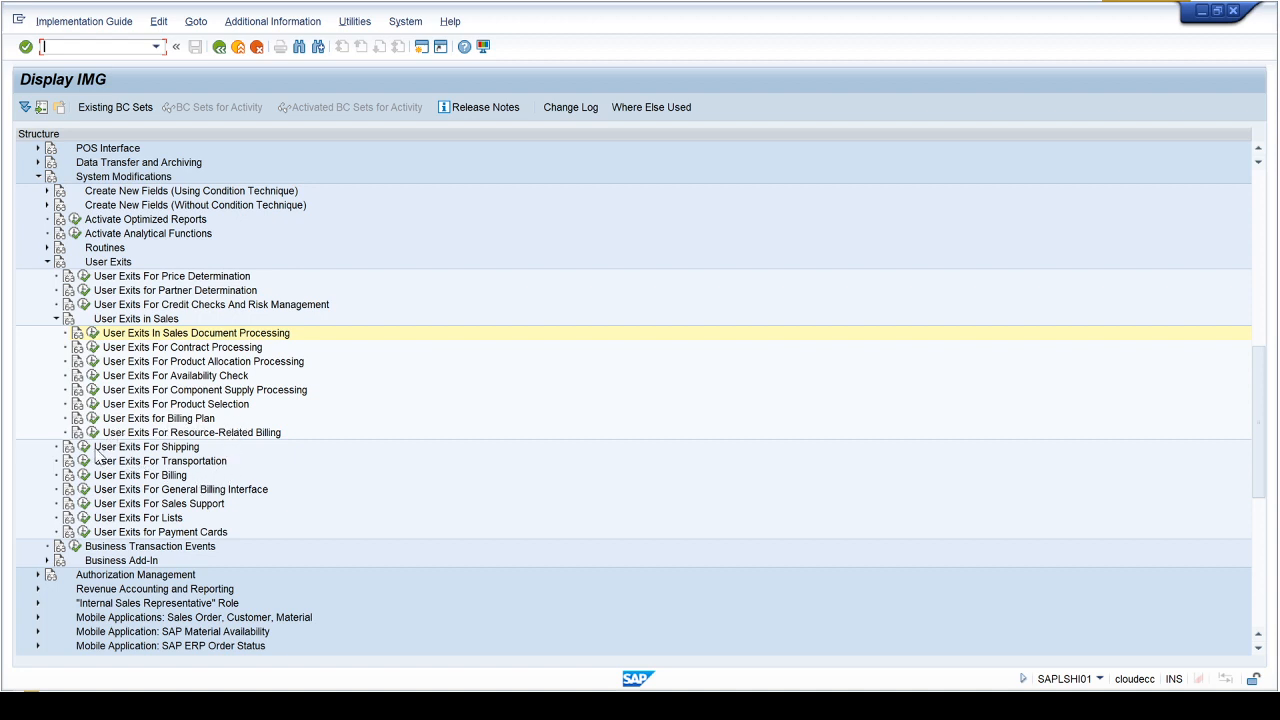
mouse_move(98, 360)
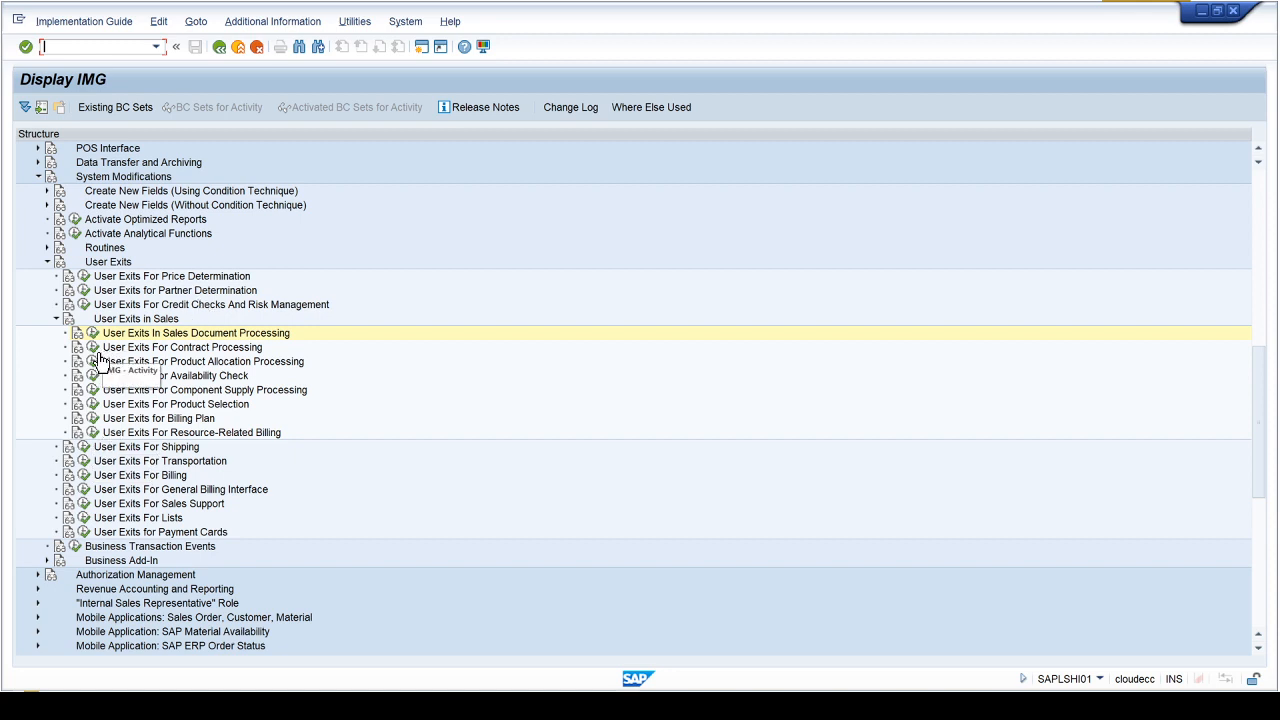
mouse_move(76, 388)
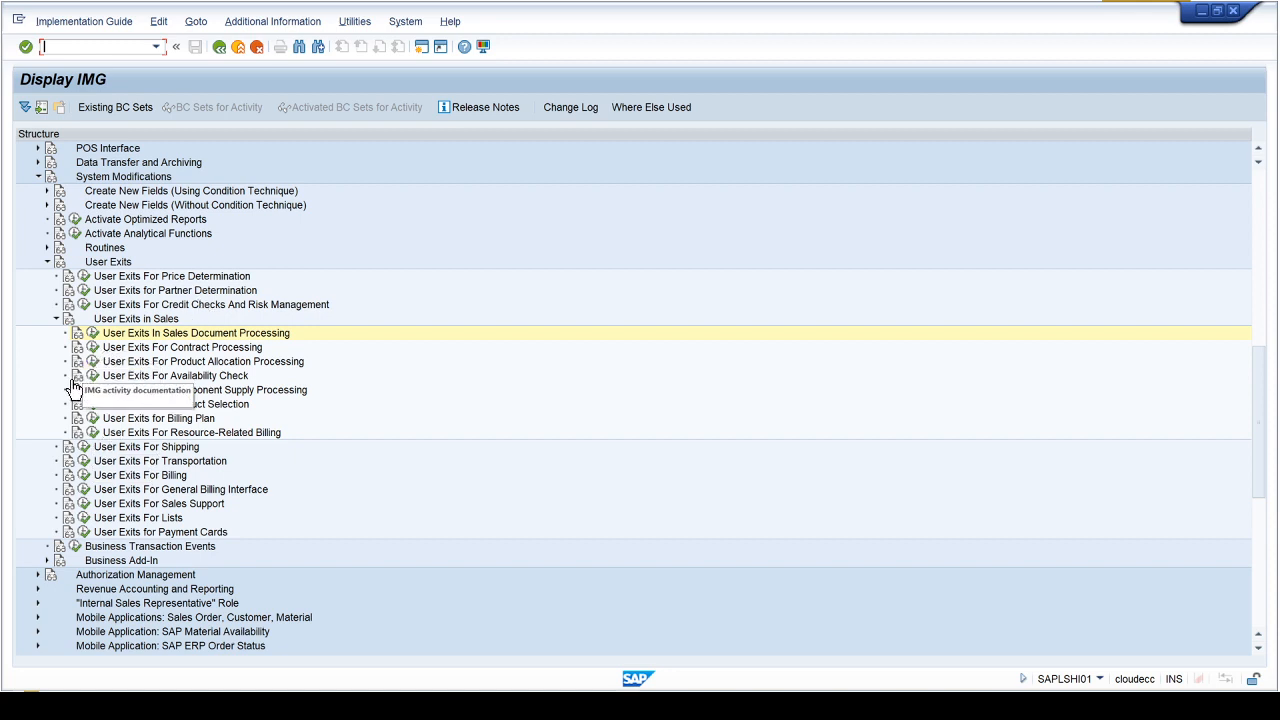
mouse_move(53, 348)
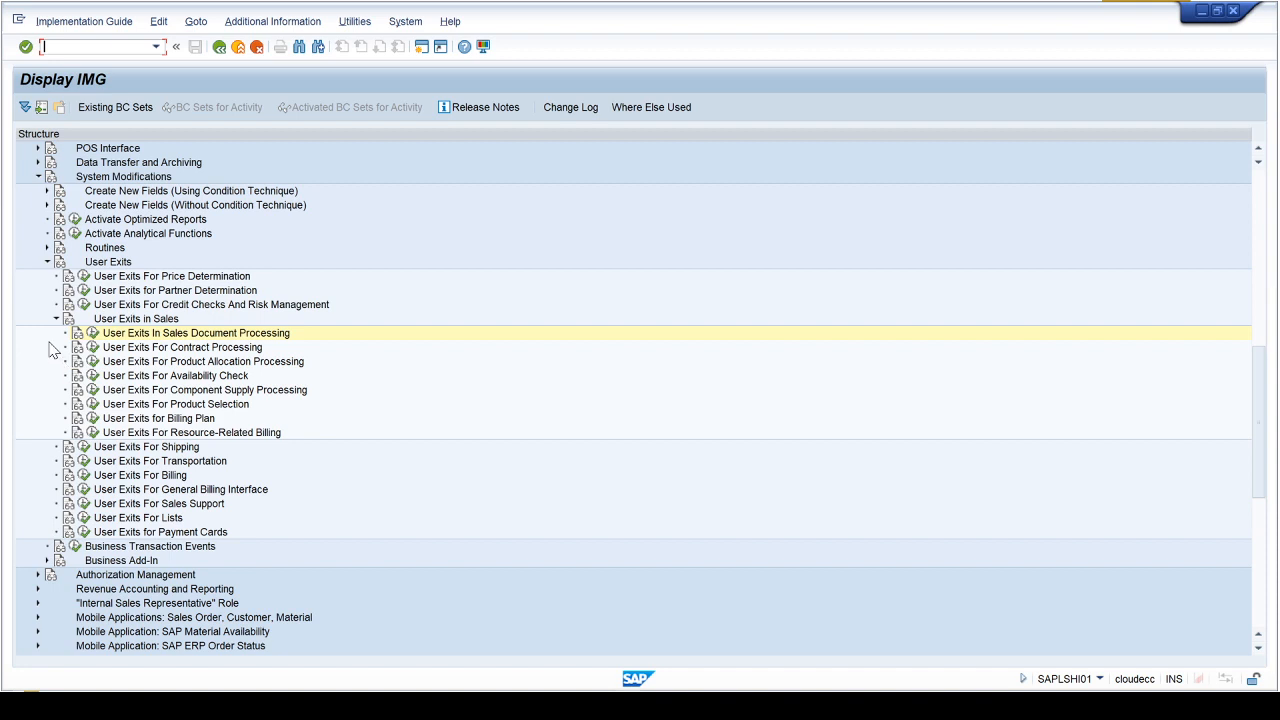
mouse_move(38, 348)
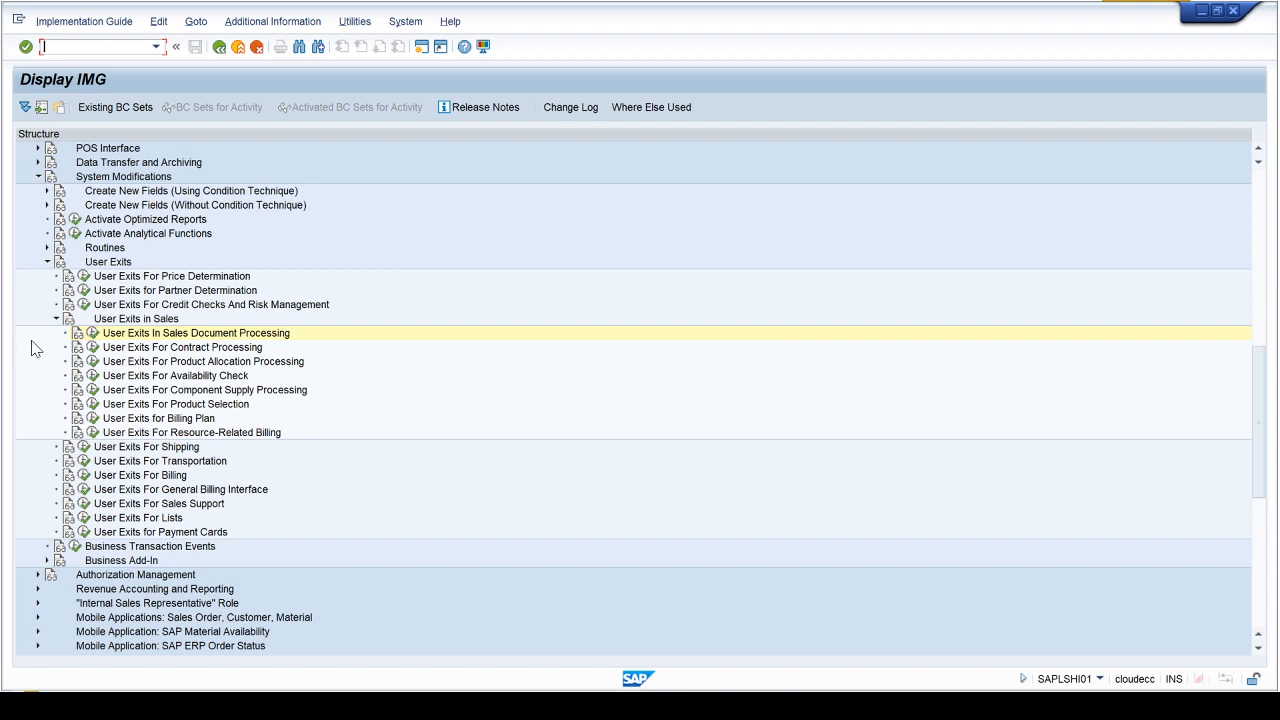